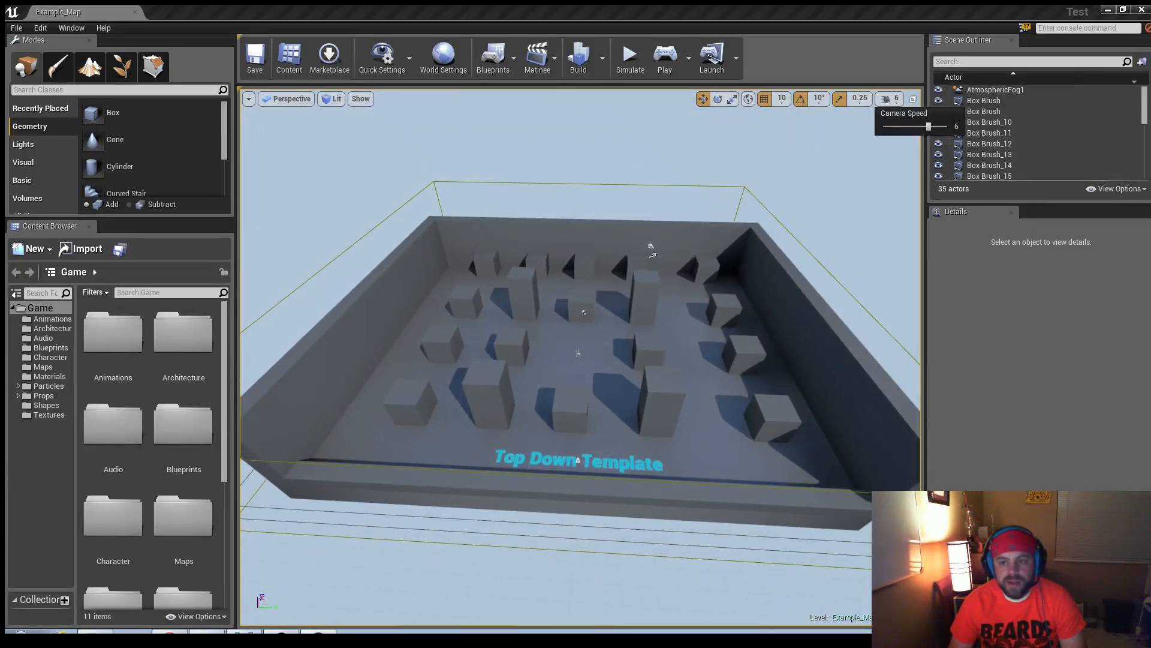
Step: Delete the template geometry, text and reflection capture, leaving sky, lighting and player start
left_click(415, 397)
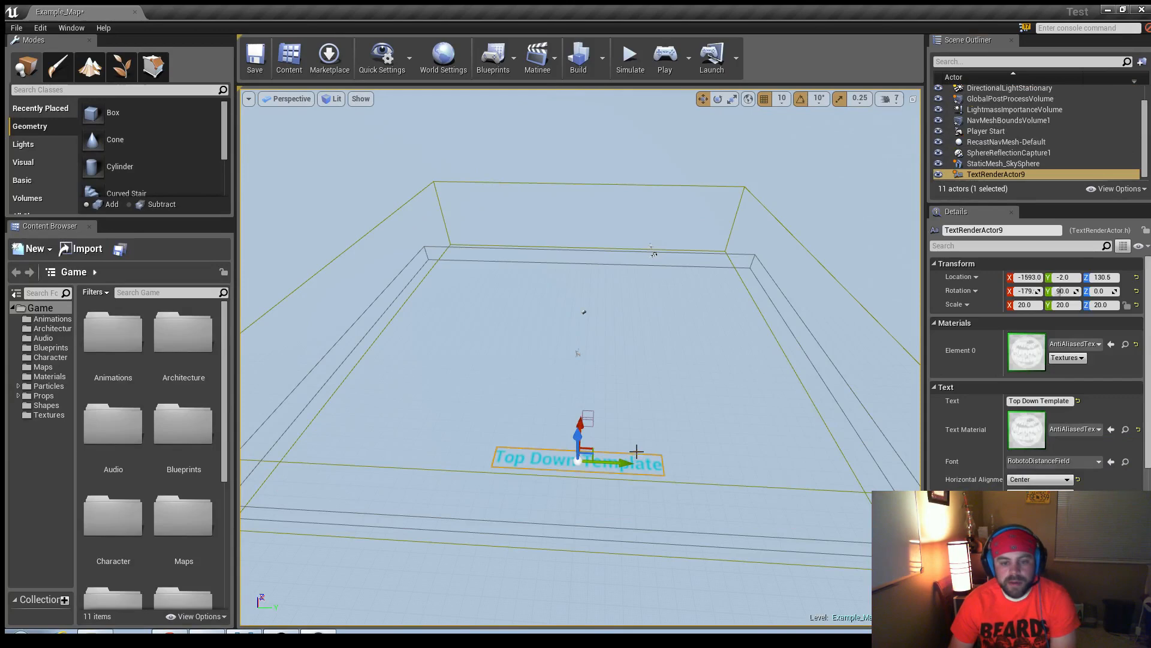
left_click(1013, 131)
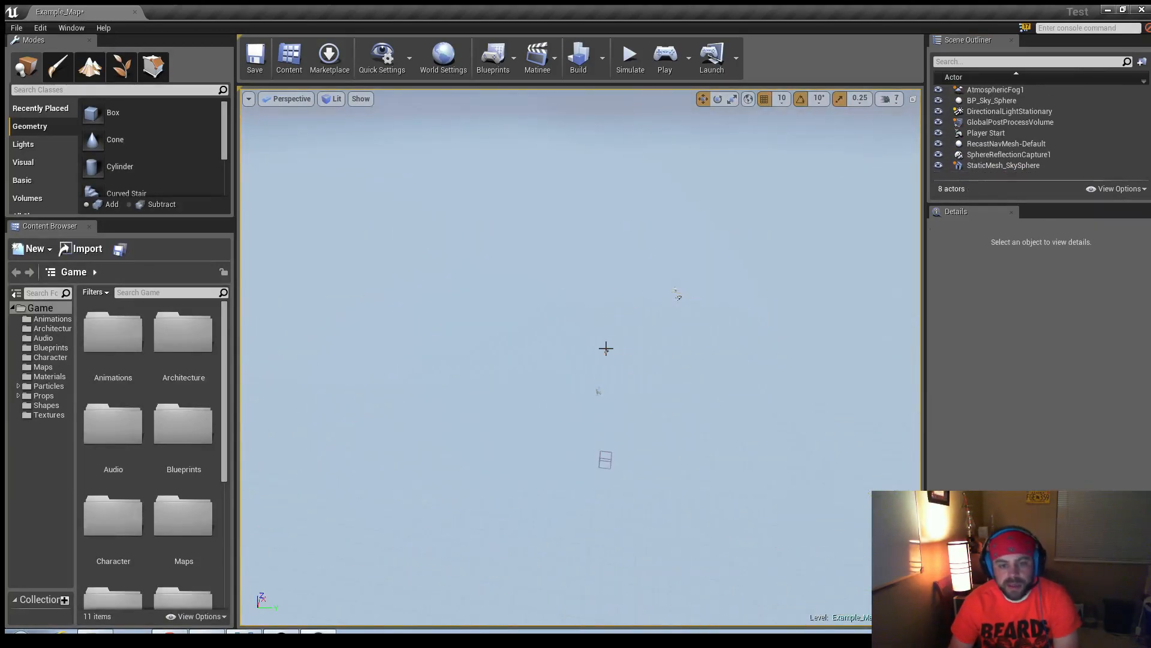
key("Delete")
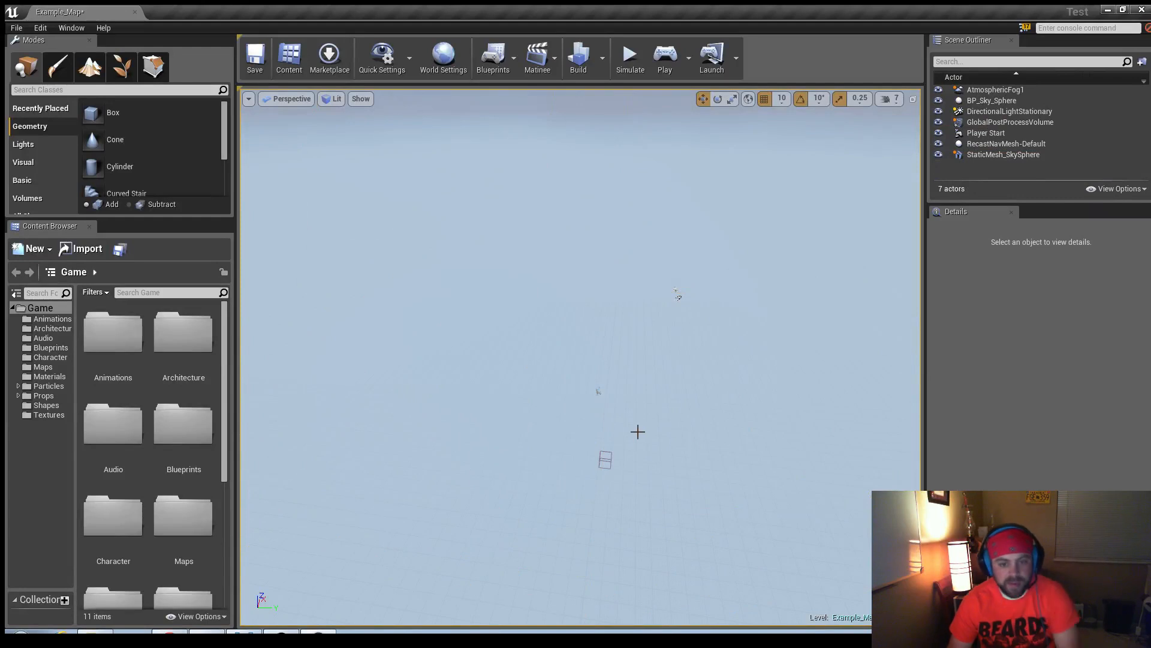
Step: Save the emptied level as a new map named Main
left_click(15, 28)
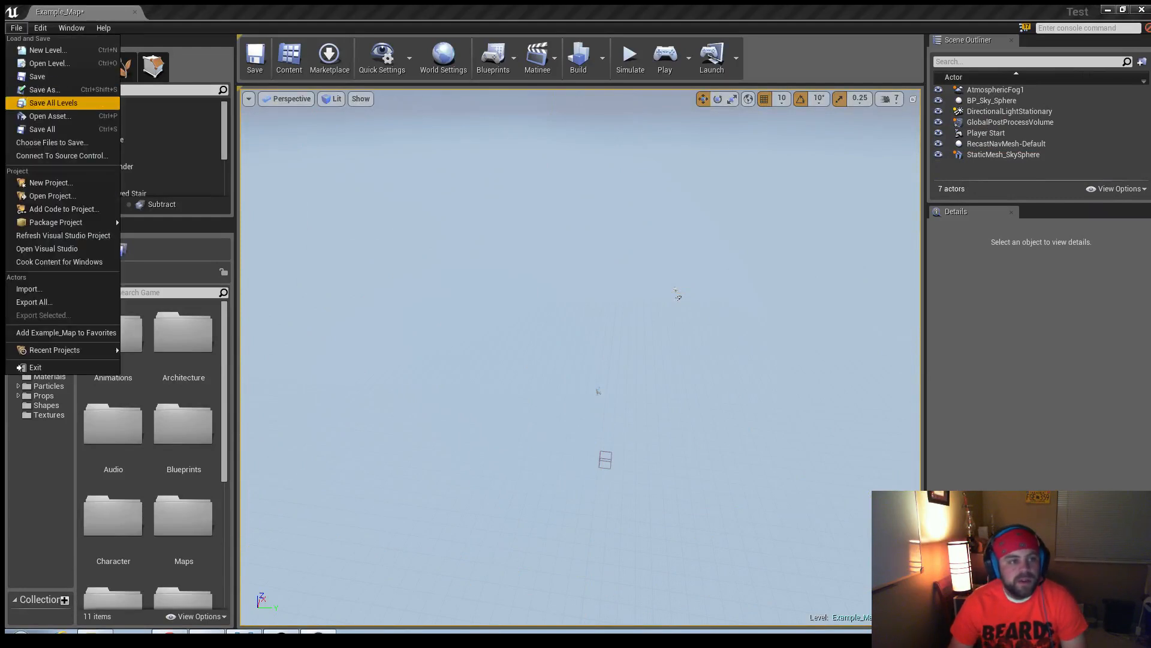
left_click(42, 88)
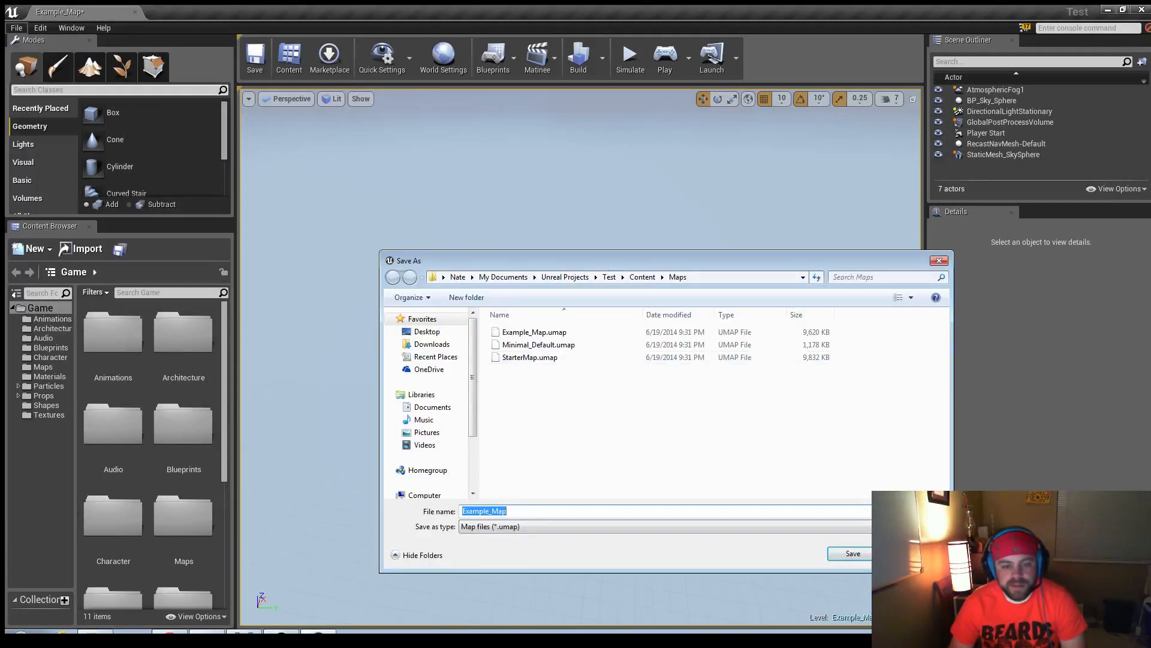
type("Main")
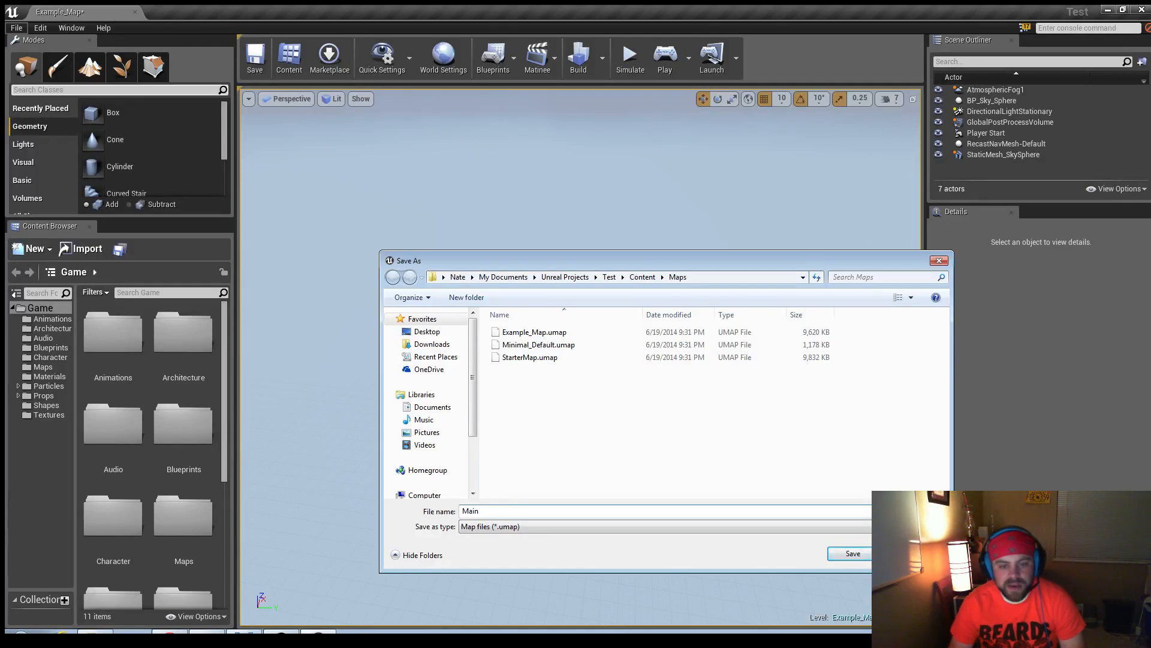
left_click(851, 553)
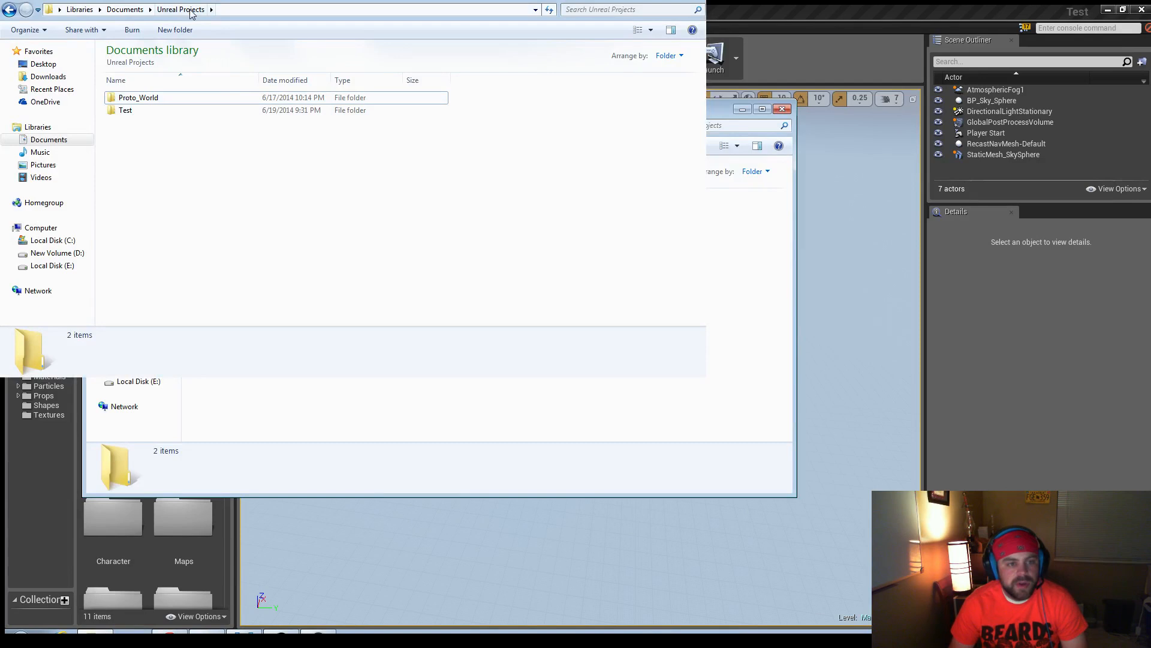
Step: Browse Test > Content > Maps in Explorer and select the map files beside Main.umap
double_click(126, 110)
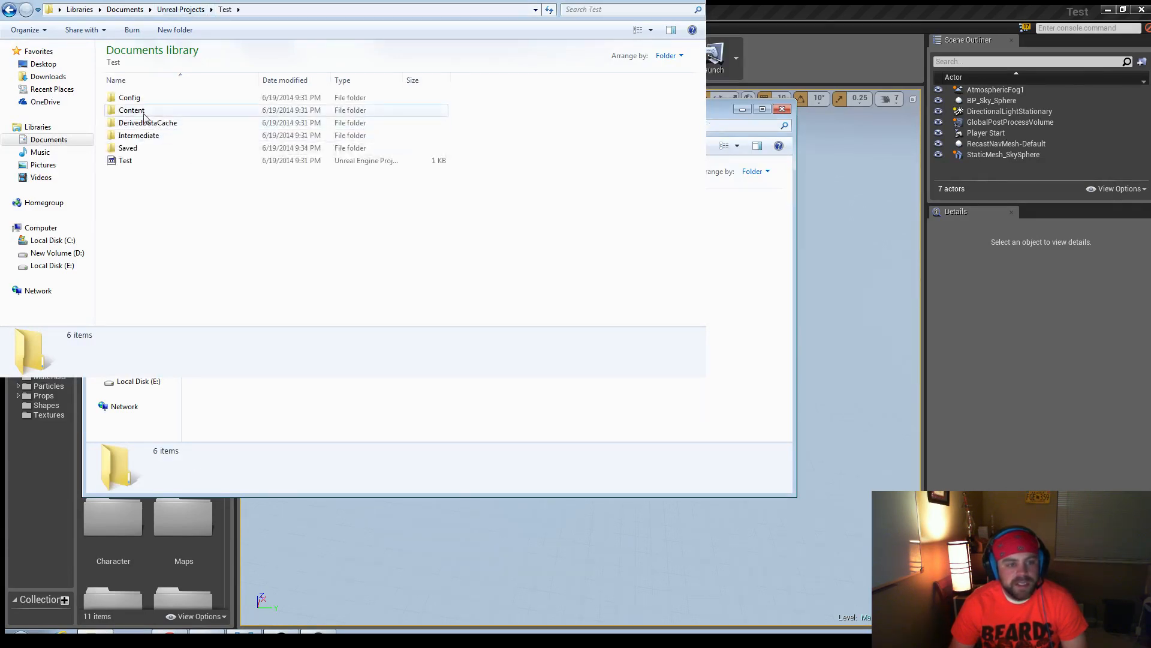
double_click(131, 109)
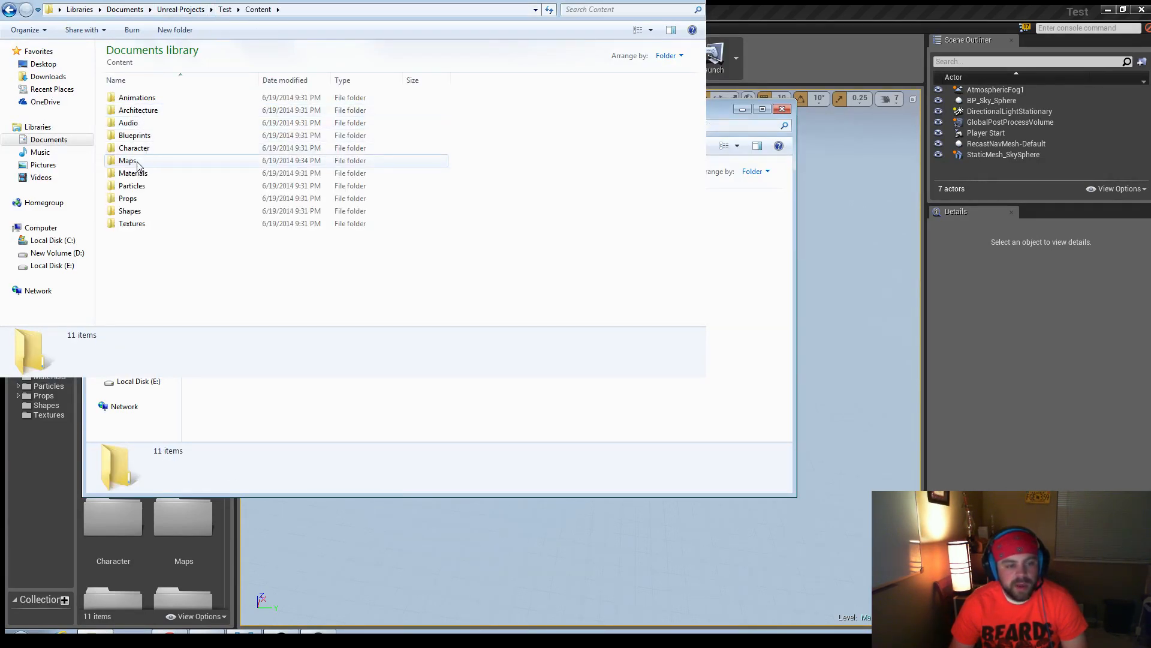
double_click(128, 160)
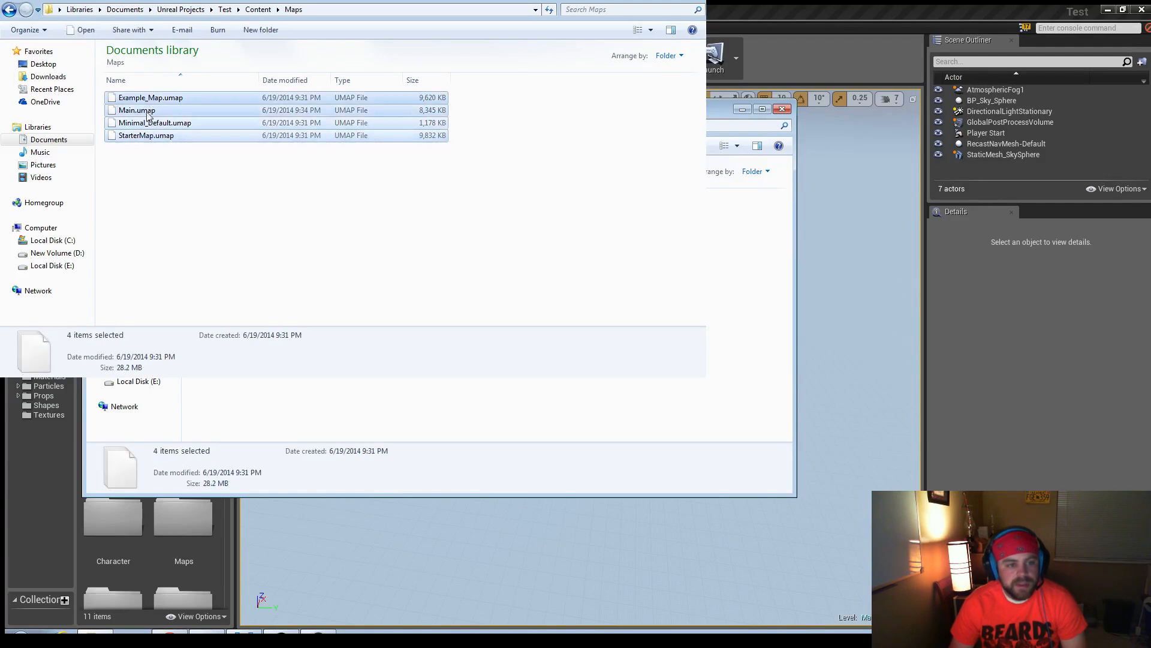
left_click(137, 111)
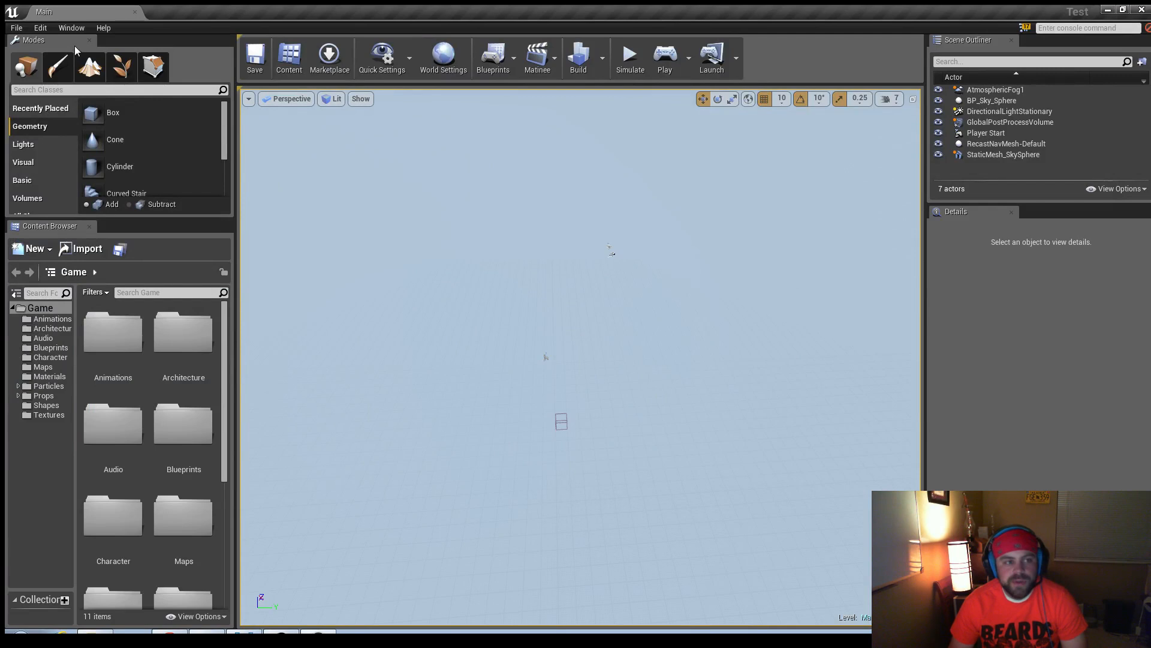
Step: Enable World Browser under Editor Preferences > Experimental and close the window
left_click(40, 27)
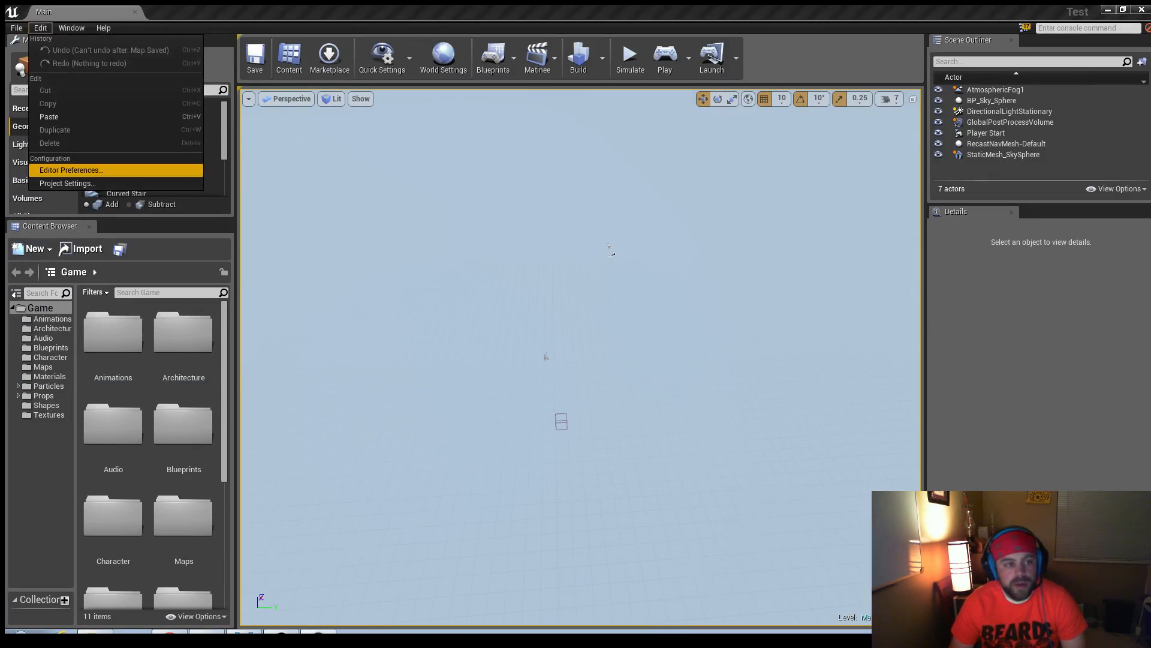
left_click(68, 169)
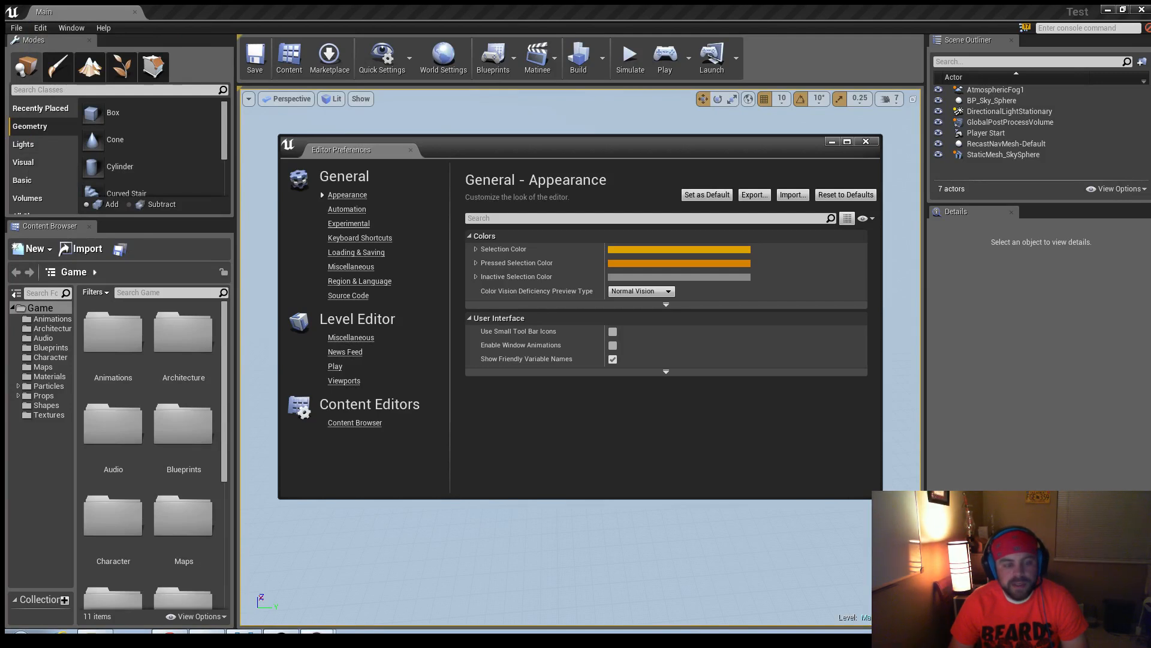
left_click(348, 223)
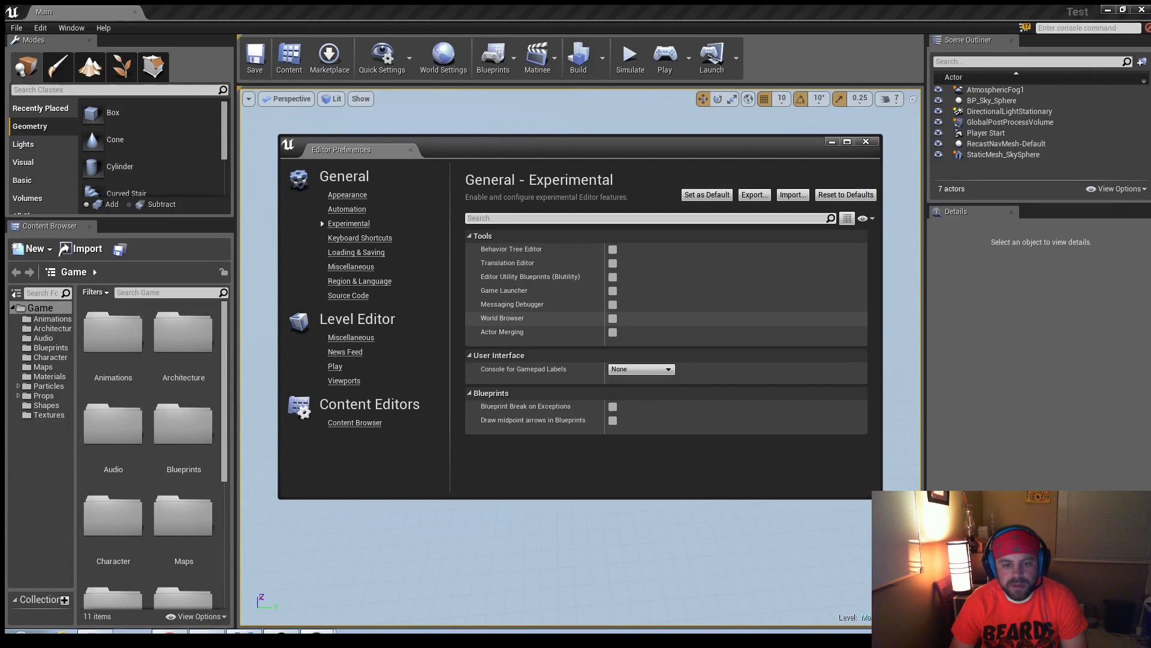
left_click(612, 318)
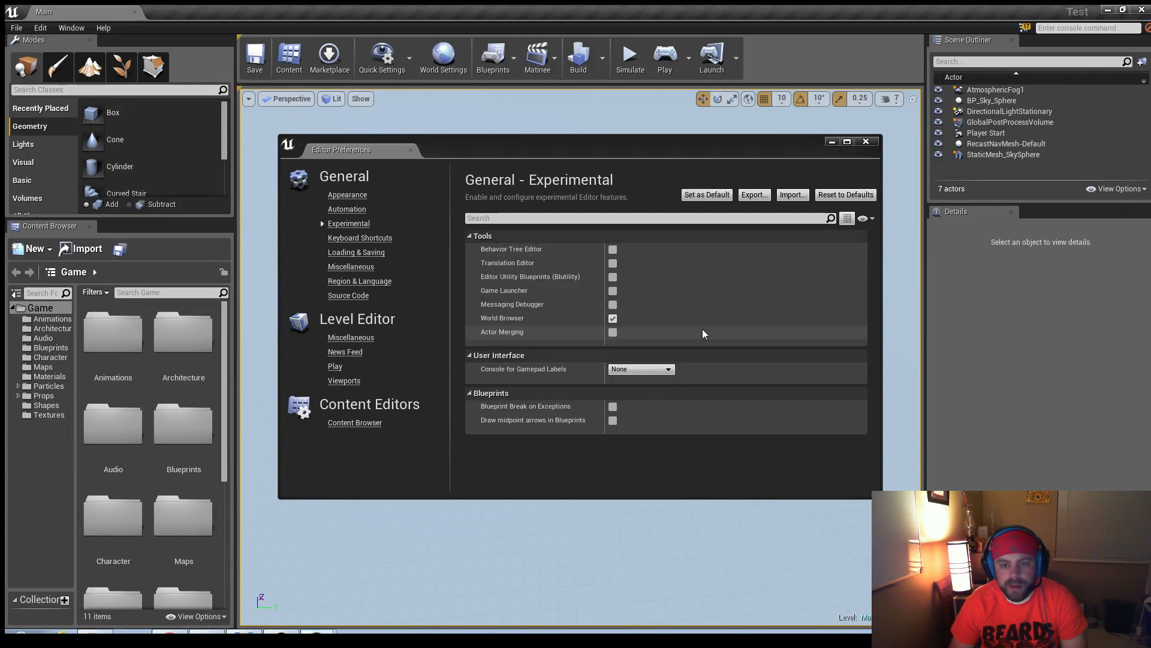
left_click(866, 141)
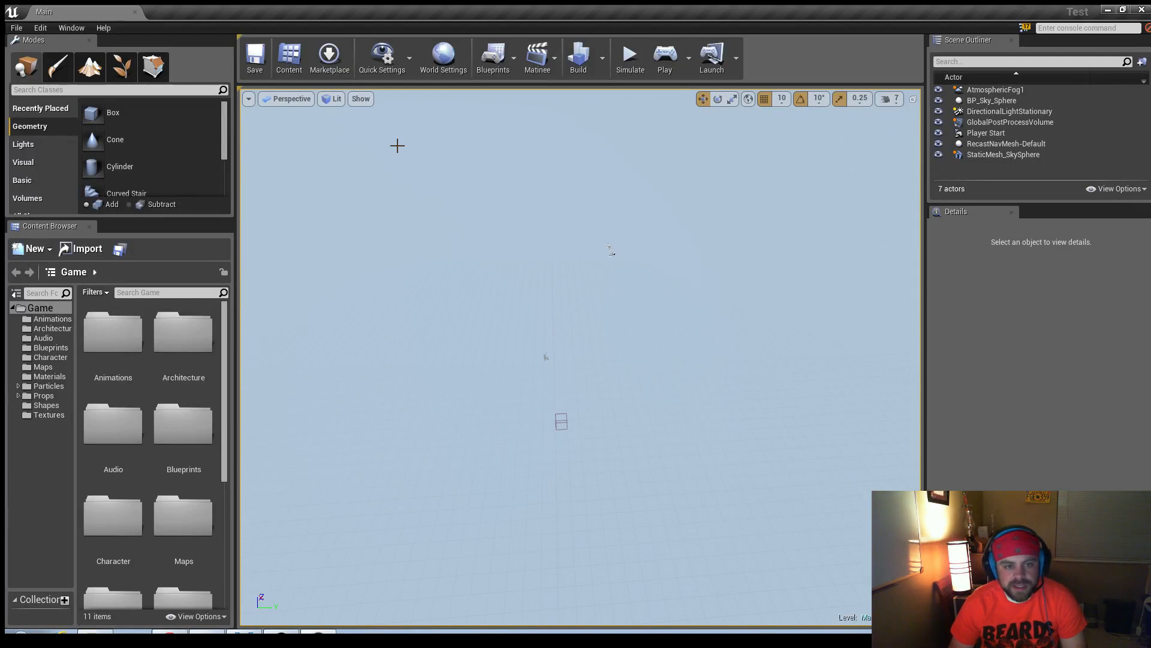
Step: Show the World Browser window and load the Main map as its world
left_click(71, 28)
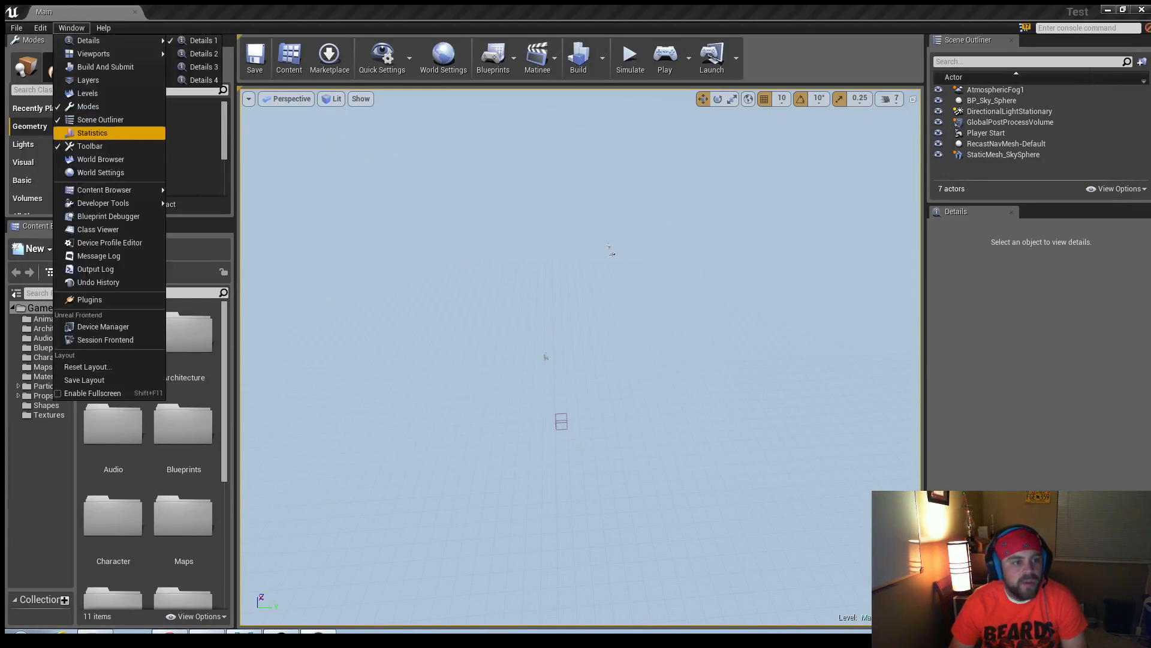
mouse_move(101, 160)
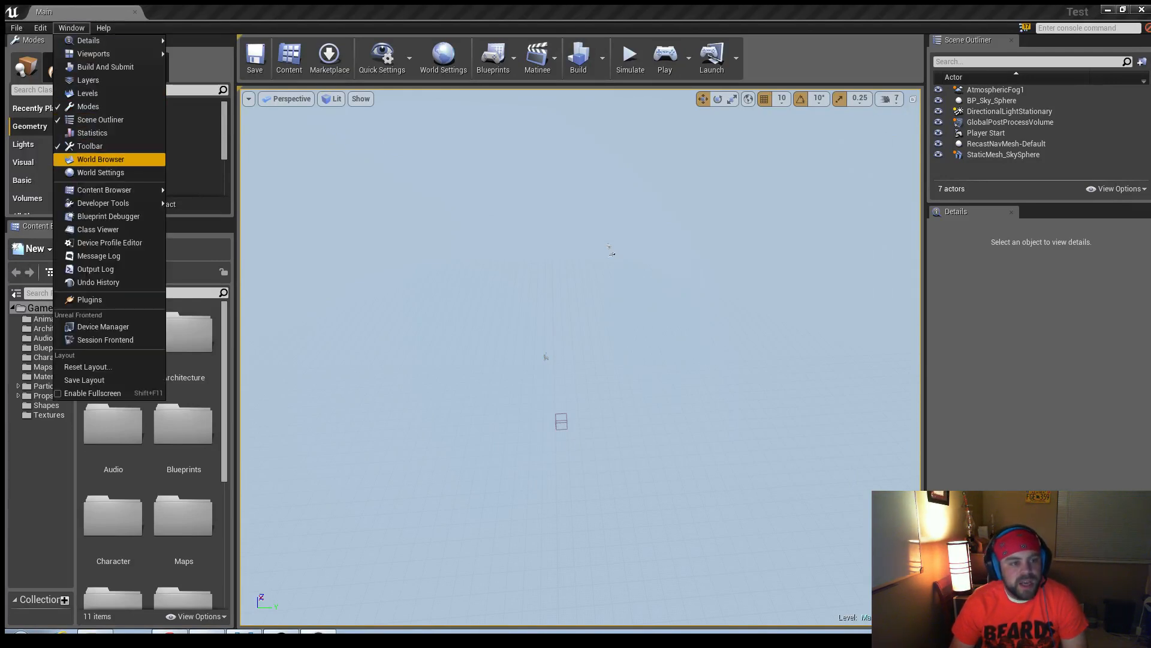
left_click(100, 159)
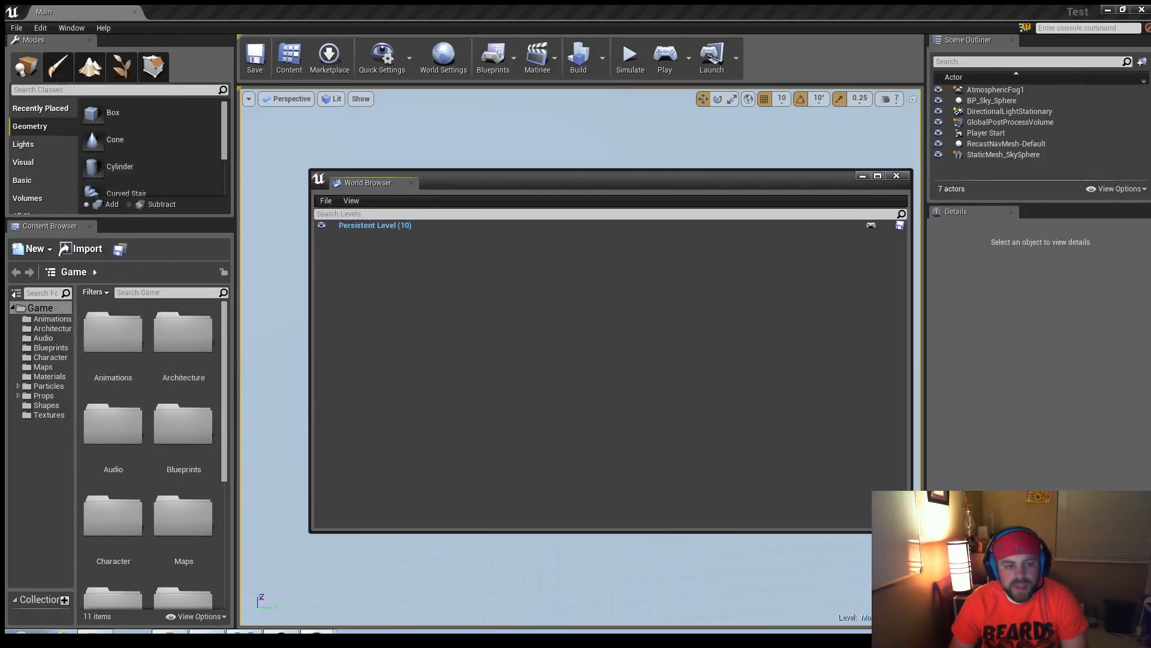
left_click(325, 200)
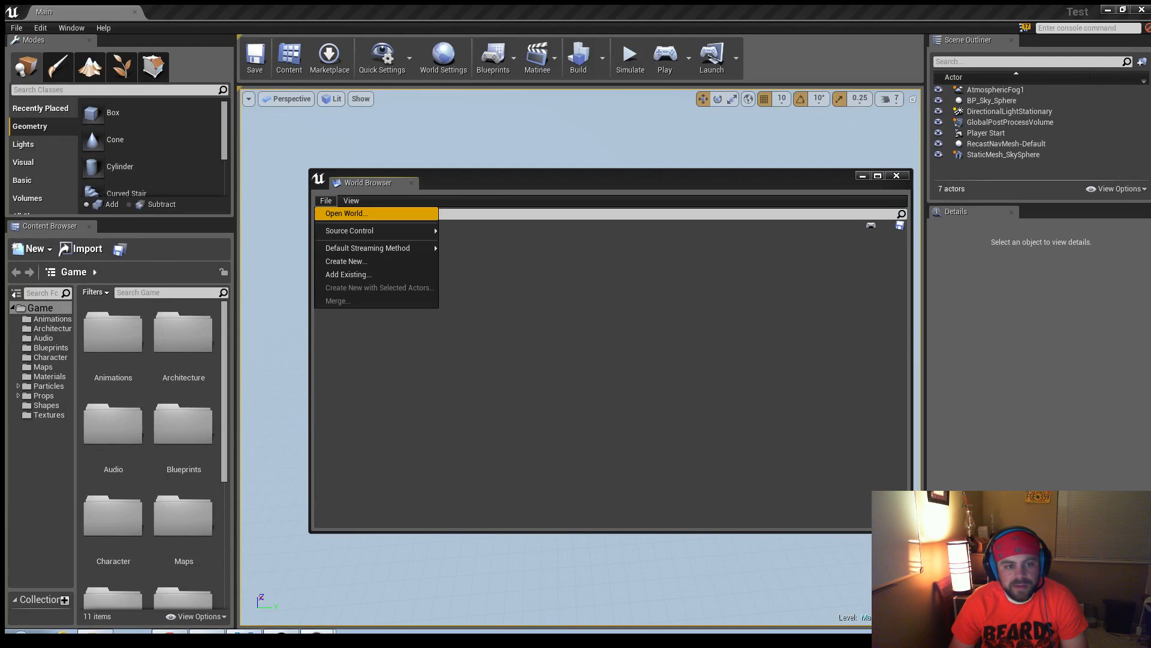
left_click(346, 214)
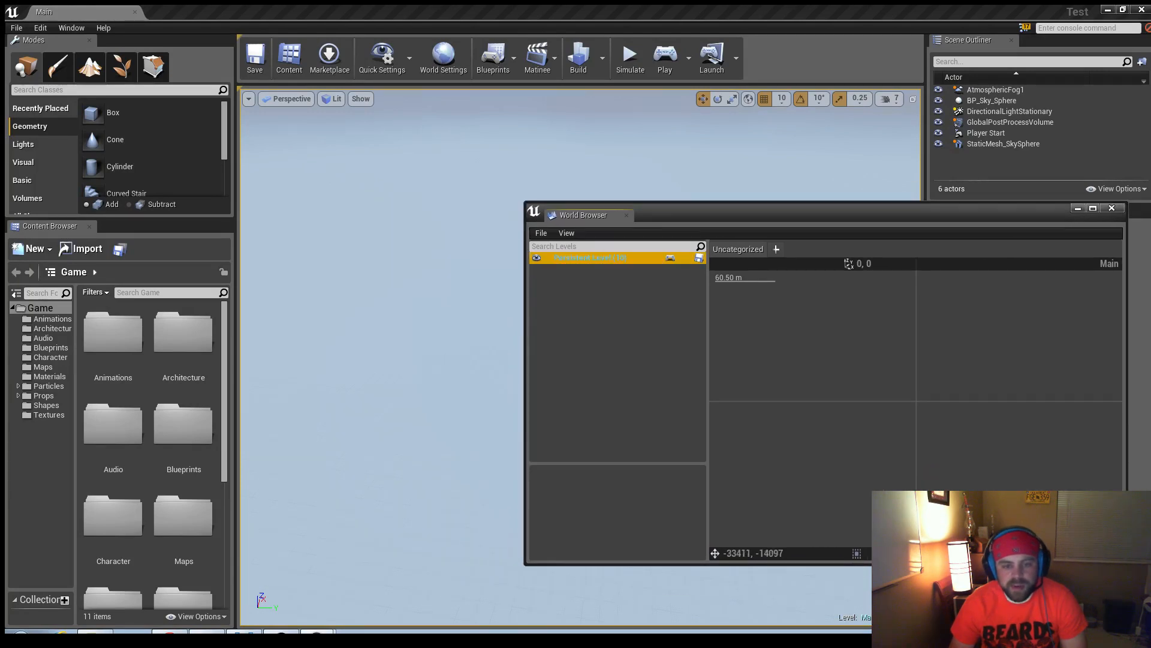
Step: Save new levels Map_1 and Map_2 into Maps under the persistent level
left_click(590, 257)
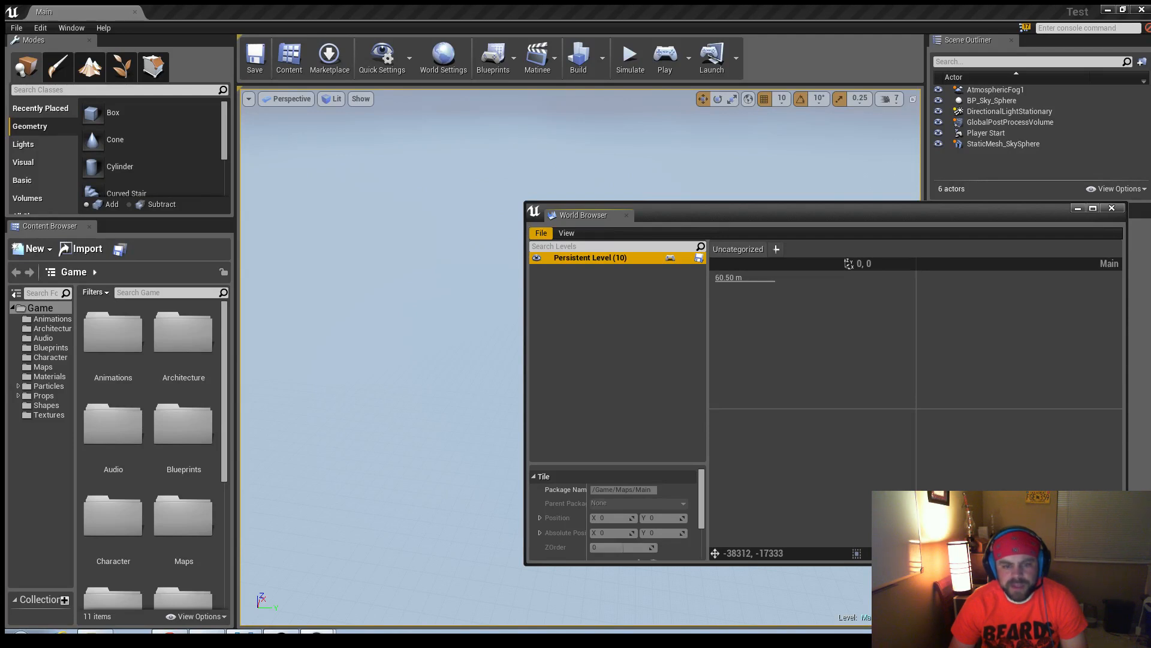
left_click(541, 232)
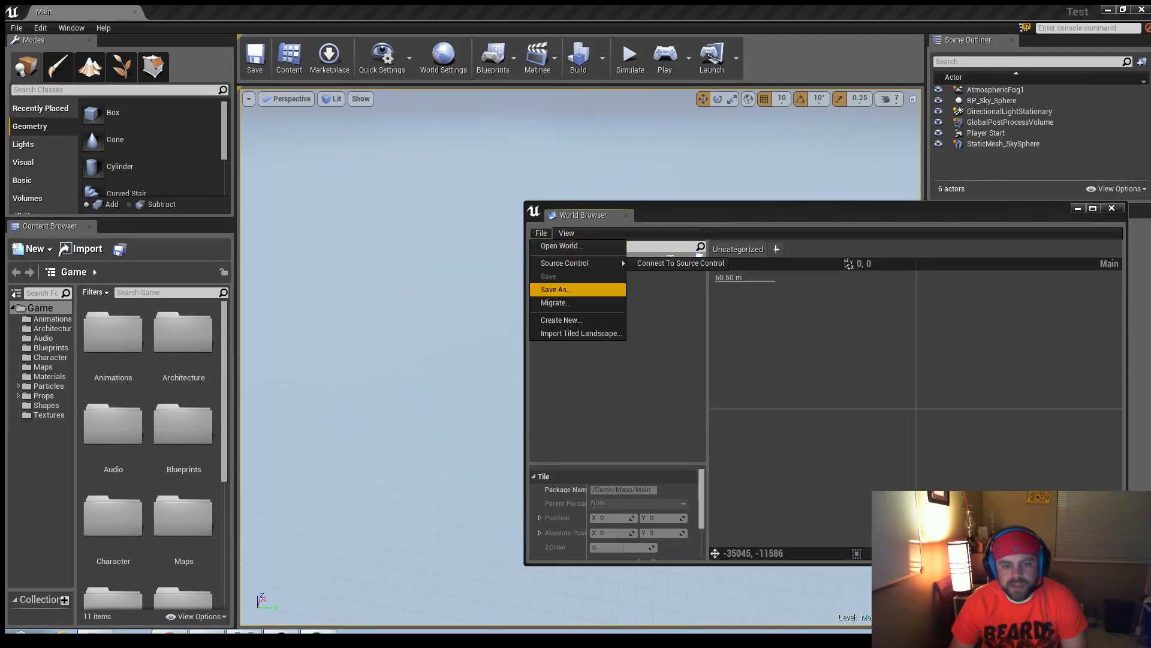
left_click(555, 289)
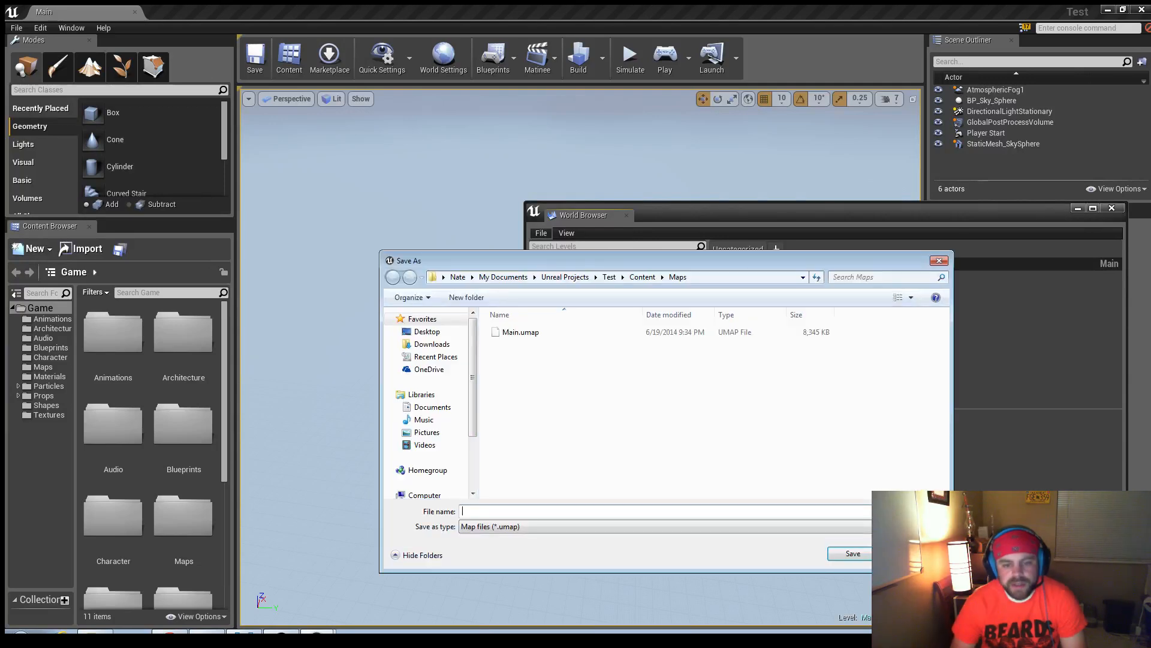
type("Map+")
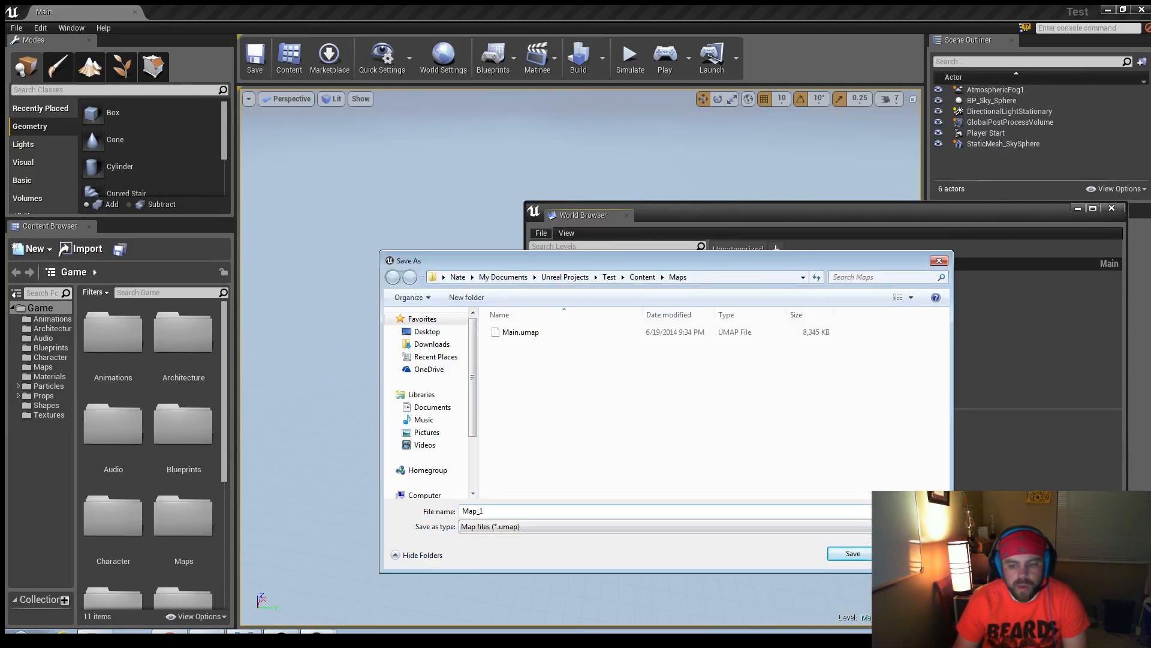
left_click(540, 232)
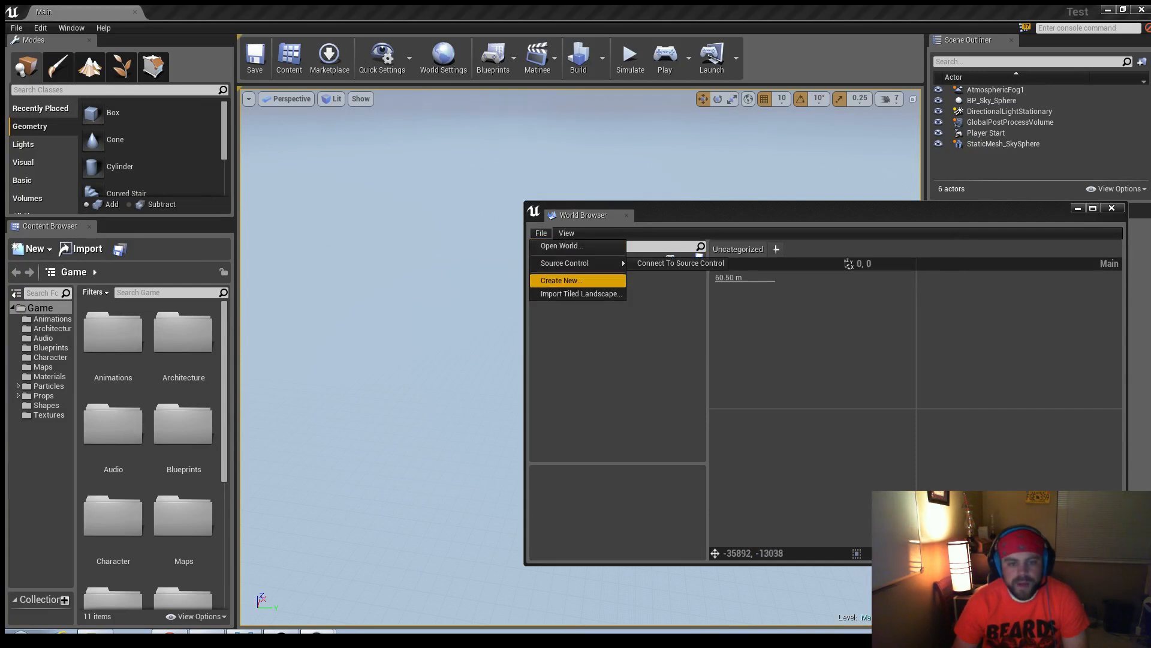
left_click(561, 280)
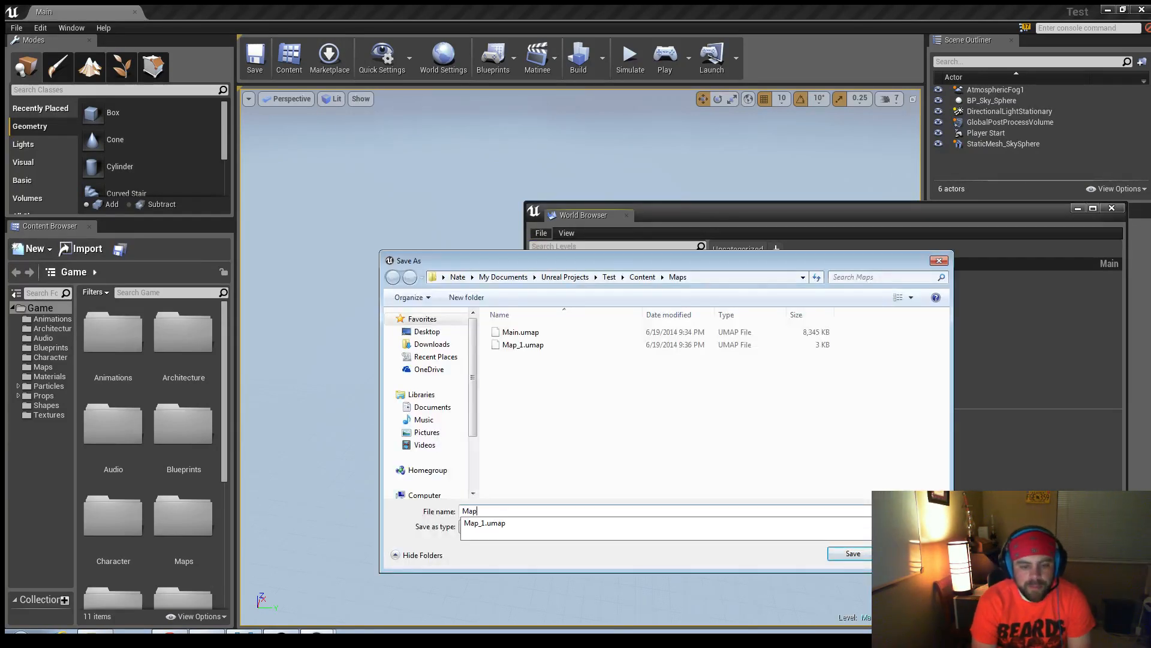
left_click(851, 553)
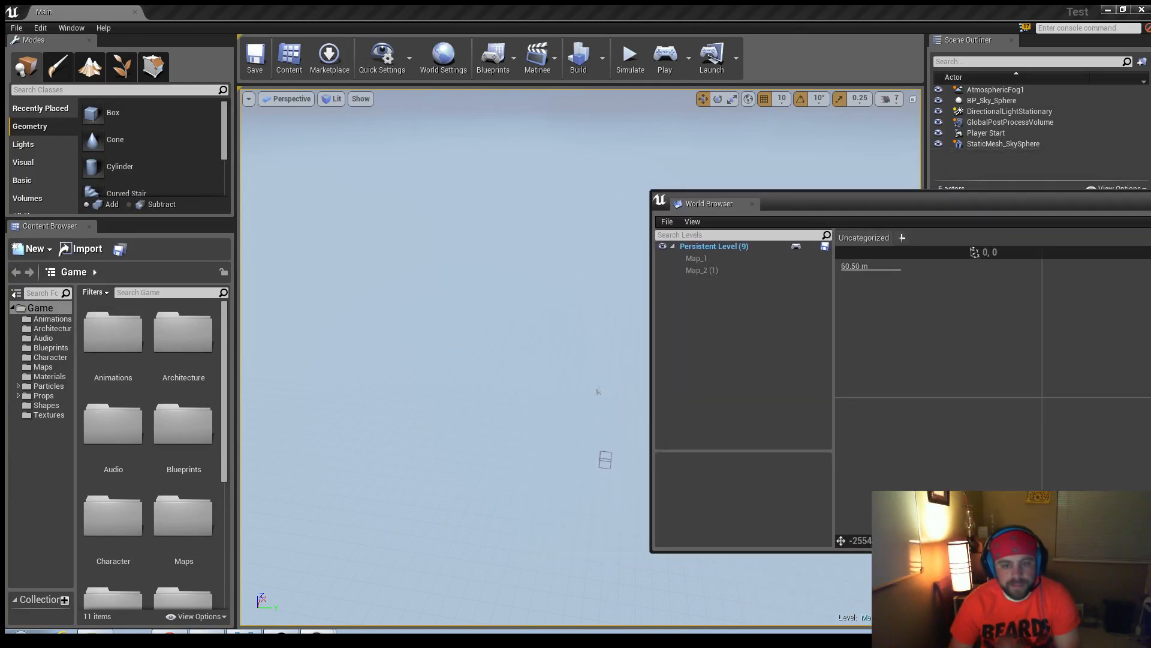
Step: Select the Map_1 and Map_2 tiles and make Map_1 the current level
left_click(696, 258)
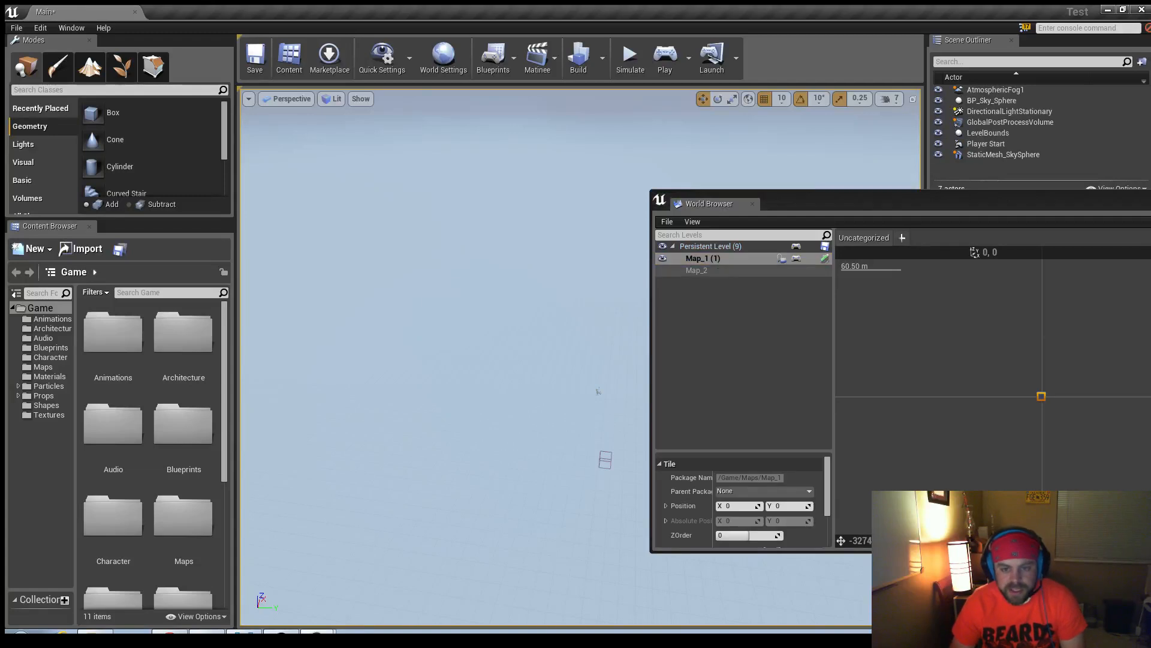
left_click(824, 258)
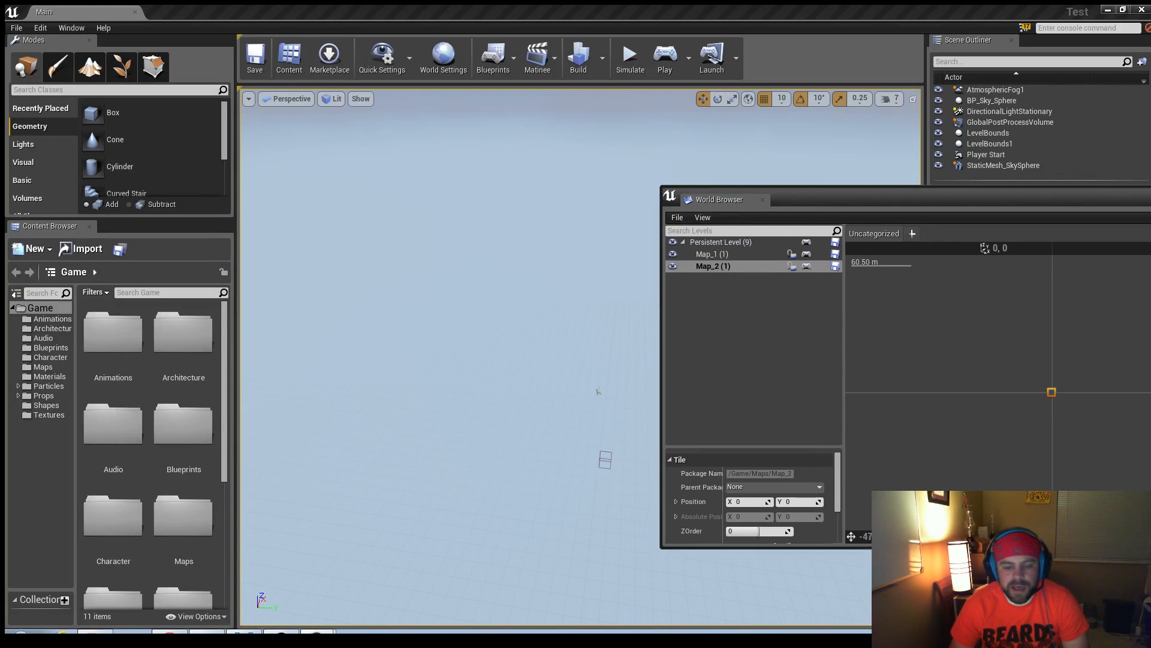
left_click(711, 253)
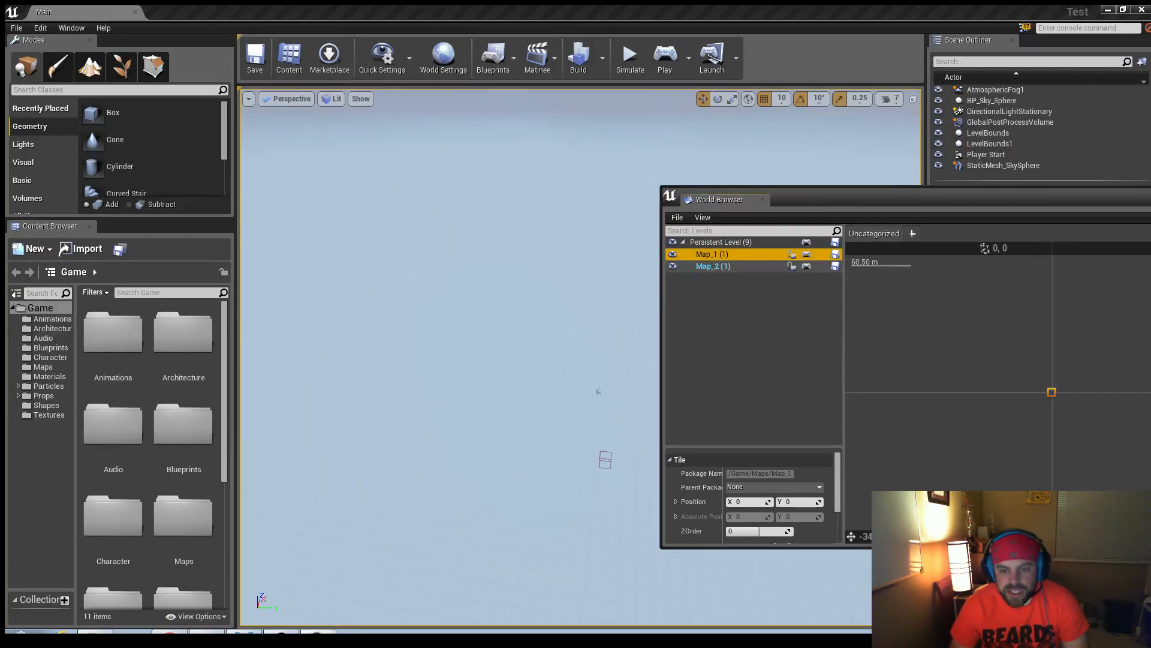
left_click(711, 266)
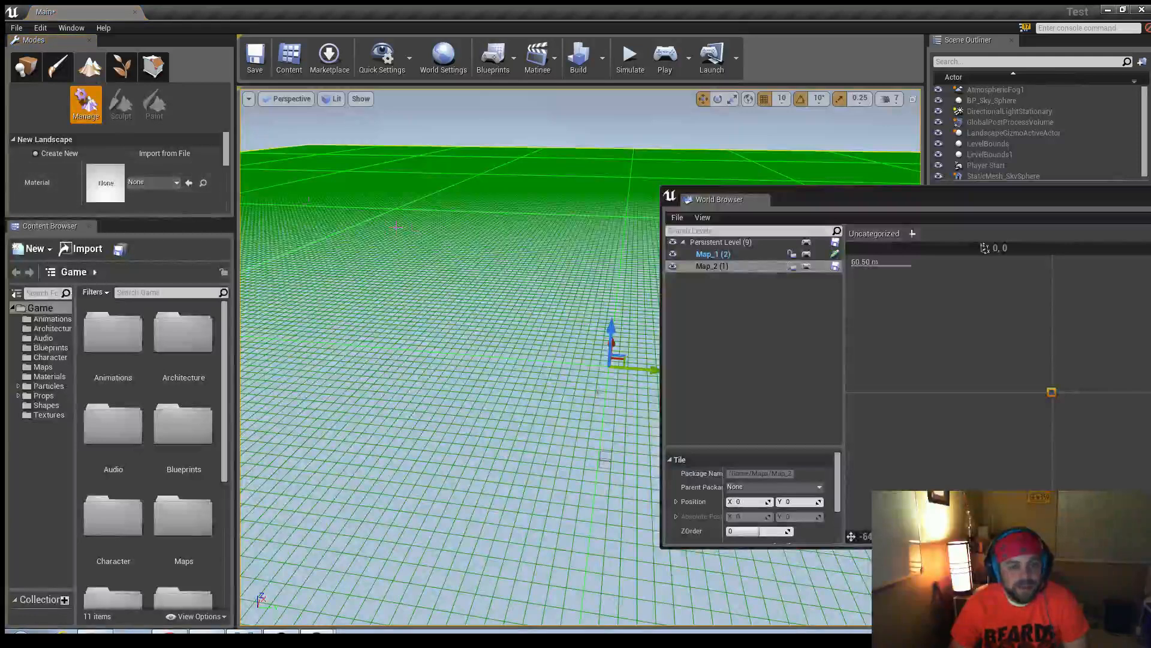
Step: Create a landscape in Map_1 using the M_Ground grassy material
left_click(117, 200)
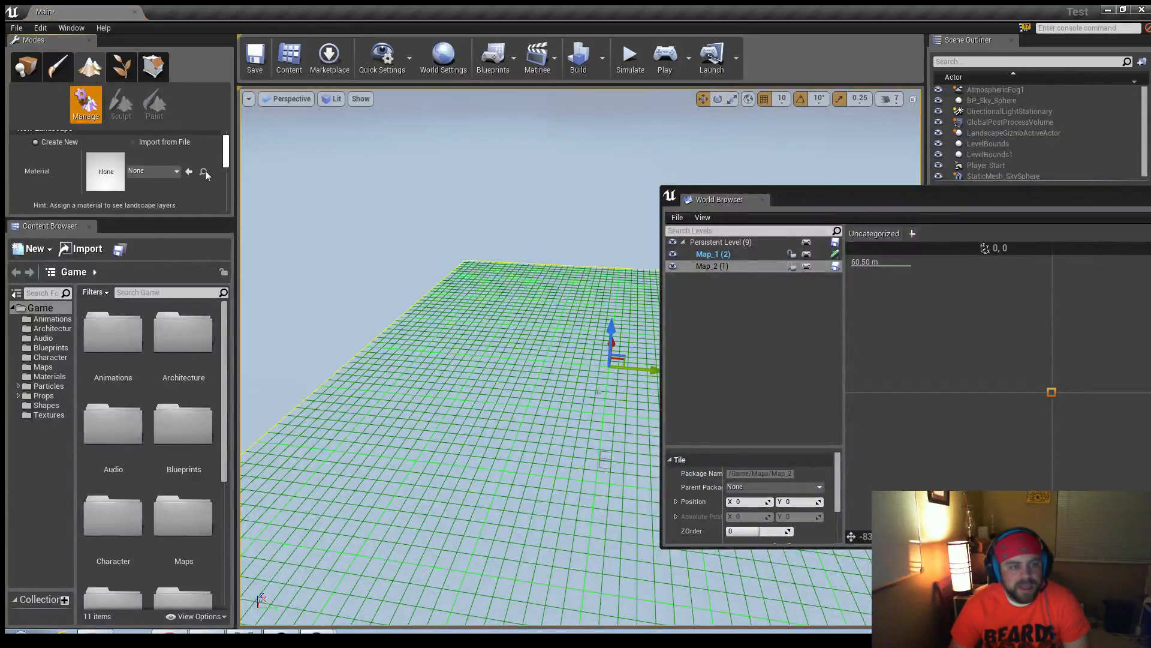
left_click(175, 170)
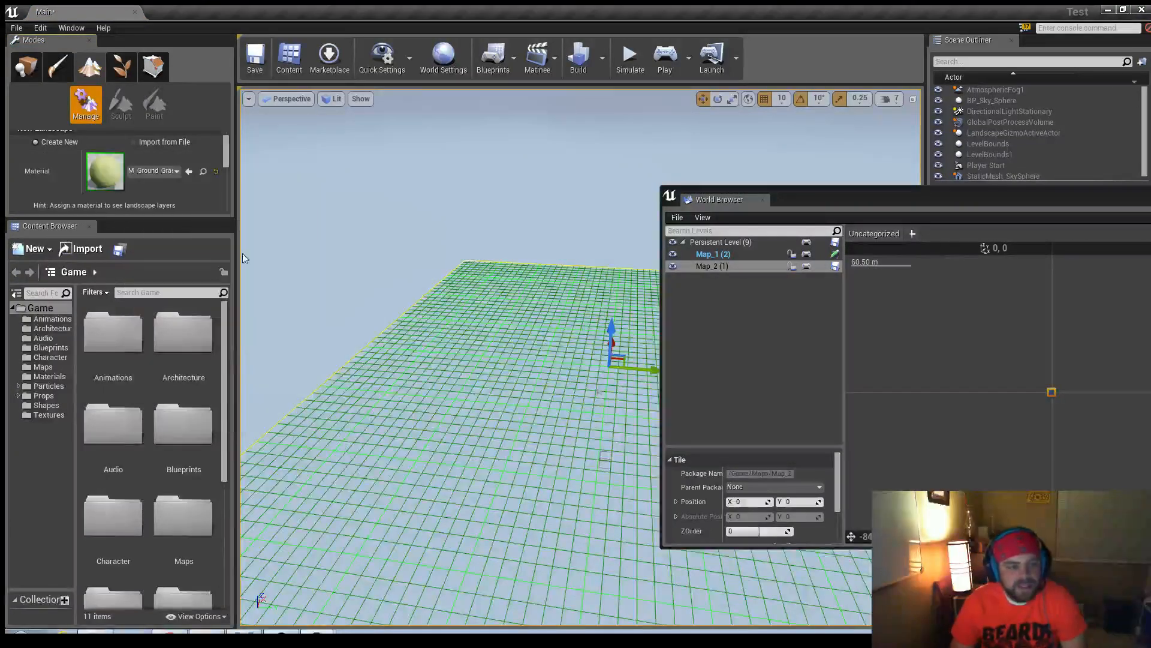
left_click(120, 105)
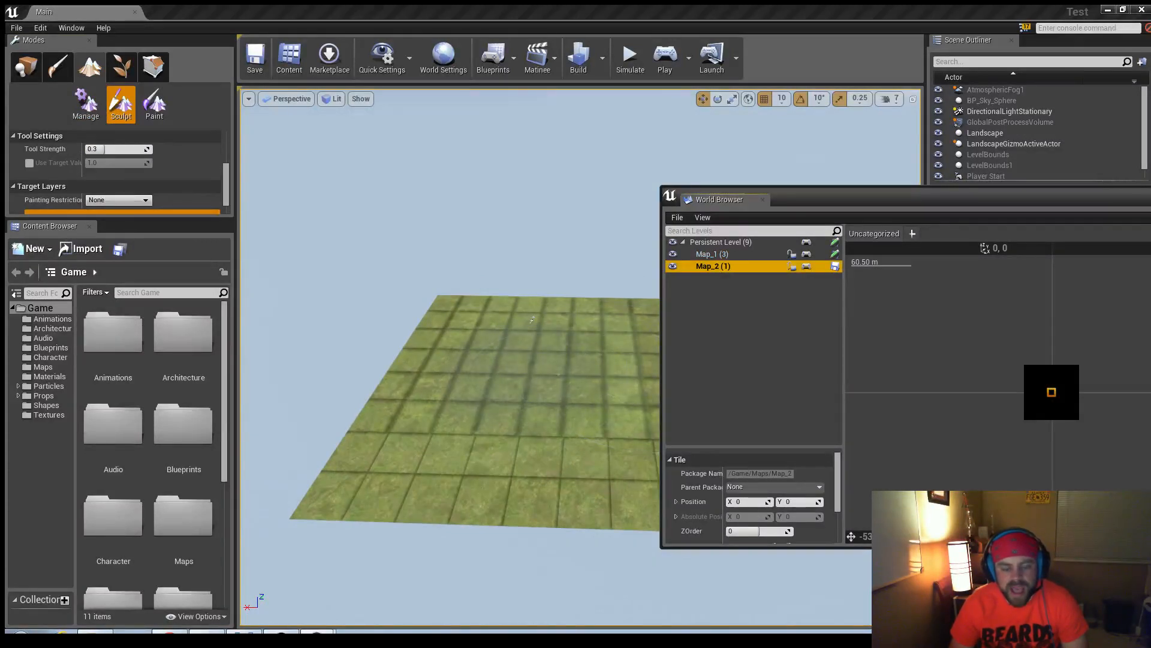
mouse_move(529, 319)
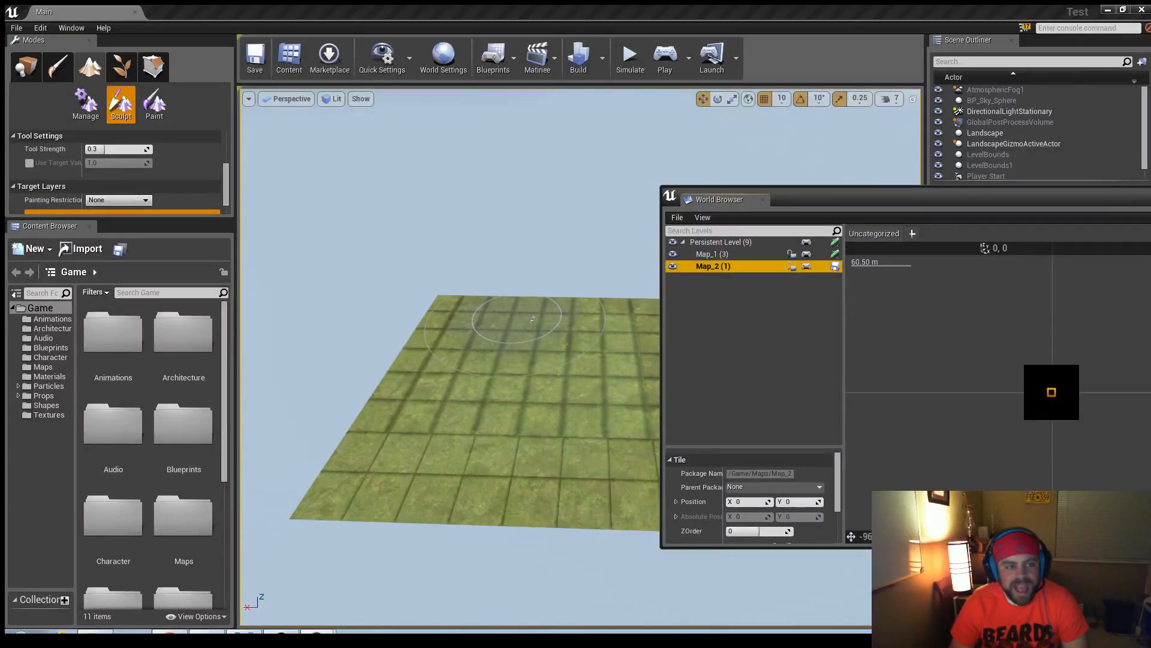
Step: Create a stone landscape in Map_2 and set its tile Position X to -5600 beside Map_1
left_click(120, 106)
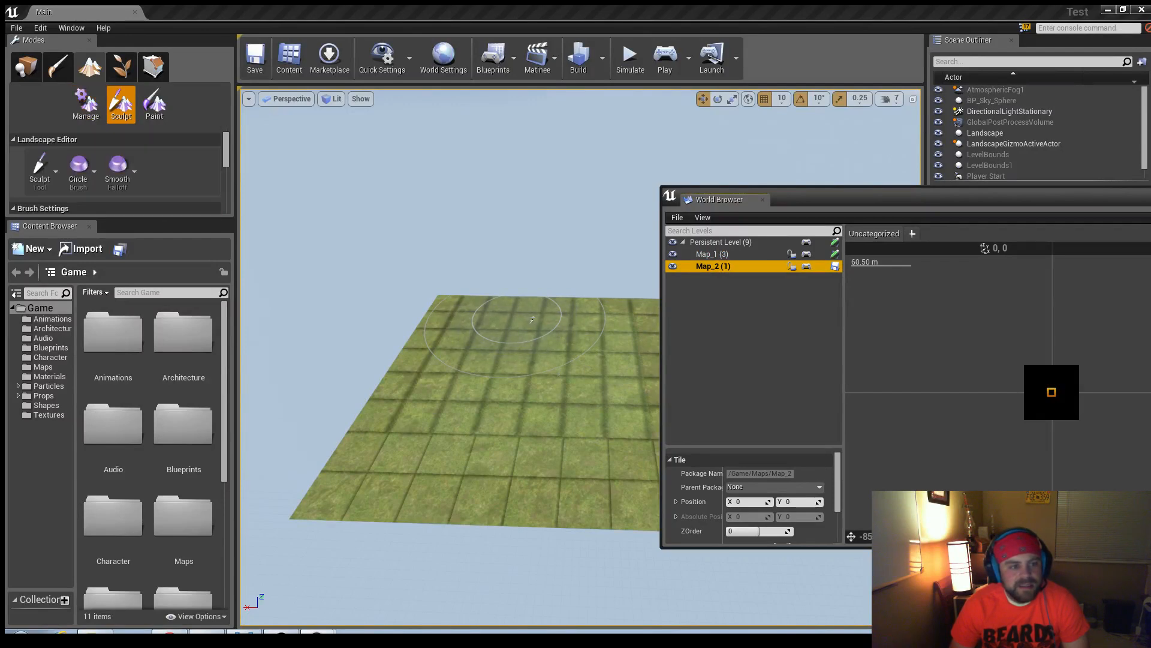
left_click(85, 103)
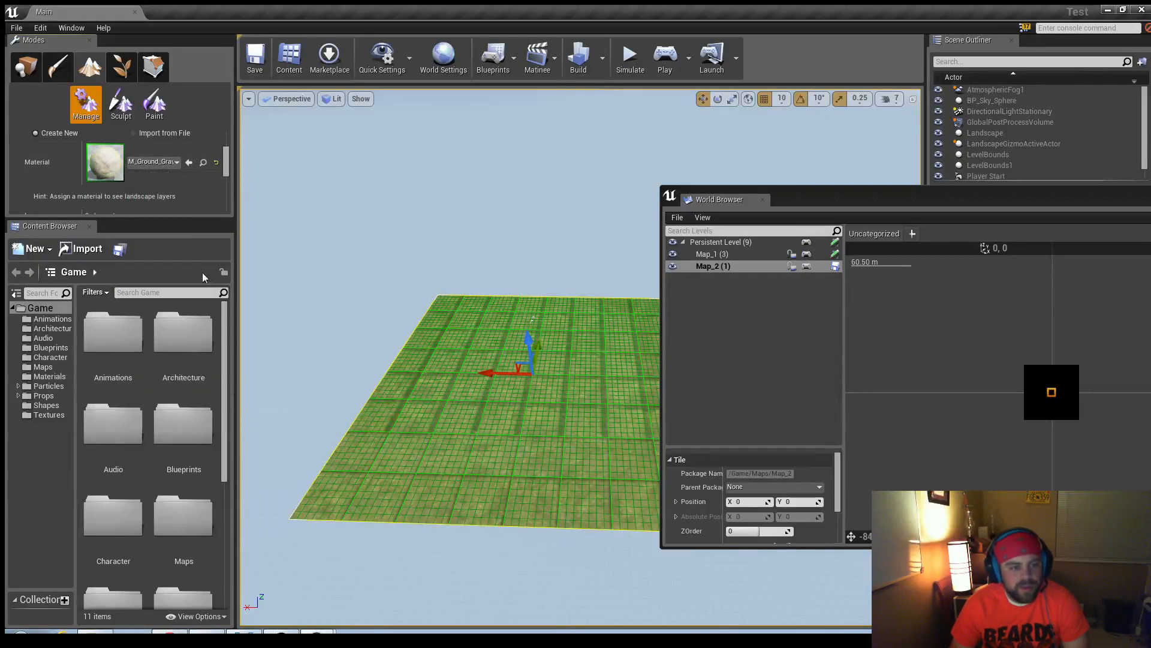
left_click(120, 104)
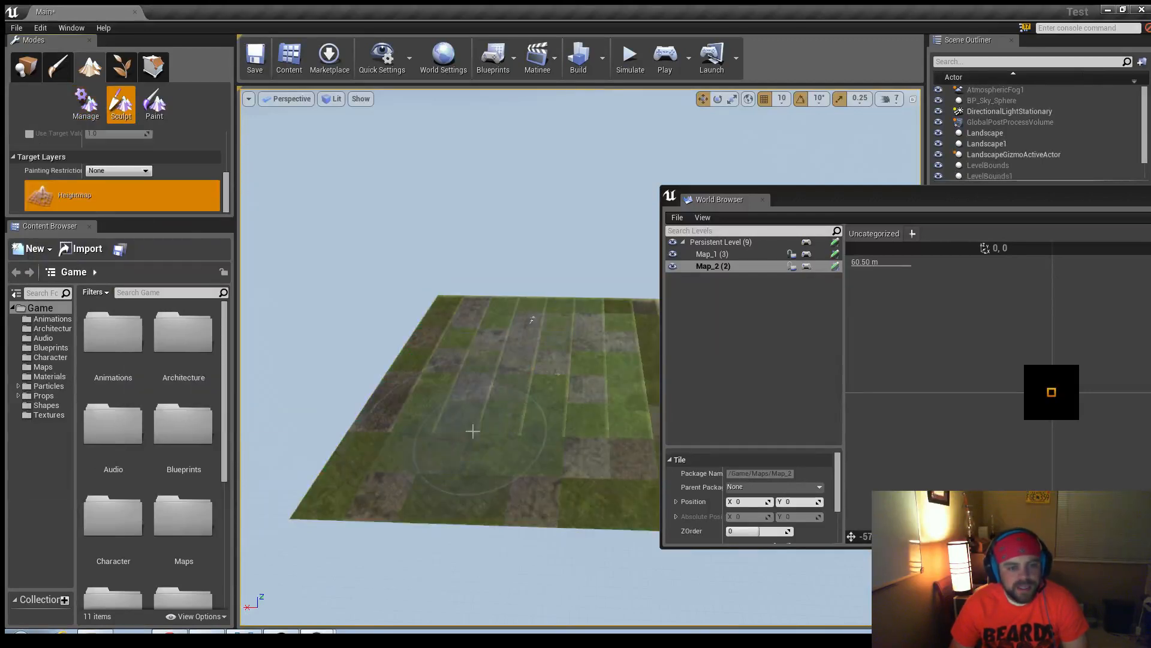
left_click(25, 67)
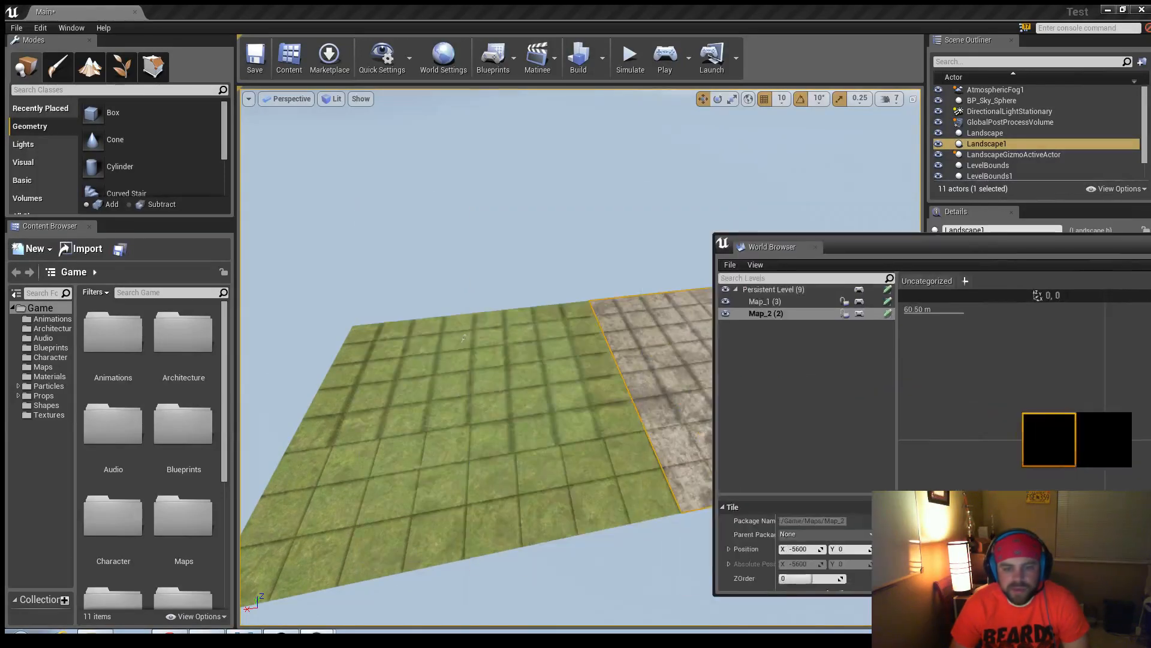
Step: Search 'nav', place a Nav Mesh Bounds Volume on Map_1's landscape, then hide Map_1
left_click(767, 301)
type("n")
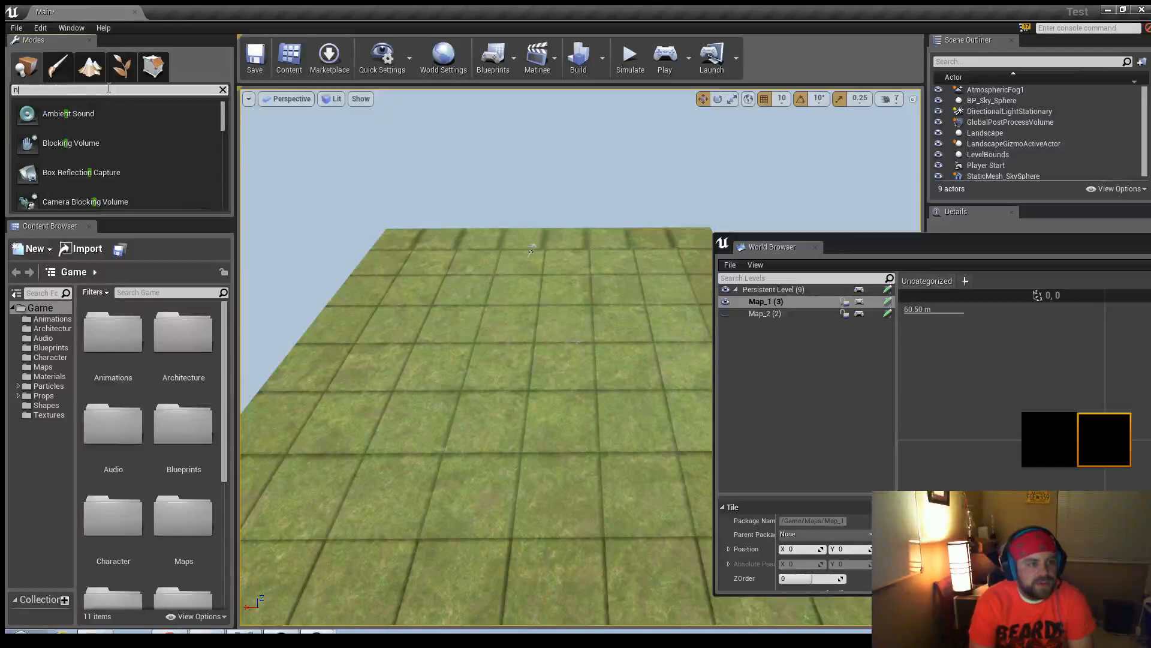
type("av")
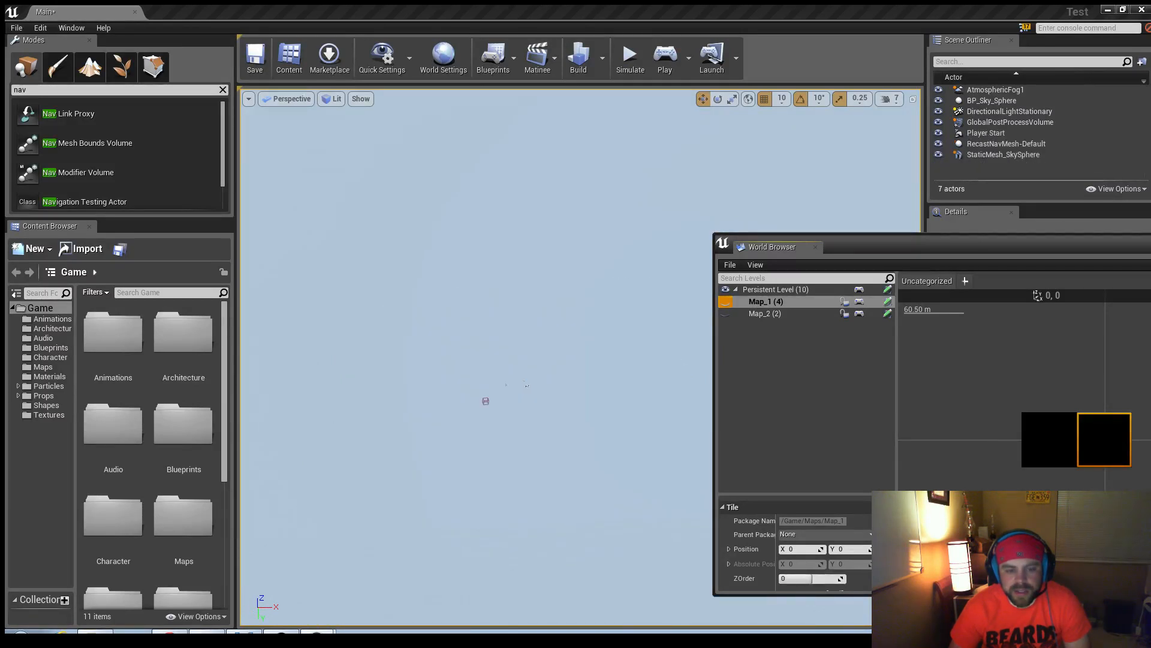
left_click(843, 301)
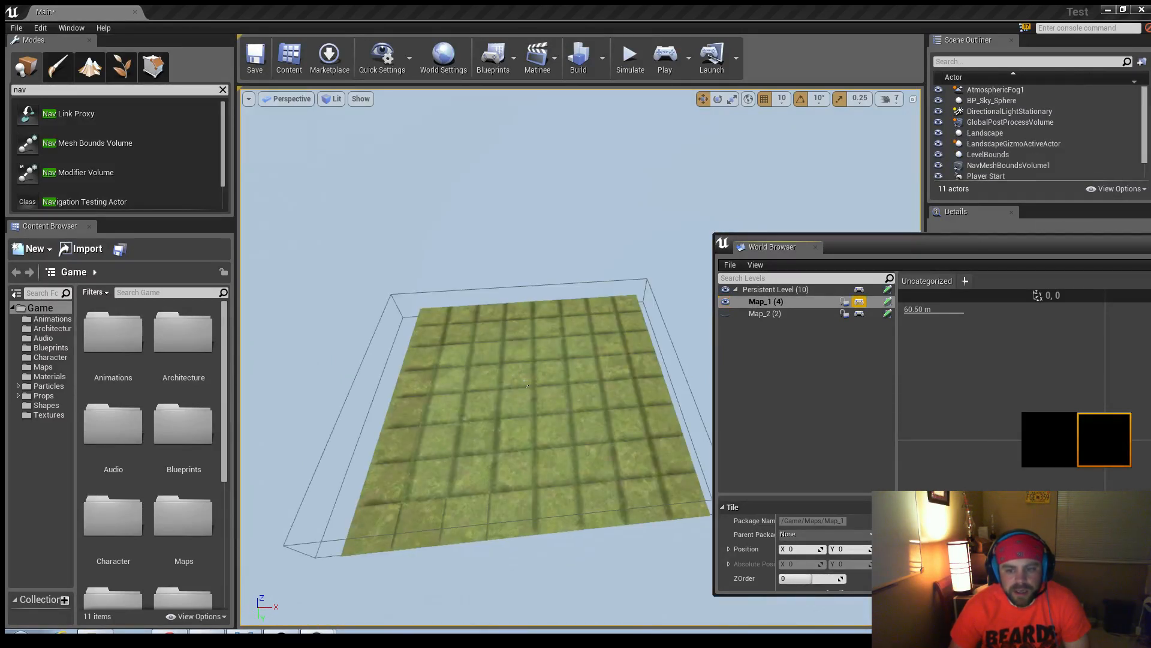
left_click(766, 313)
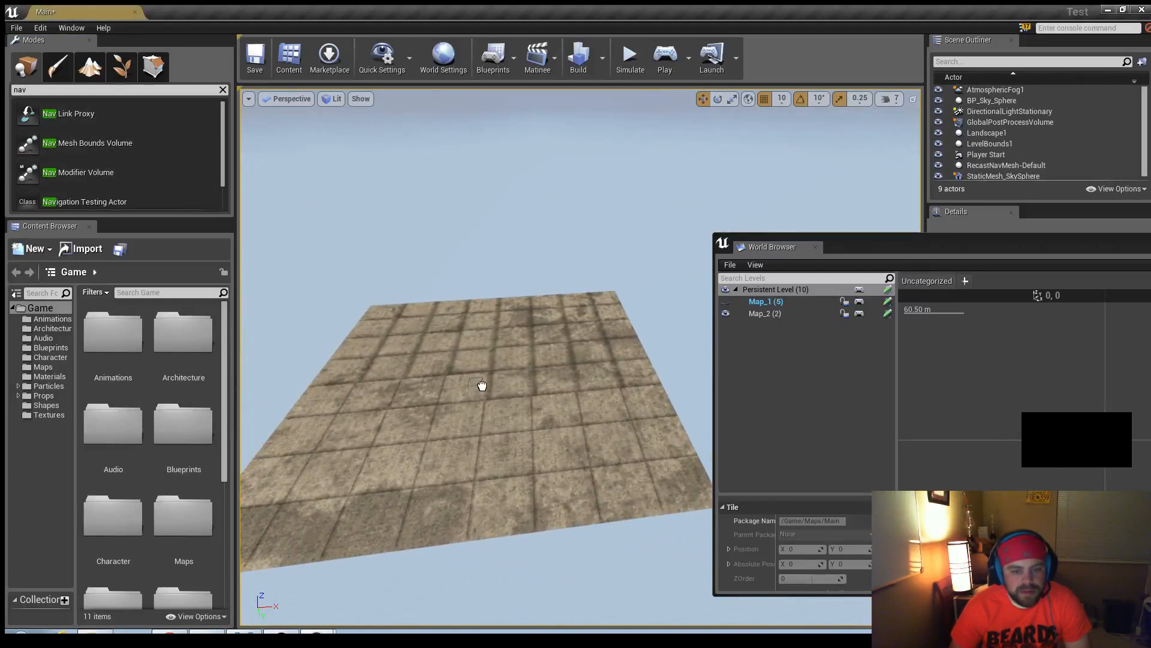
Step: Place a Nav Mesh Bounds Volume on Map_2 and scale it over the stone landscape, dismissing the save warning
left_click(485, 382)
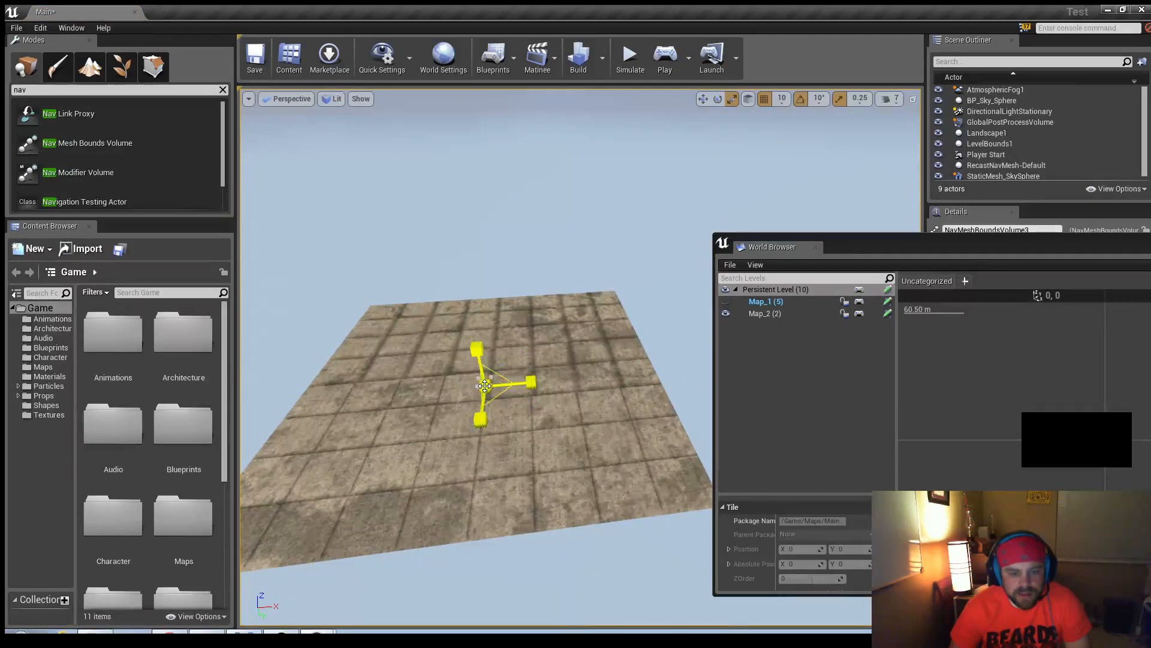
left_click(720, 98)
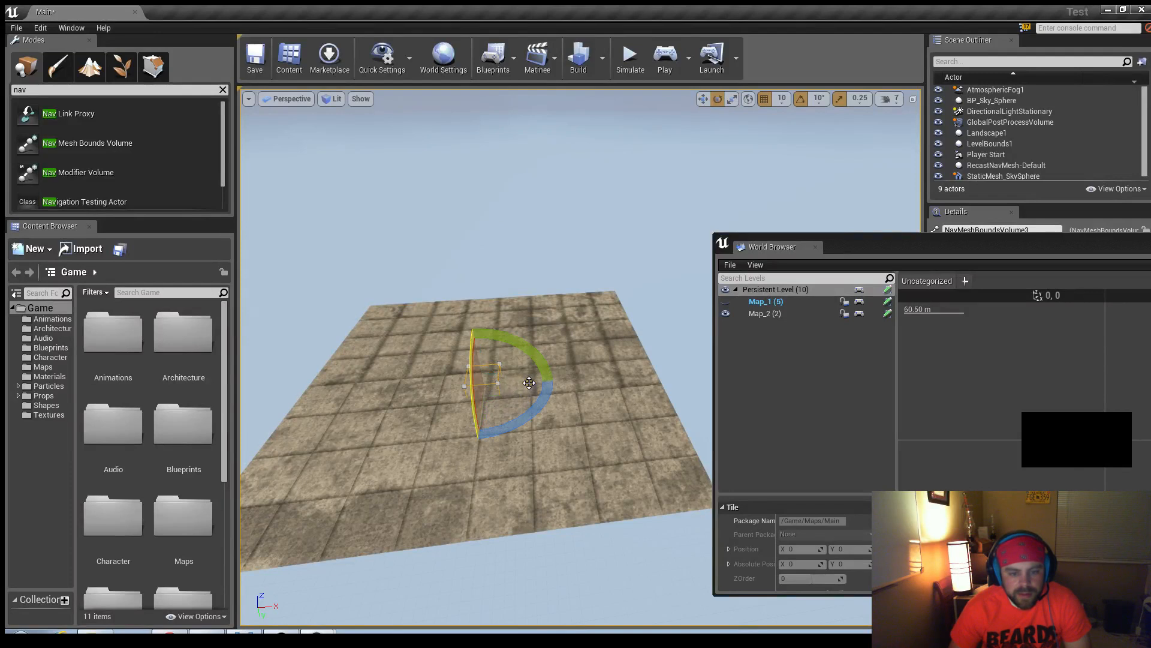
left_click(731, 99)
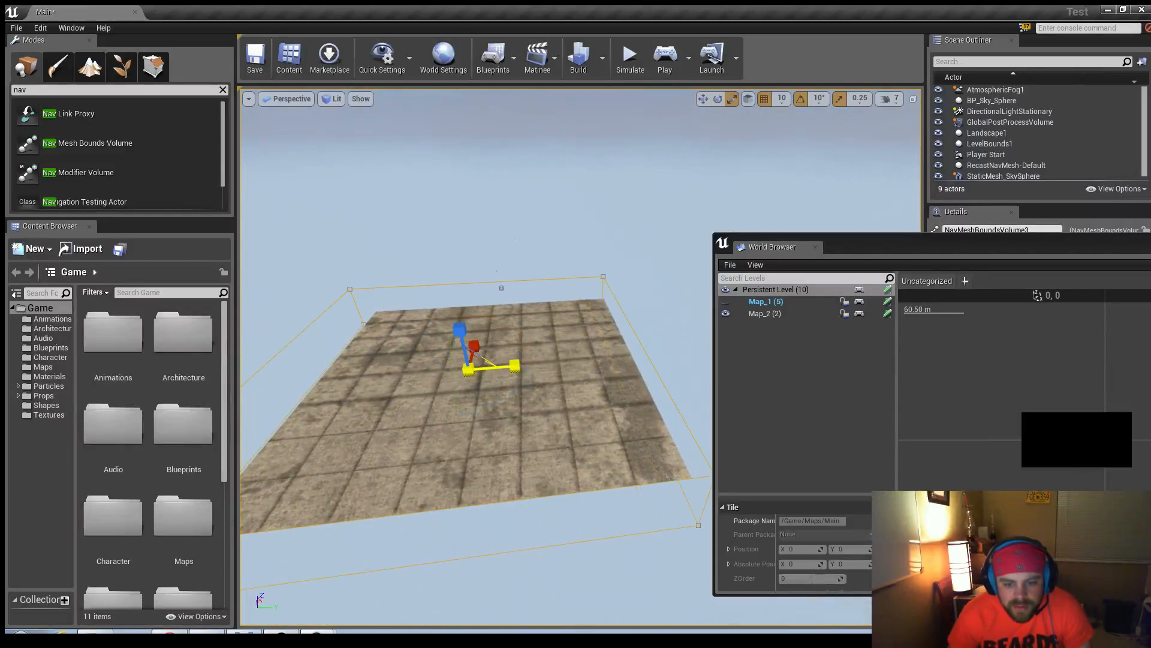
left_click_drag(470, 367, 506, 345)
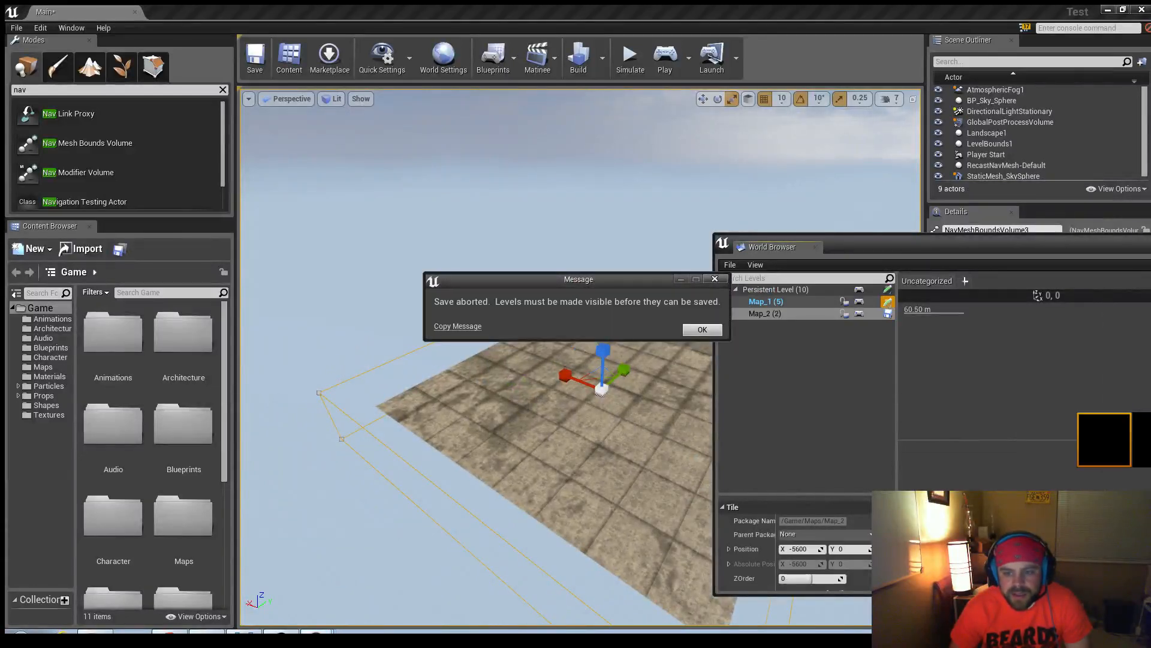
left_click(701, 329)
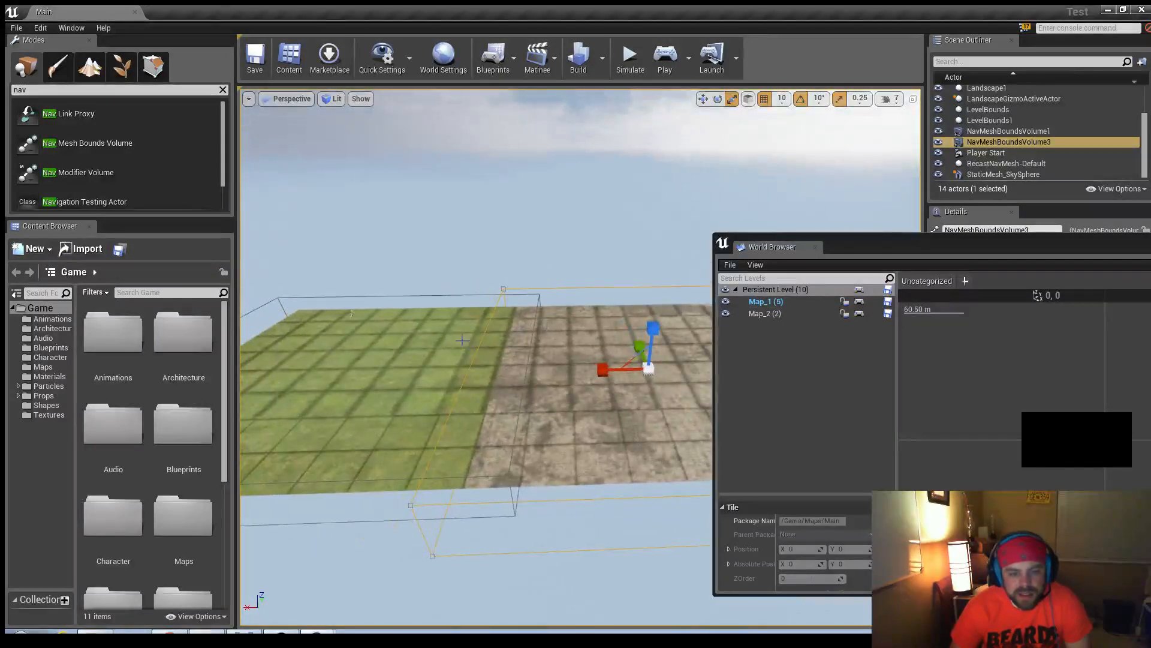
Step: Run Simulate to watch the character on the tiles, then stop the session
left_click(629, 53)
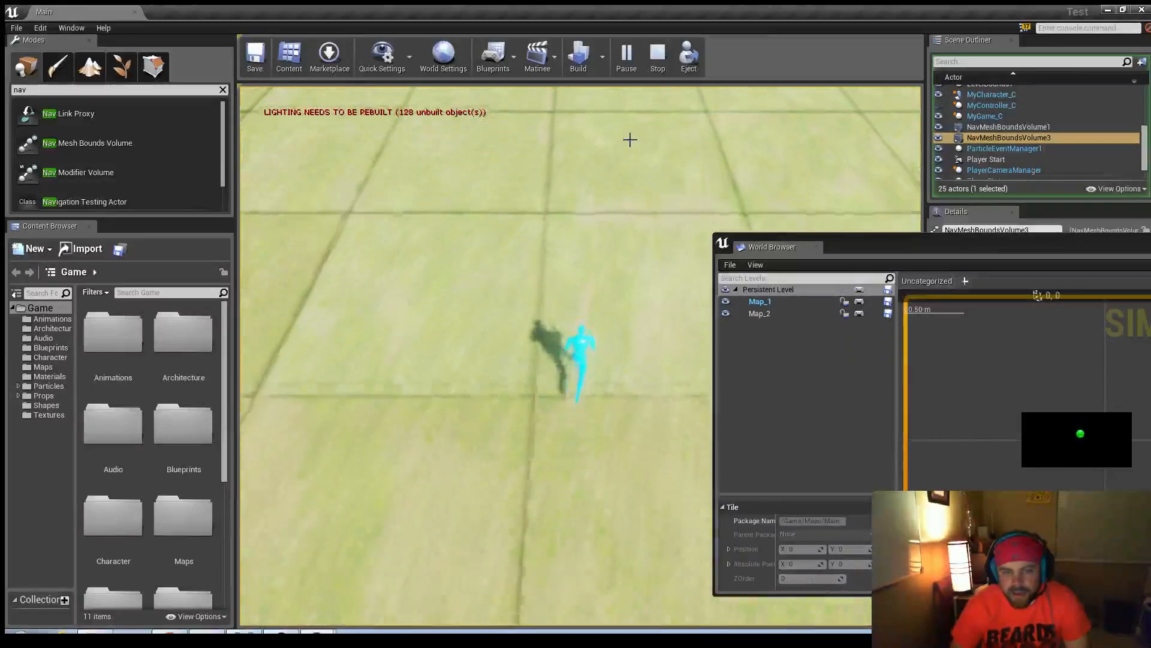
left_click(656, 57)
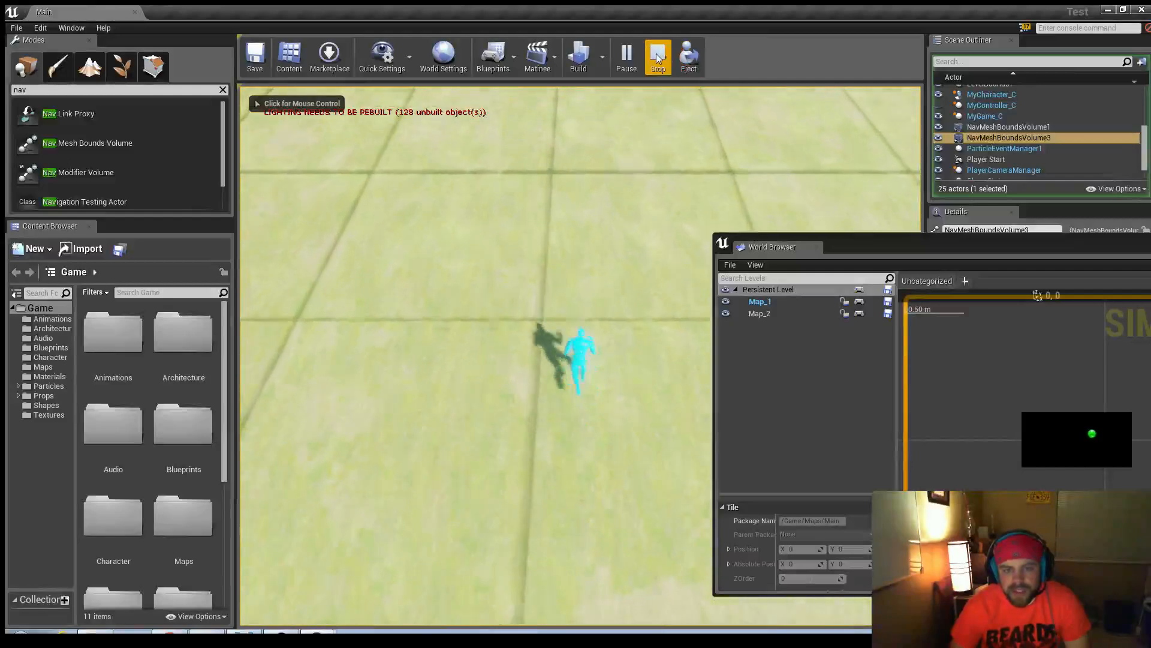
left_click(658, 56)
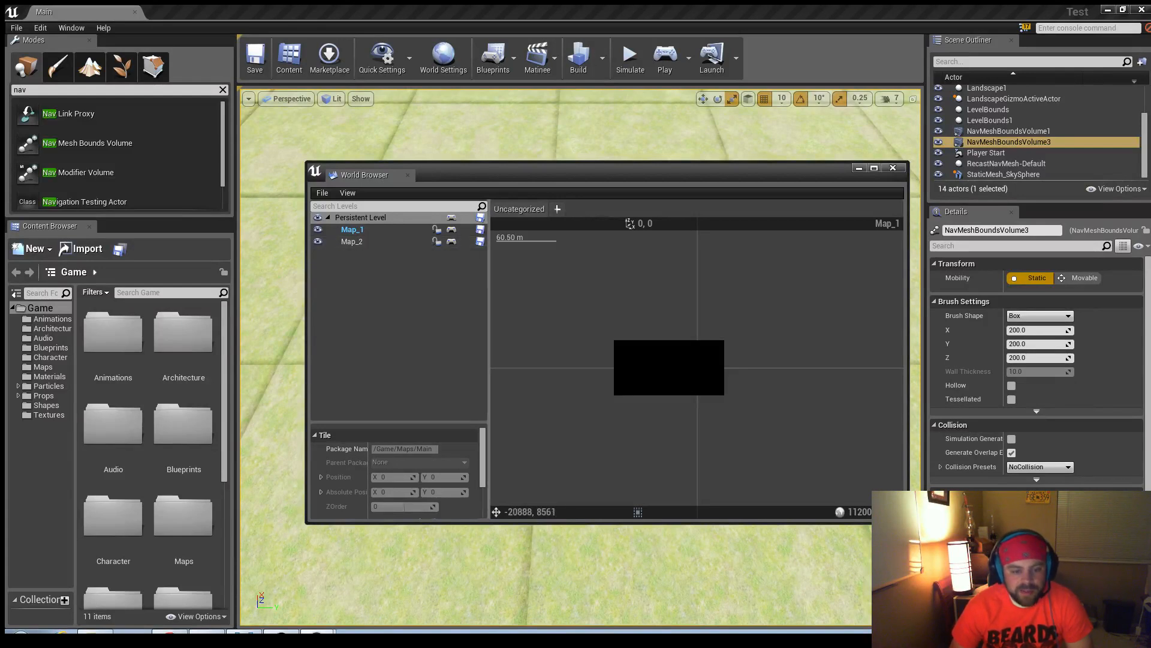
Step: Create world layers MyLayer1 and MyLayer2, giving MyLayer2 a streaming distance of 1500
scroll("down", 3)
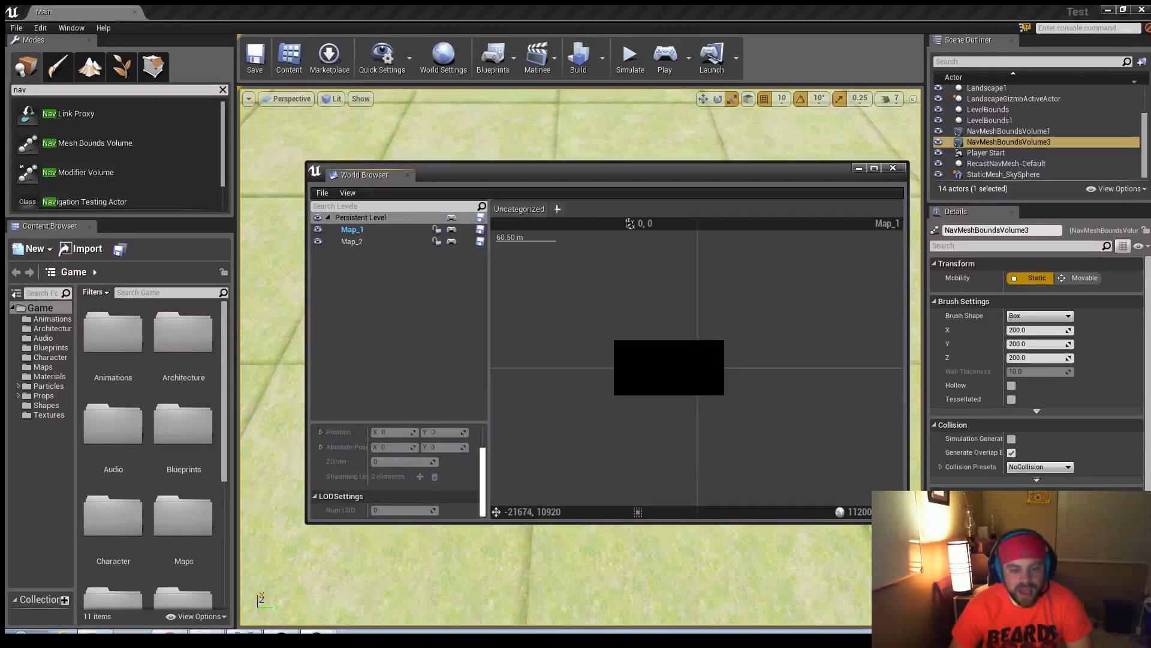
left_click(557, 209)
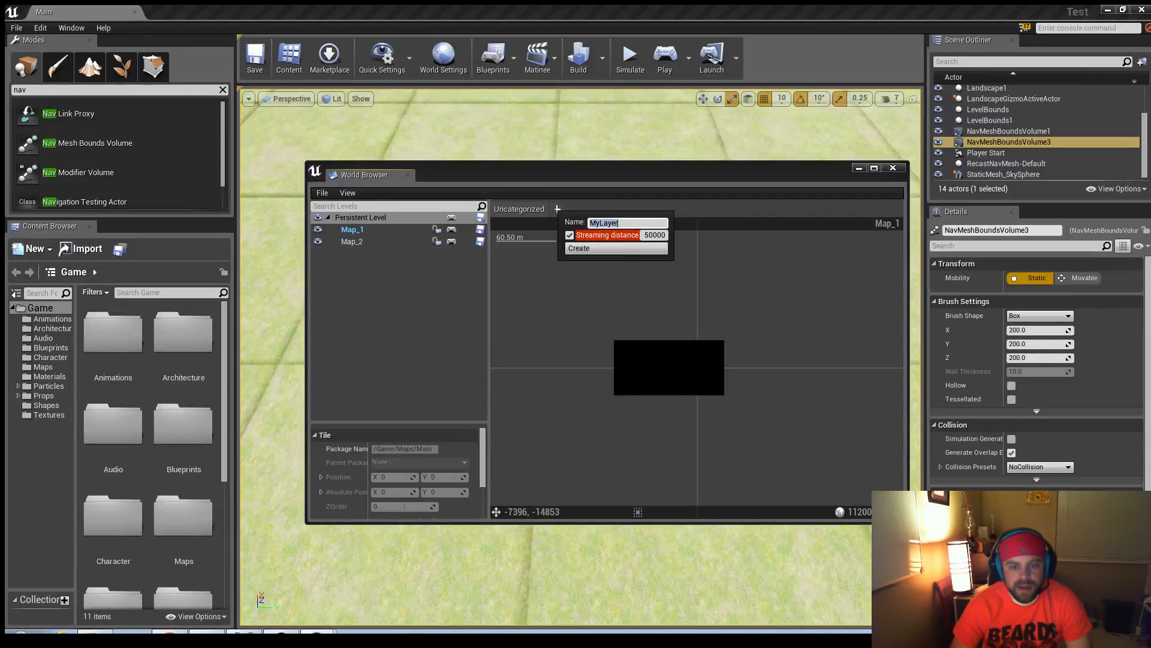
type("1")
type("2")
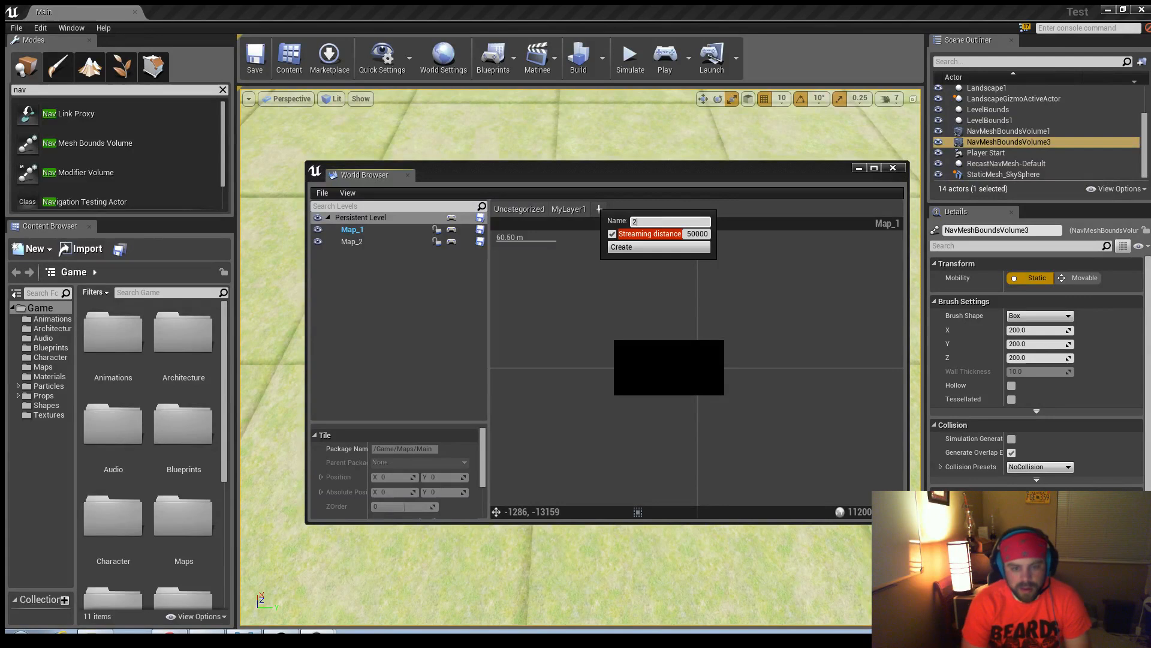
type("MyLayer")
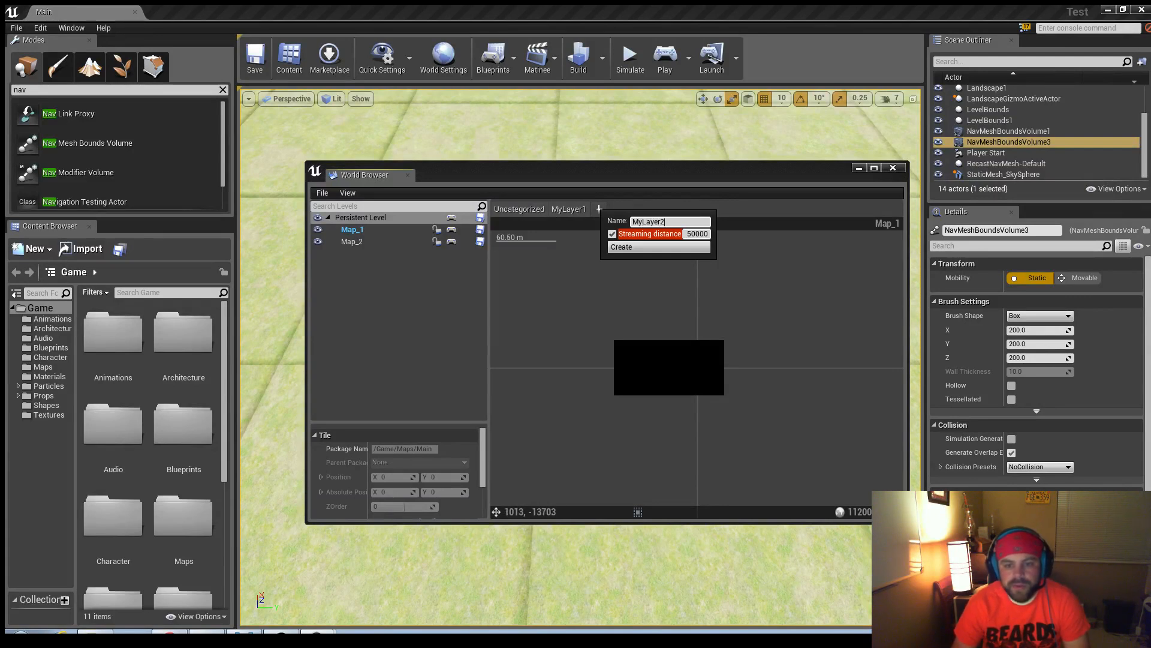
type("1500")
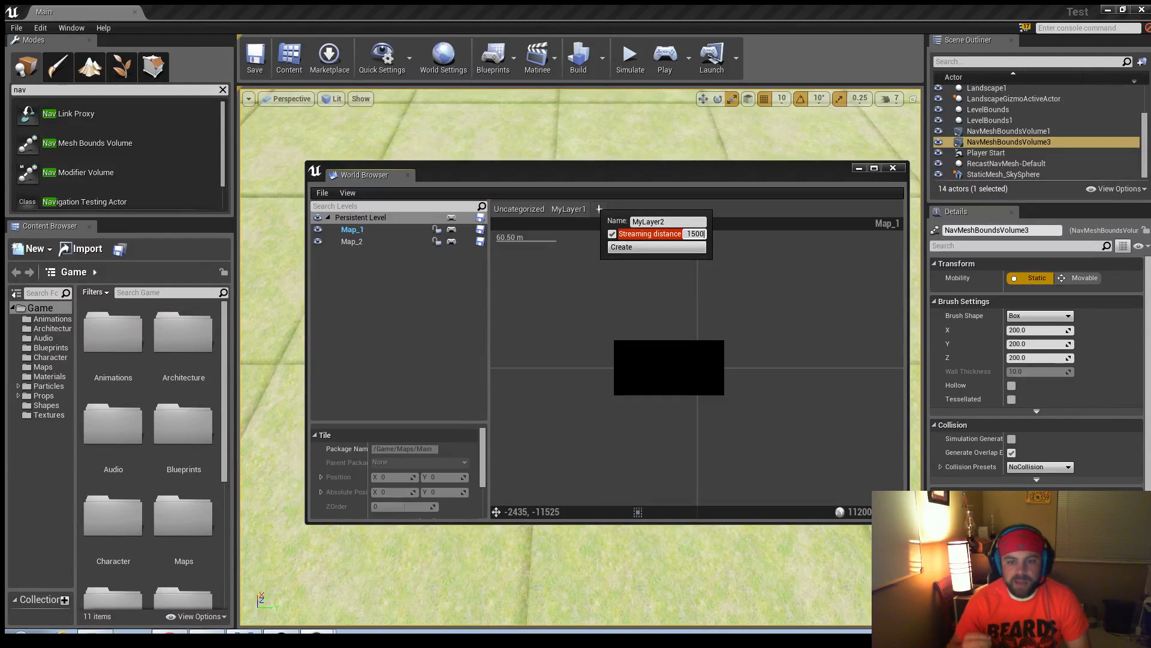
left_click(621, 246)
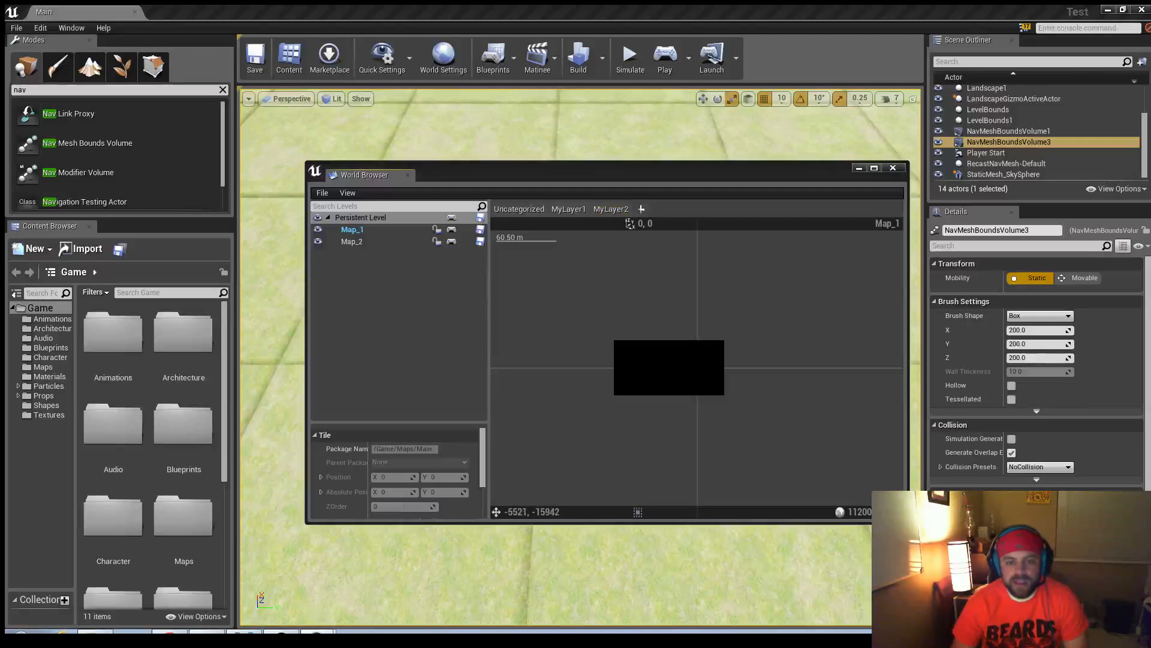
Step: Add a third world layer named 3
left_click(639, 208)
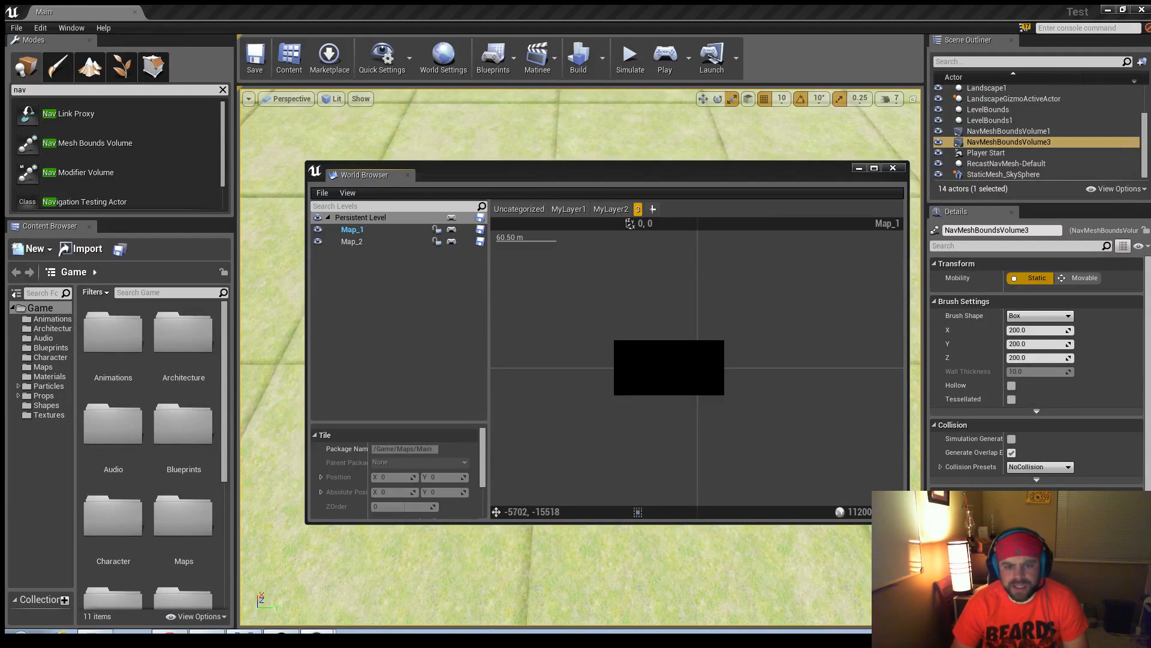
left_click(322, 192)
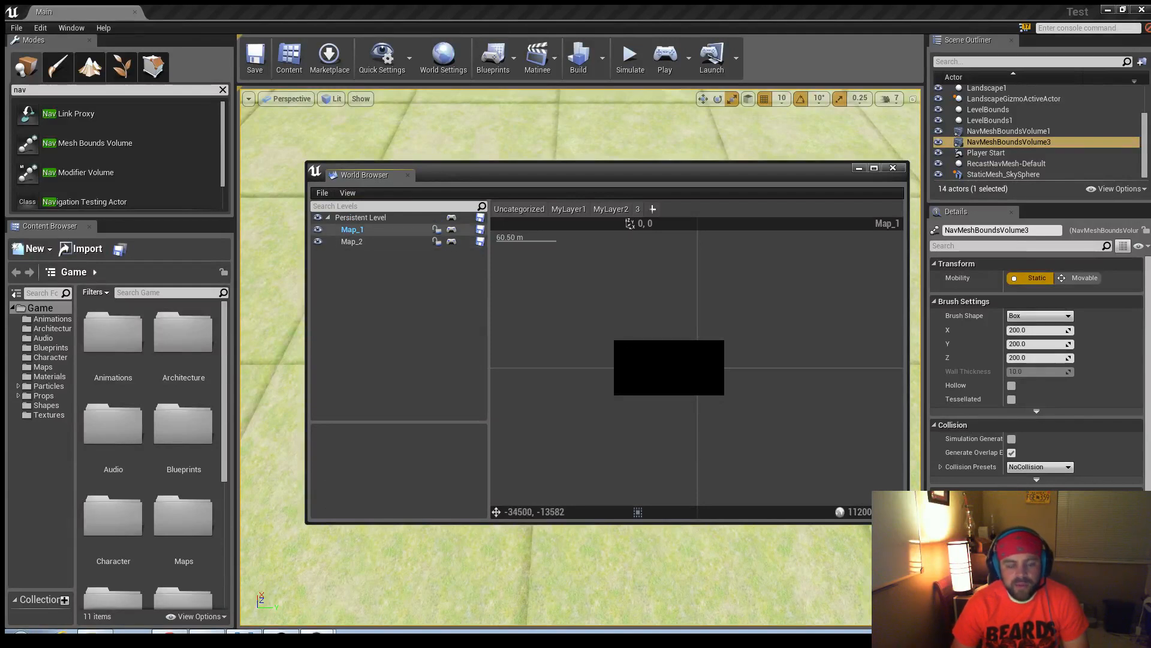
Step: Assign Map_1 to MyLayer1 and Map_2 to MyLayer2 via the level context menu
right_click(352, 229)
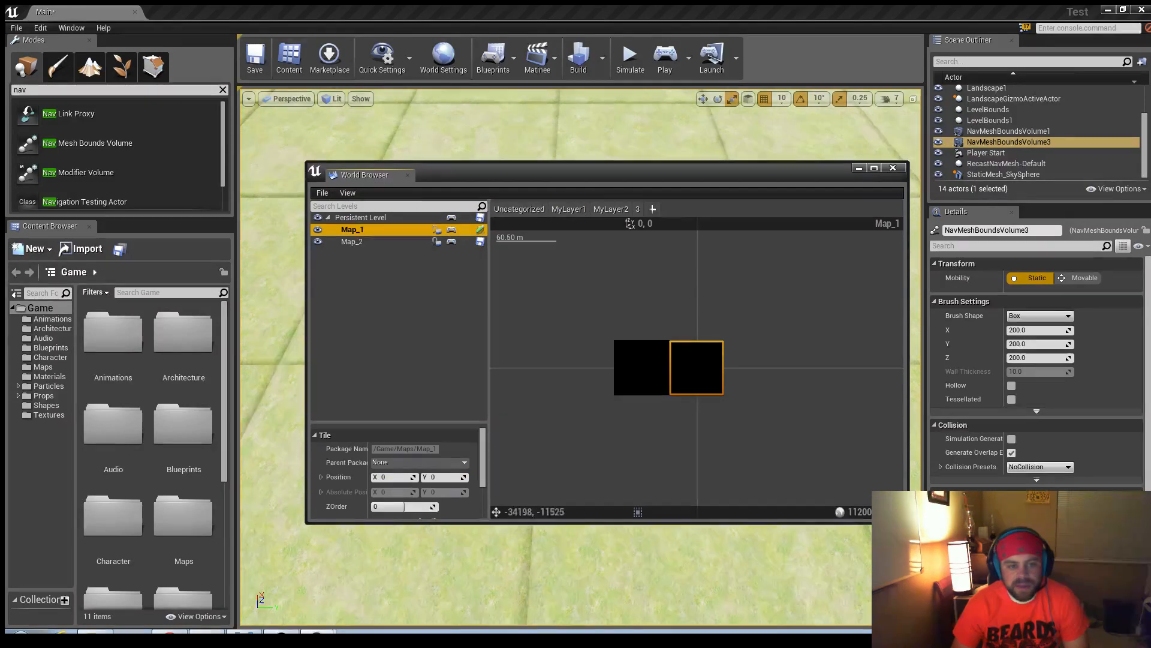
right_click(351, 242)
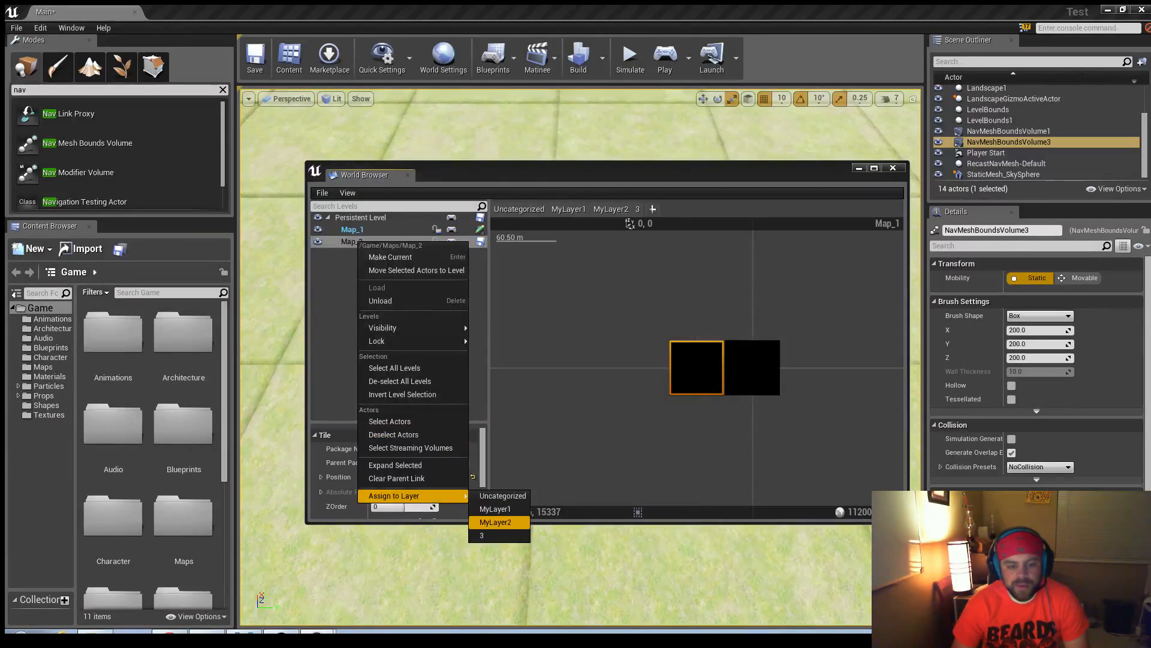
left_click(496, 521)
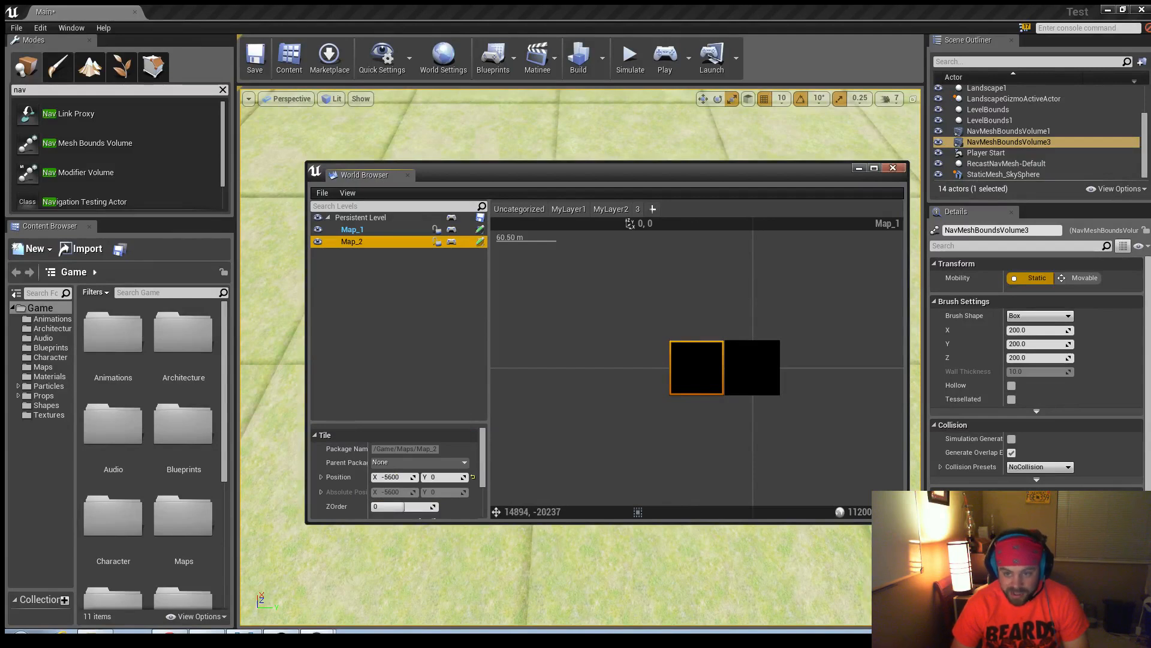
Step: Bring the World Browser back up from the Window menu
left_click(71, 27)
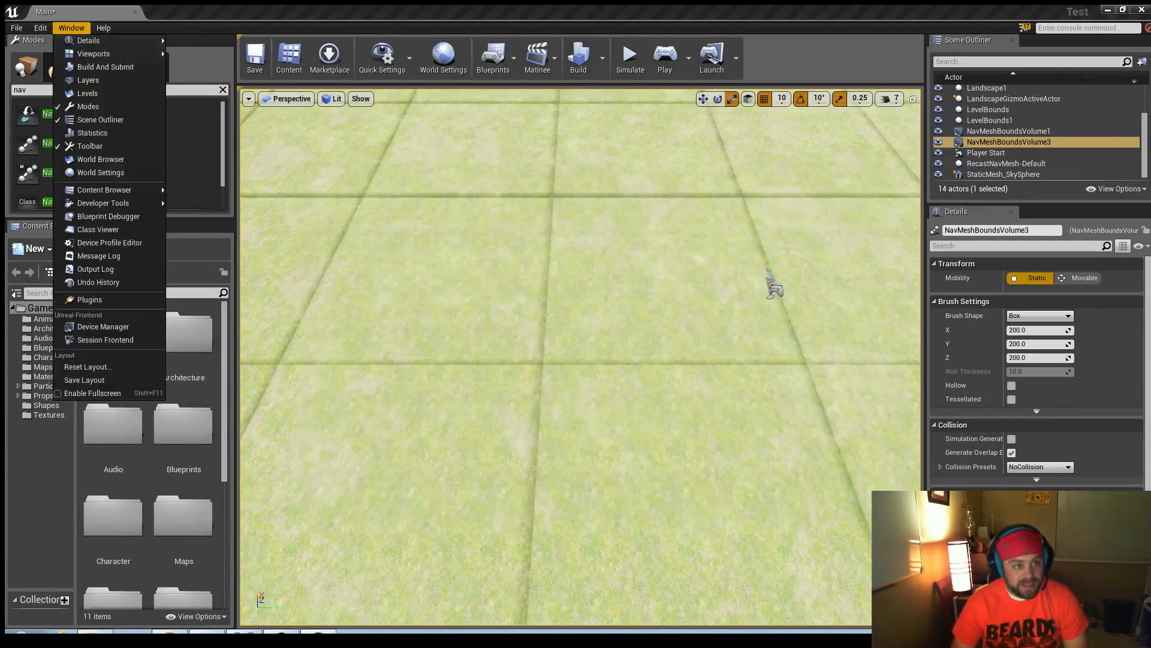
left_click(100, 160)
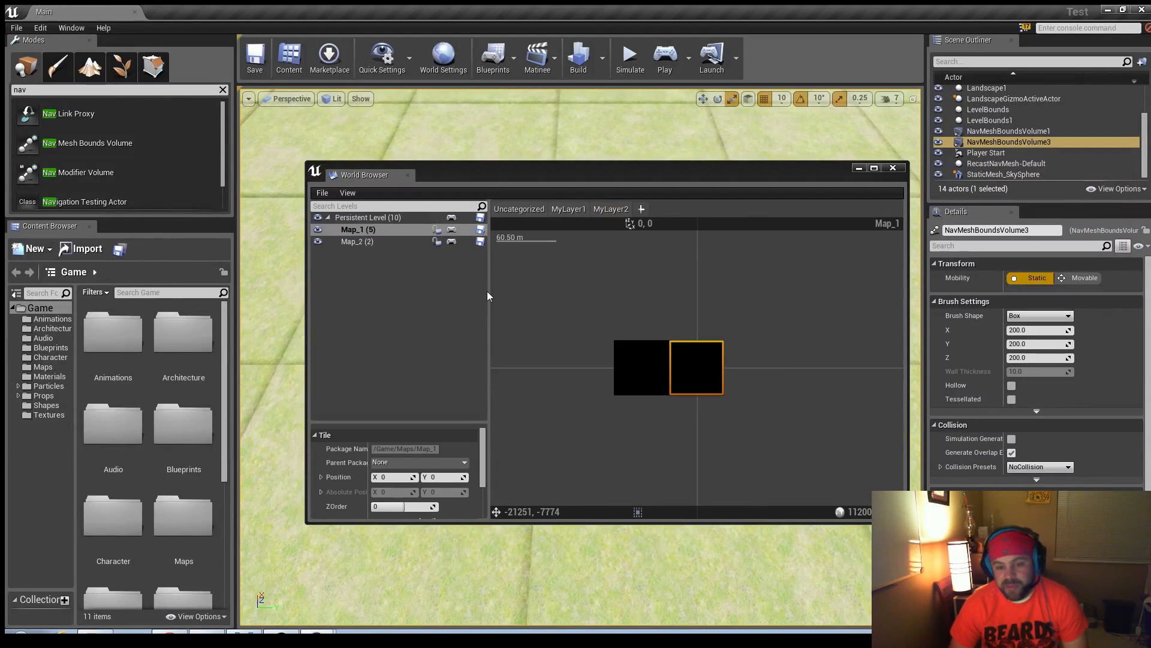
Step: Filter the World Browser to MyLayer1, select Map_1 and maximize the browser
left_click(367, 217)
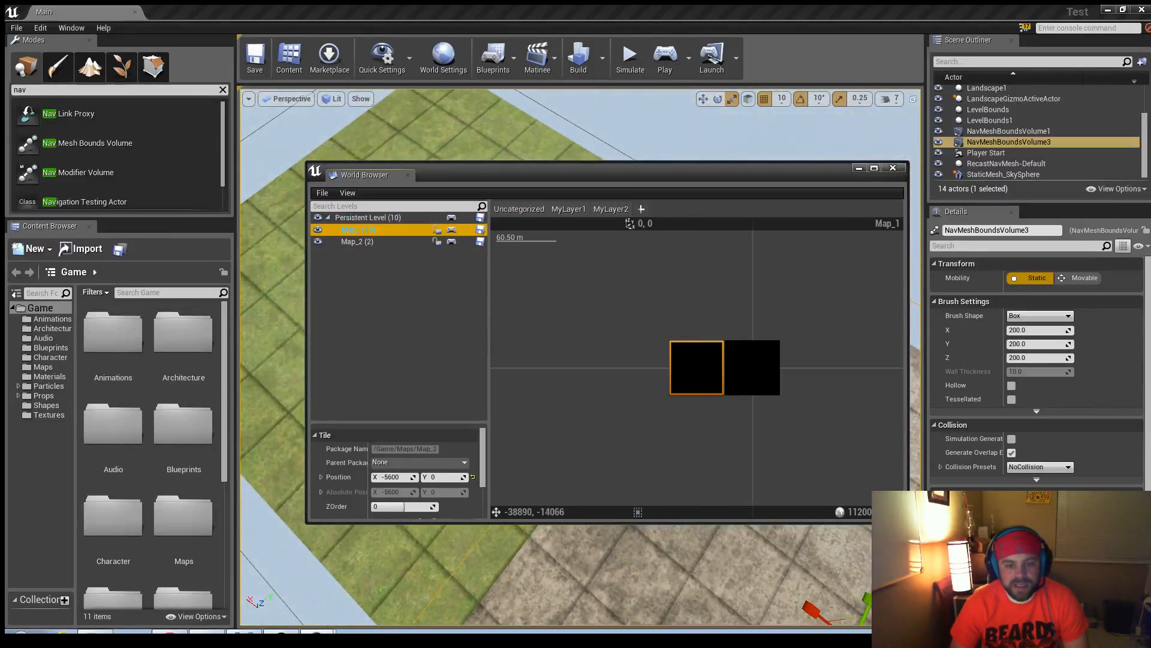
left_click(611, 208)
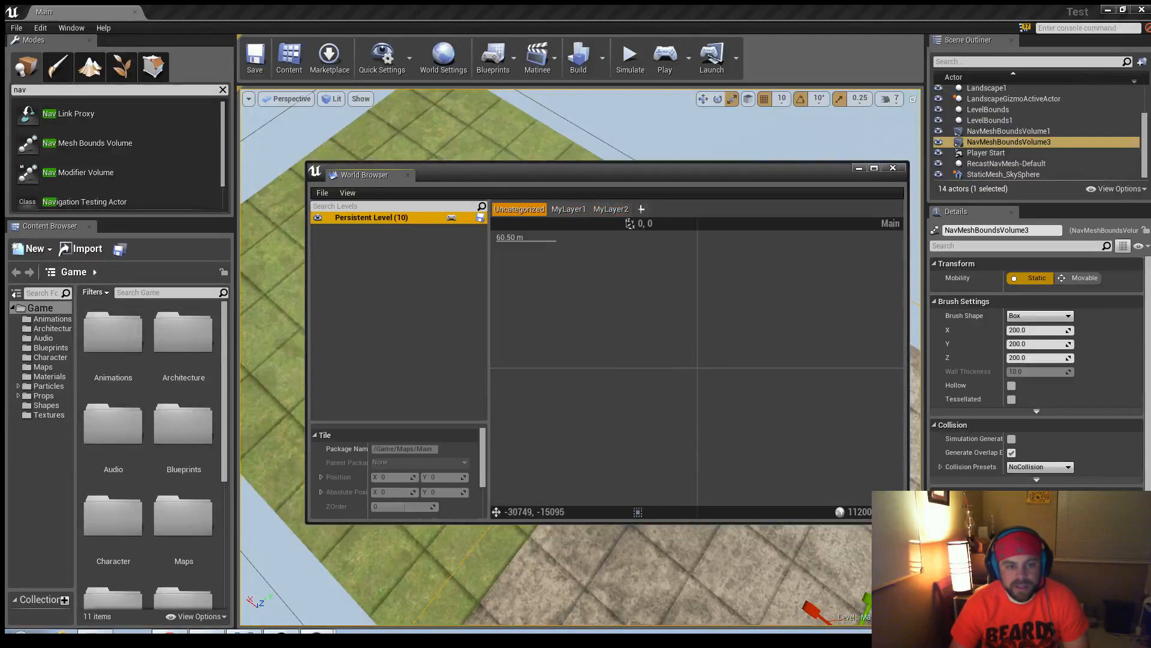
left_click(319, 217)
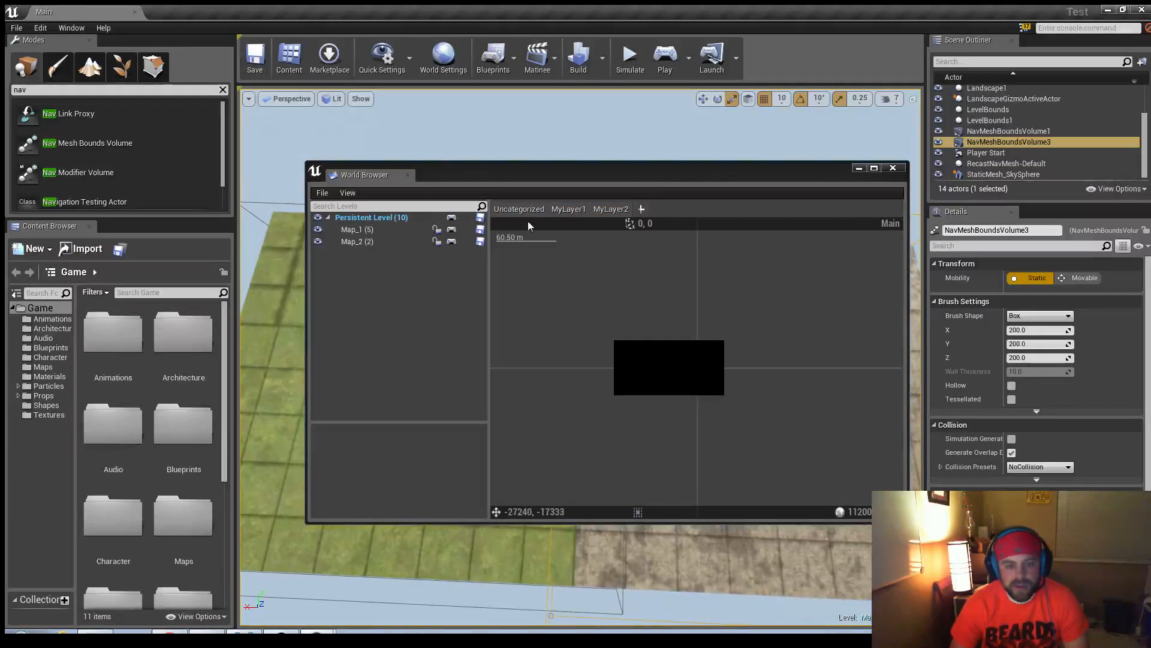
left_click(567, 208)
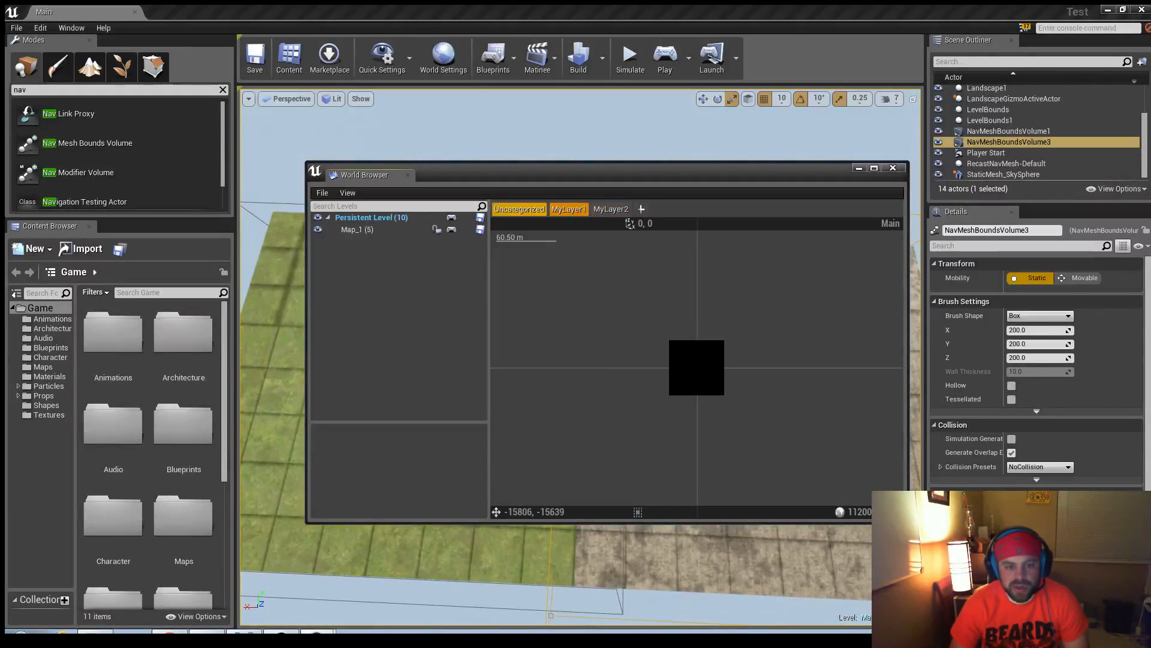
left_click(358, 229)
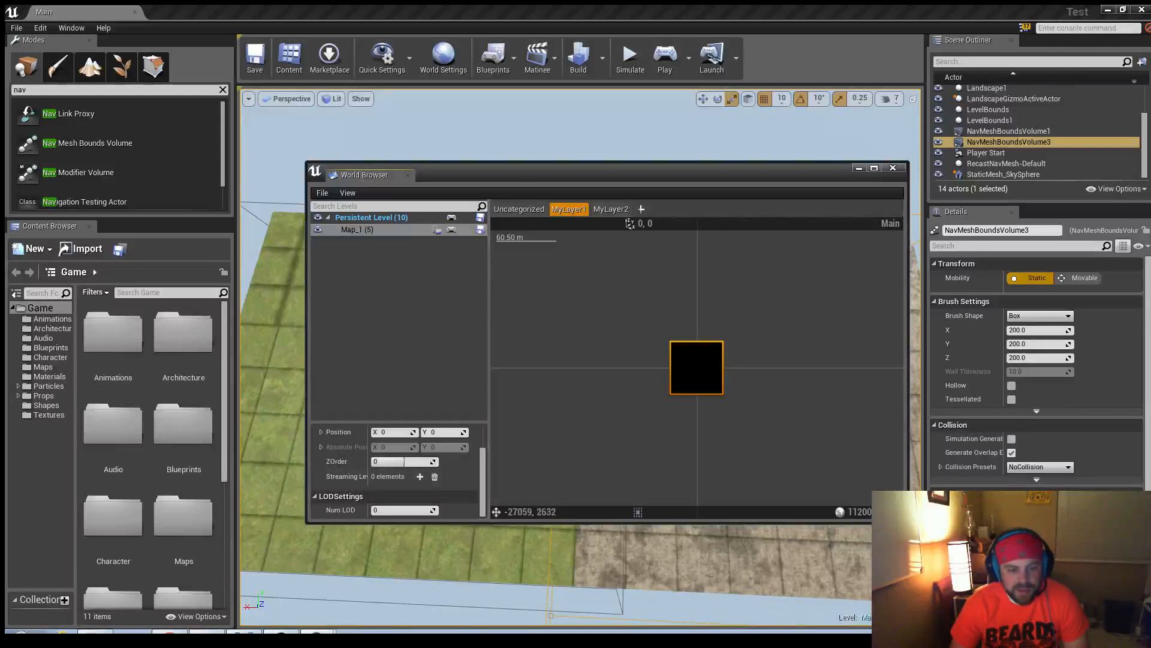
left_click(873, 168)
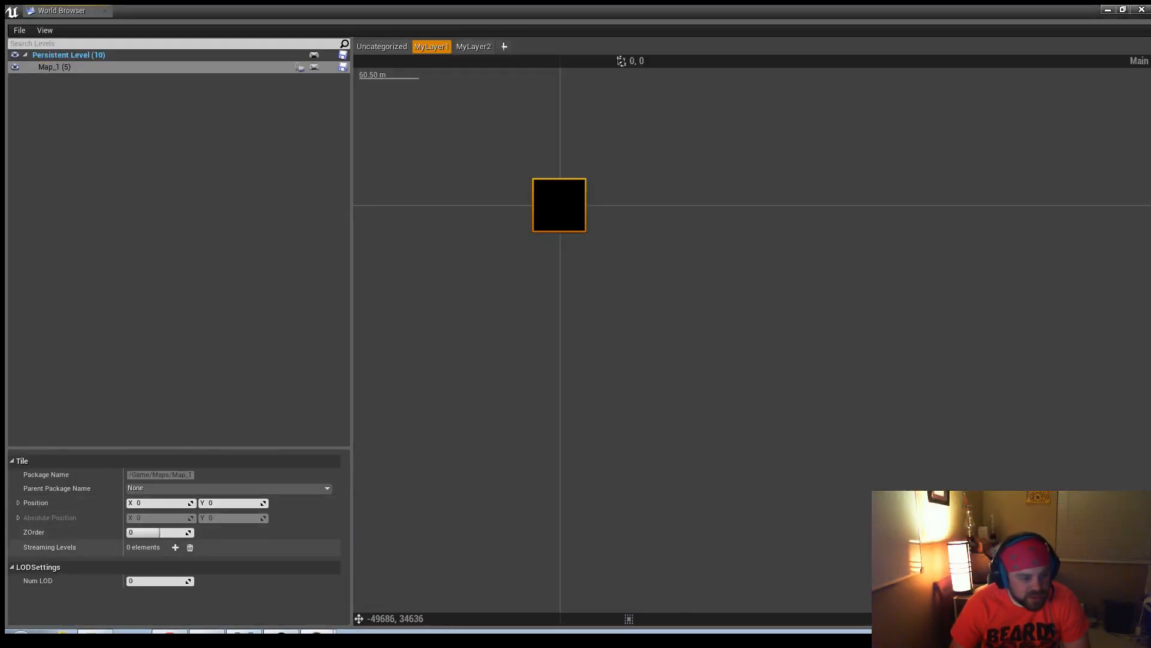
Step: Add a streaming level entry to Map_1 with Bounds mode and Map_2 as the package
left_click(175, 547)
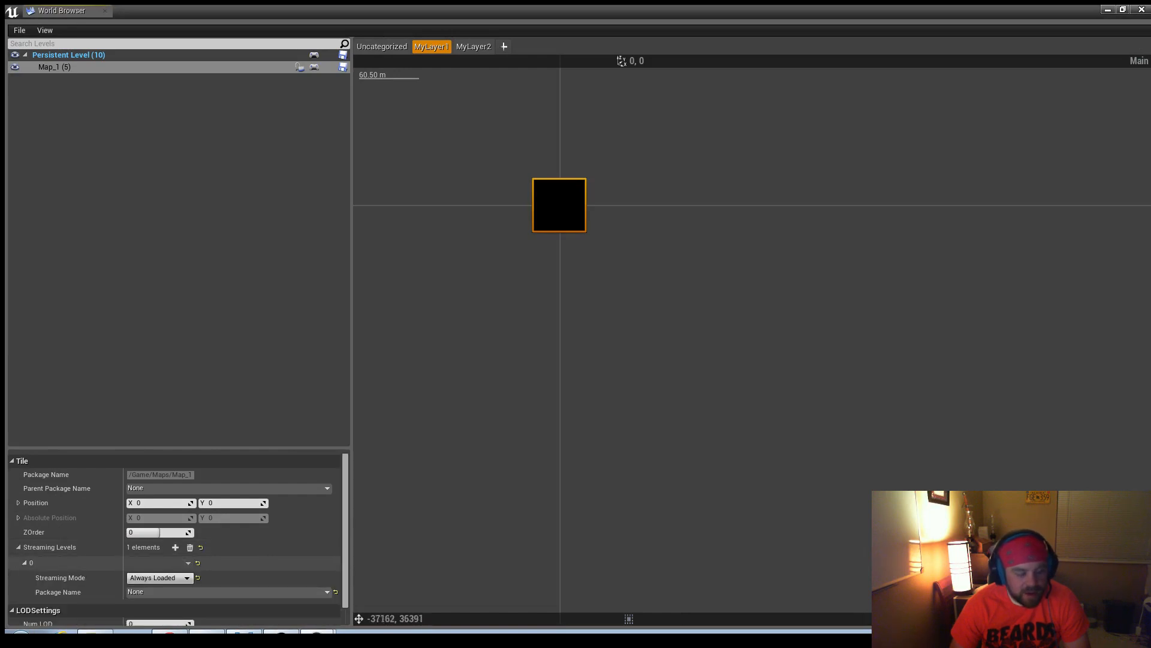
left_click(158, 577)
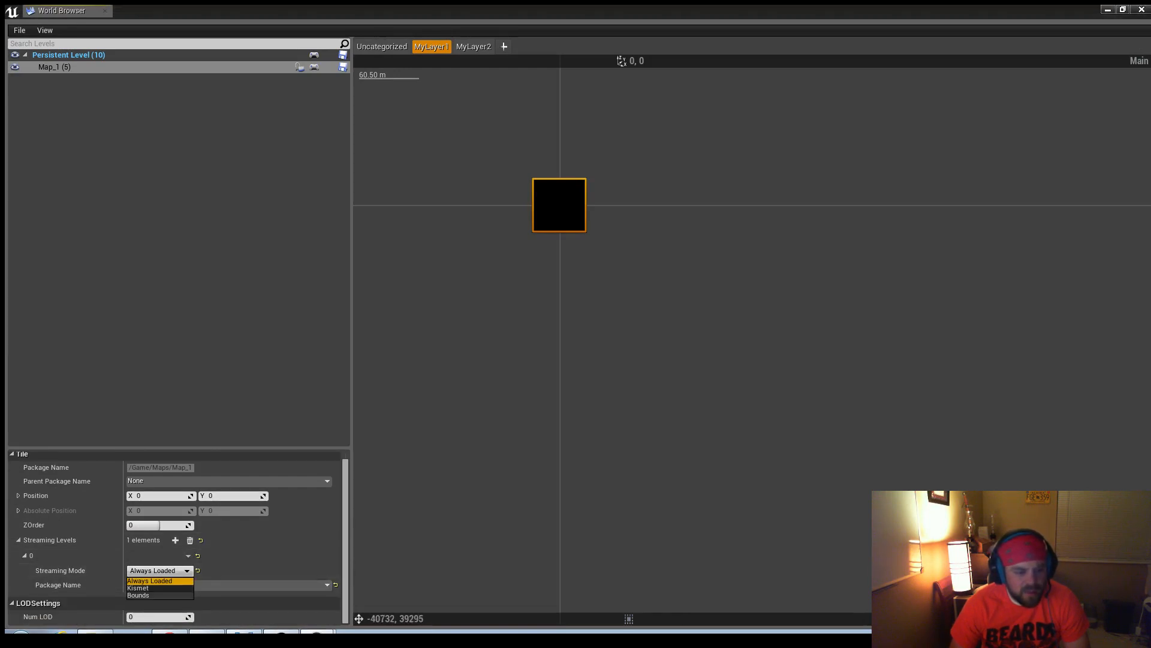
left_click(138, 595)
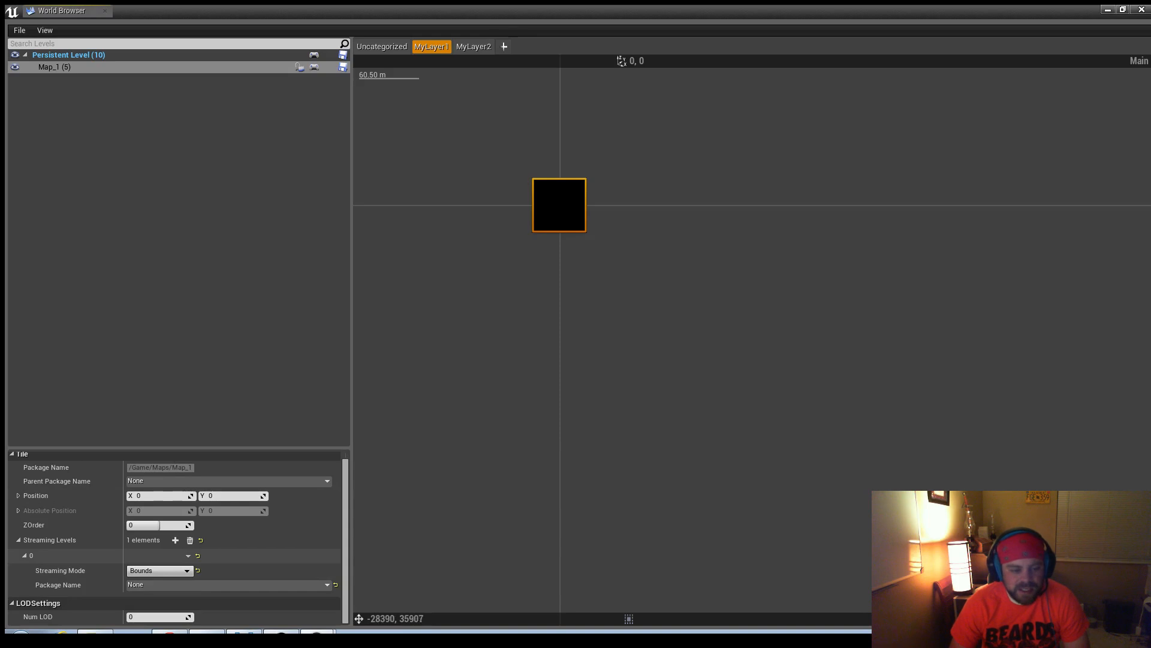
left_click(187, 571)
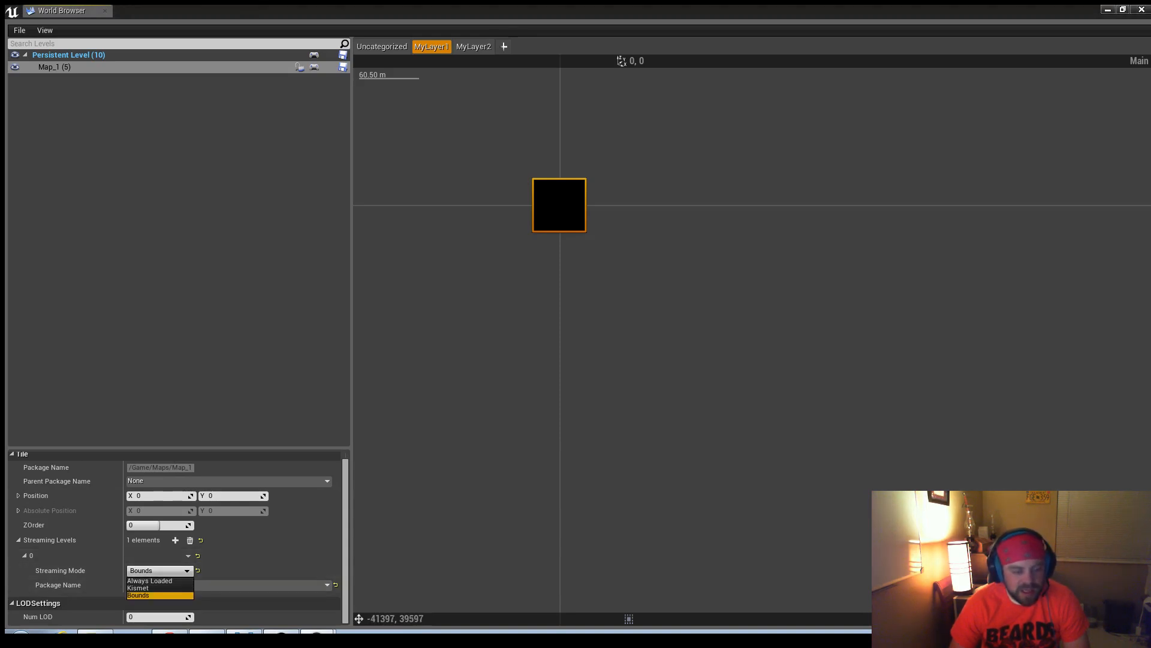
left_click(138, 595)
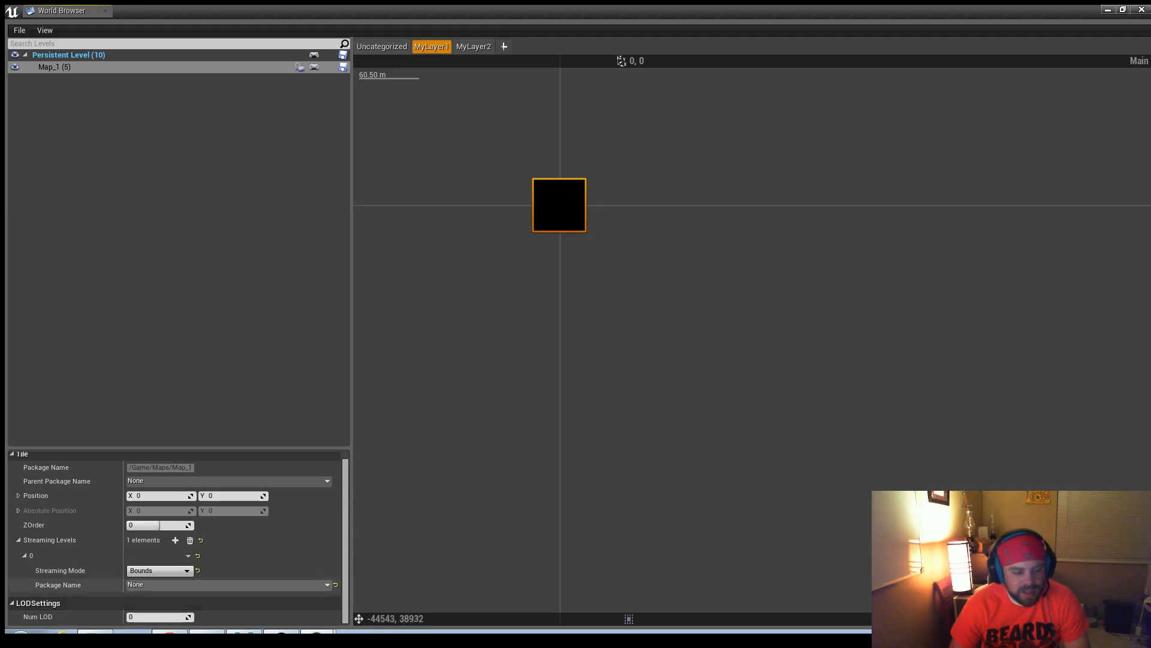
left_click(326, 584)
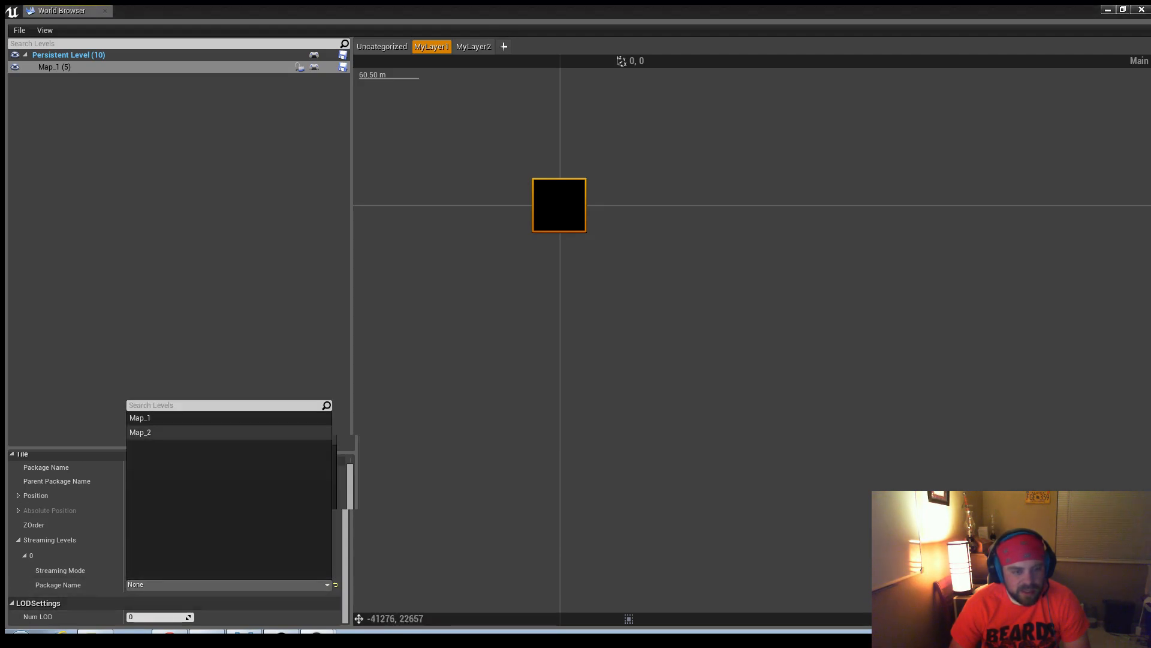
left_click(140, 432)
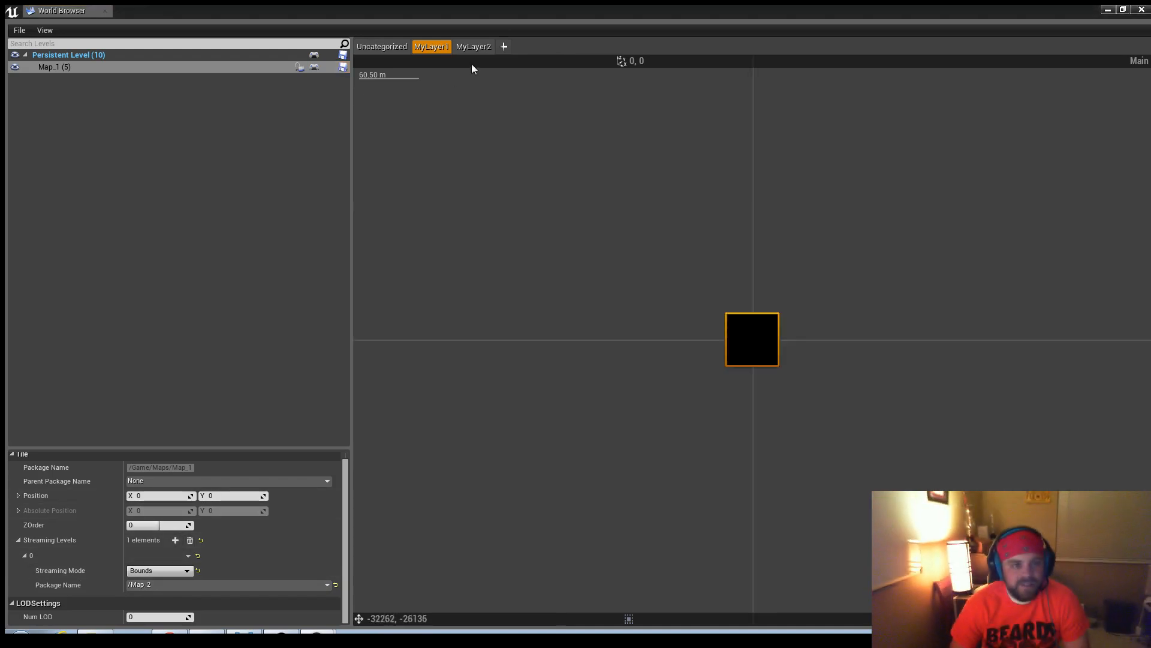
Step: Give Map_2 a Bounds-mode streaming entry pointing to /Map_1, then restore the browser window size
left_click(473, 46)
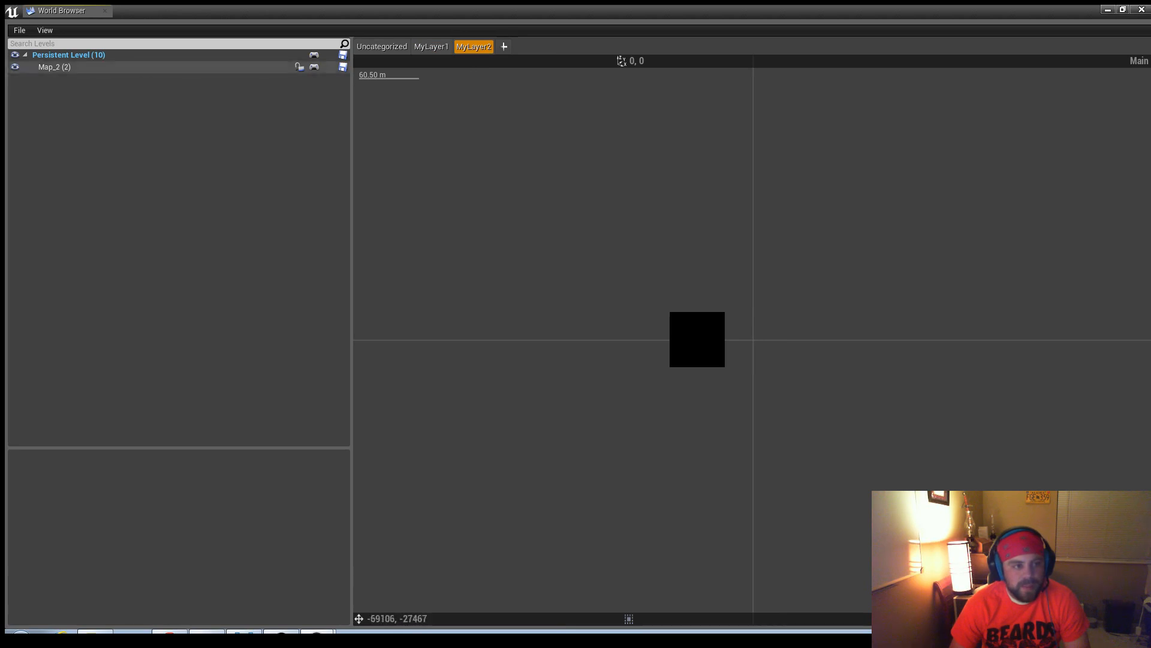
left_click(696, 338)
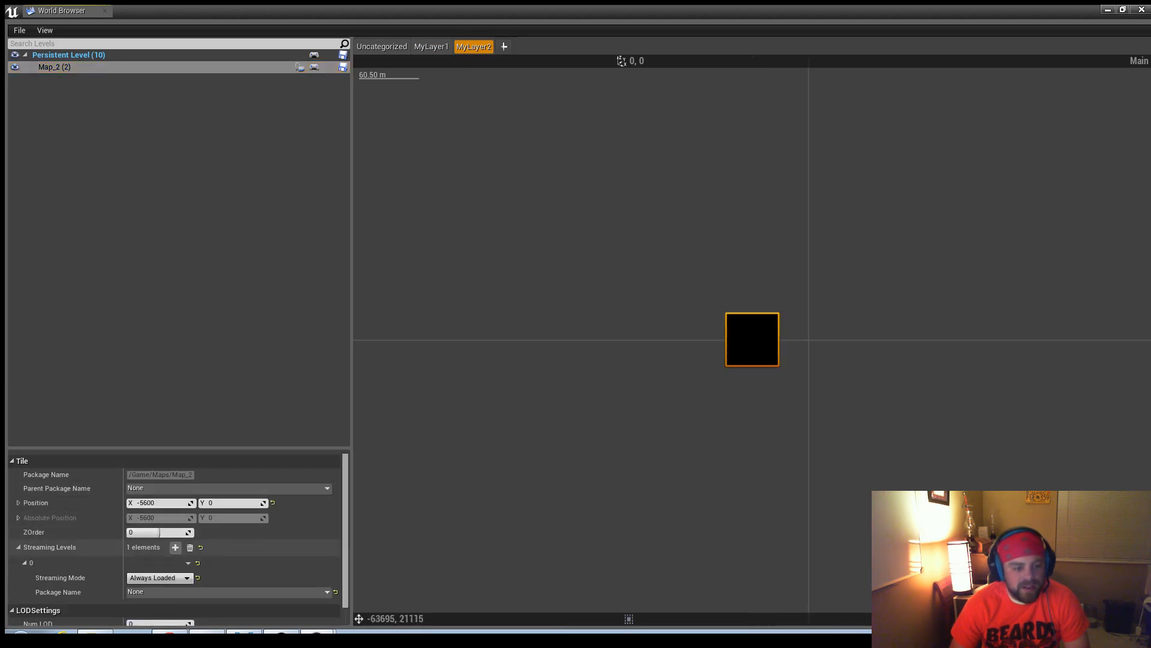
left_click(160, 577)
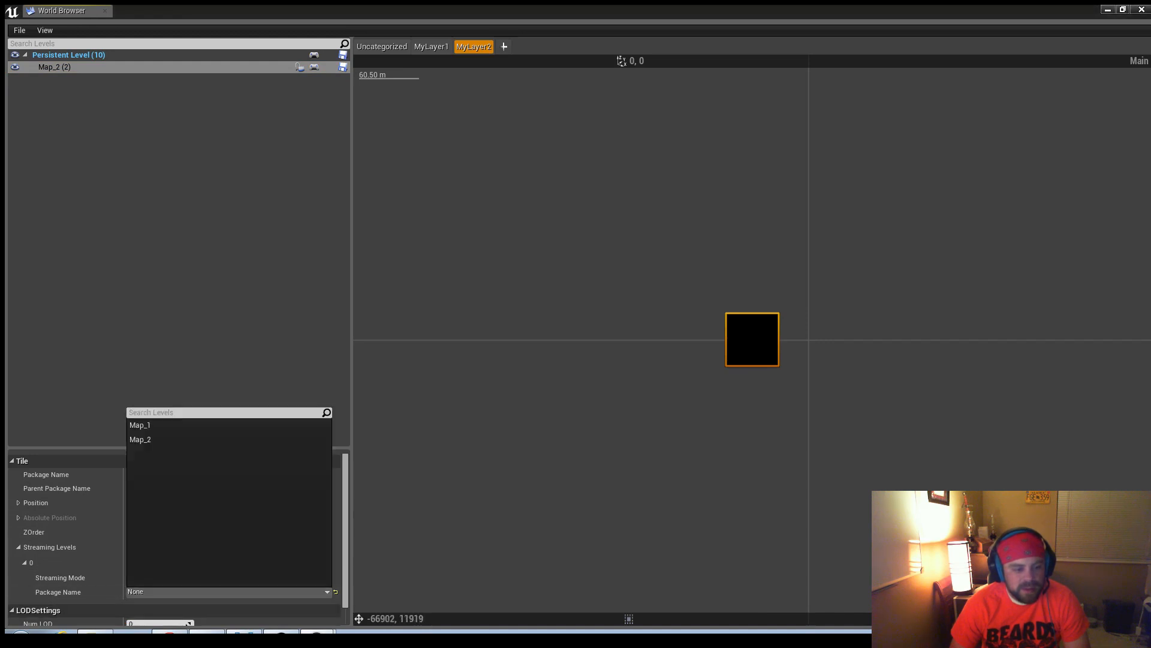
left_click(139, 425)
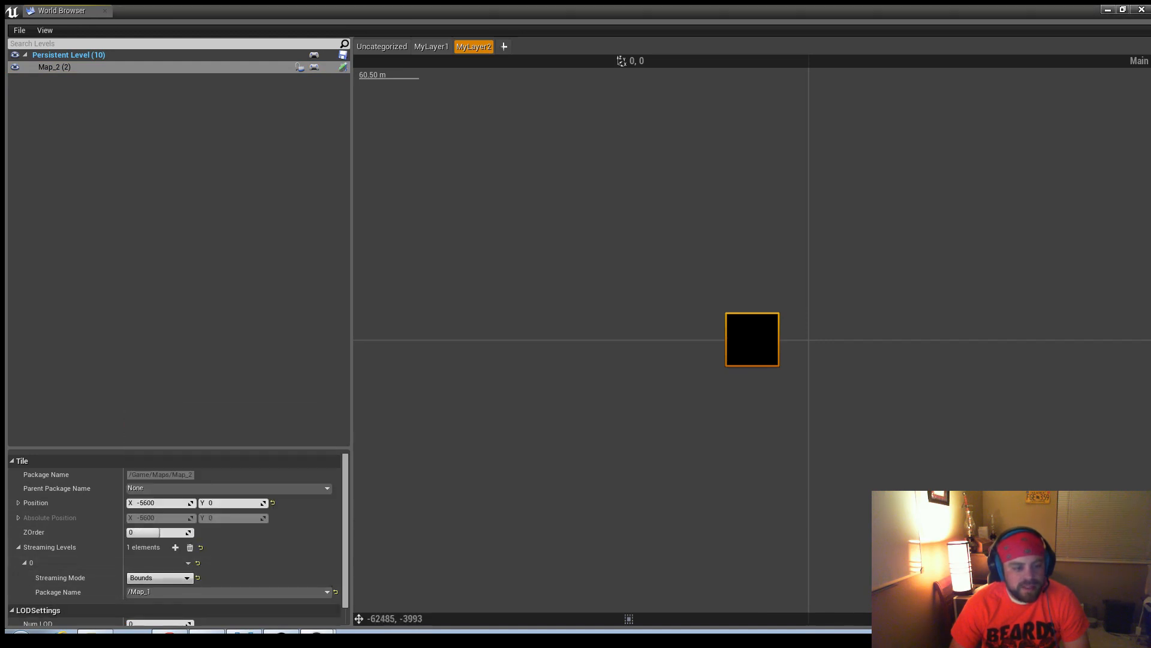
left_click(381, 47)
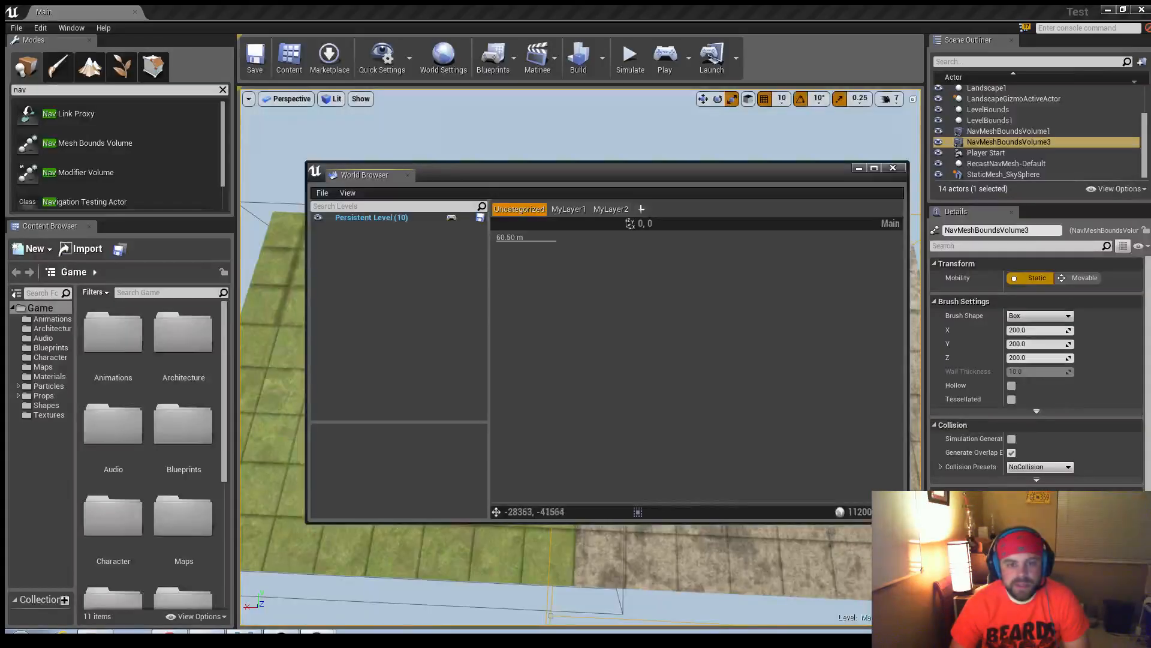
Step: Simulate the level, walk the character to watch the tiles stream in, then stop the simulation
left_click(630, 56)
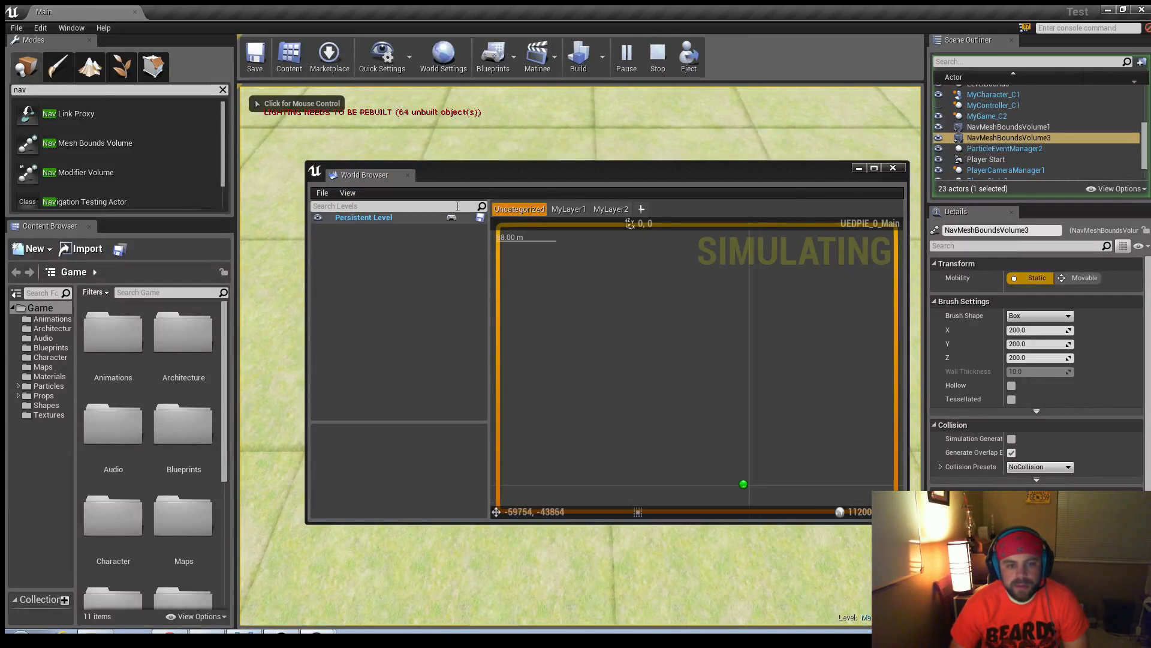
left_click(316, 217)
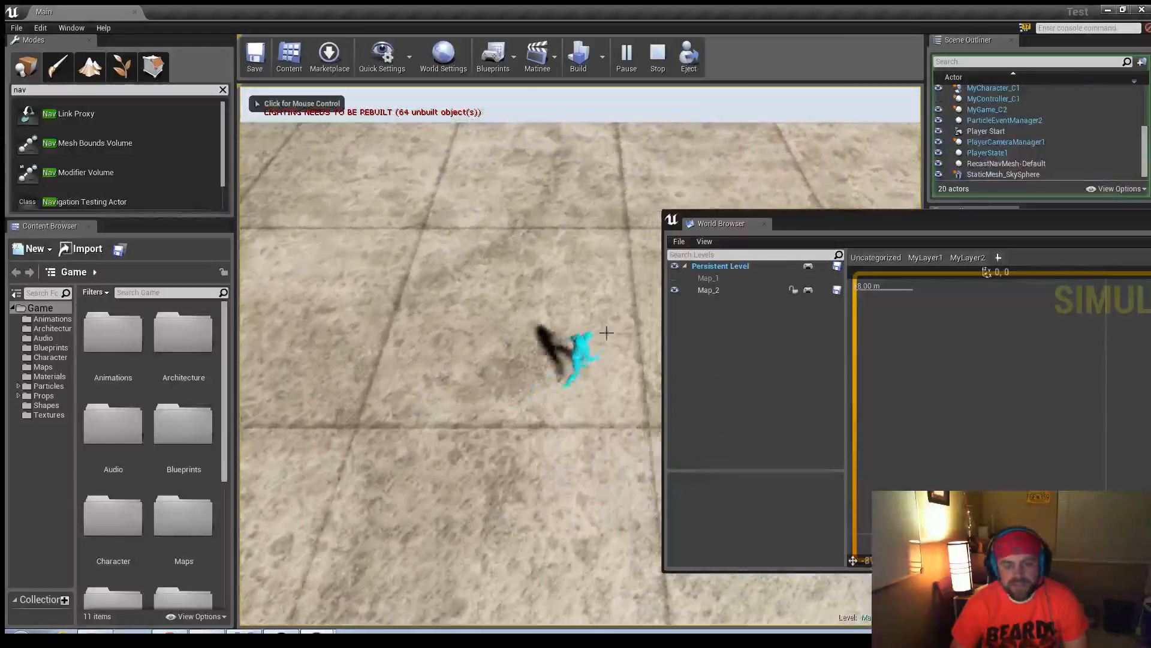
left_click(656, 56)
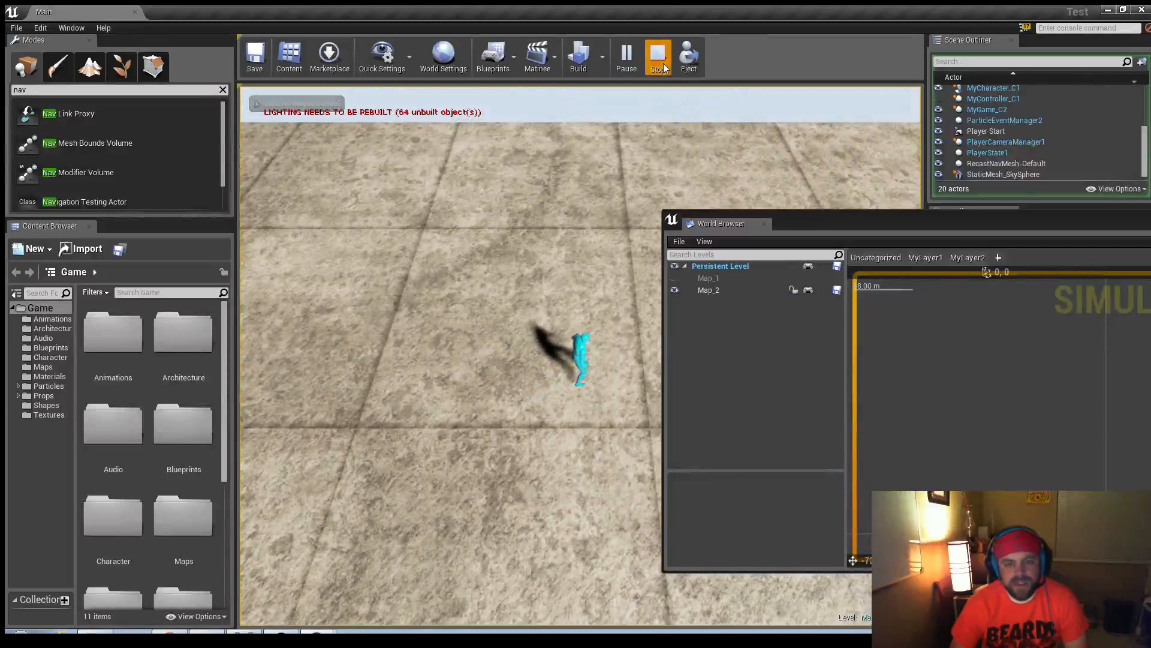
left_click(656, 57)
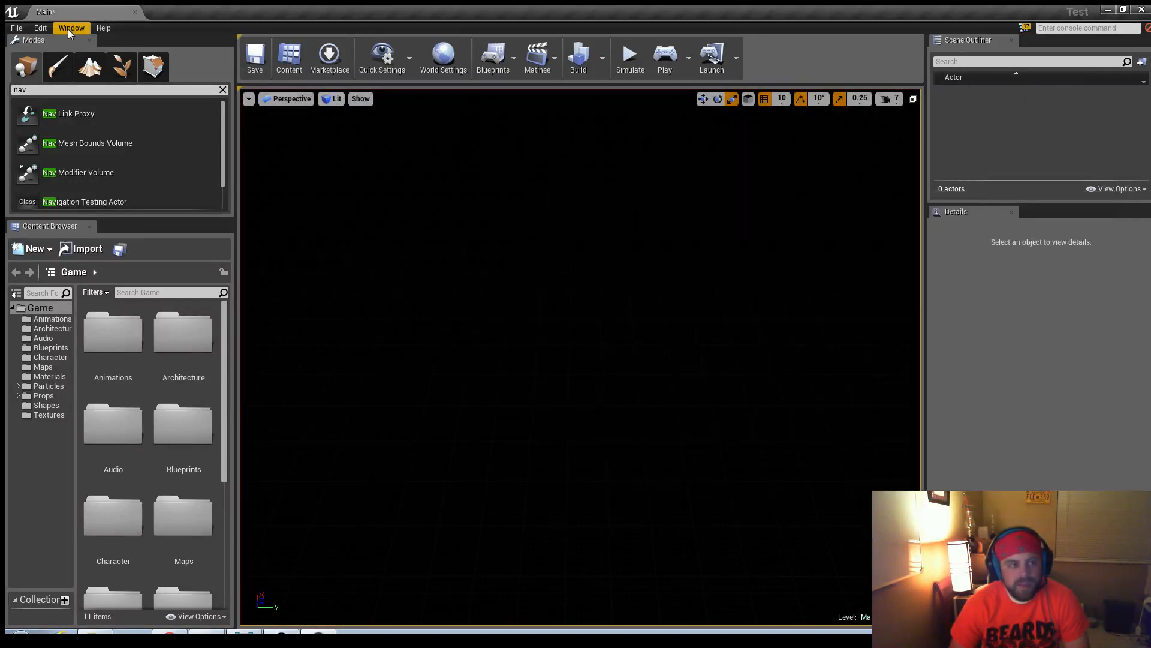
Step: Reopen the World Browser and select Persistent Level to see its tile details
left_click(70, 27)
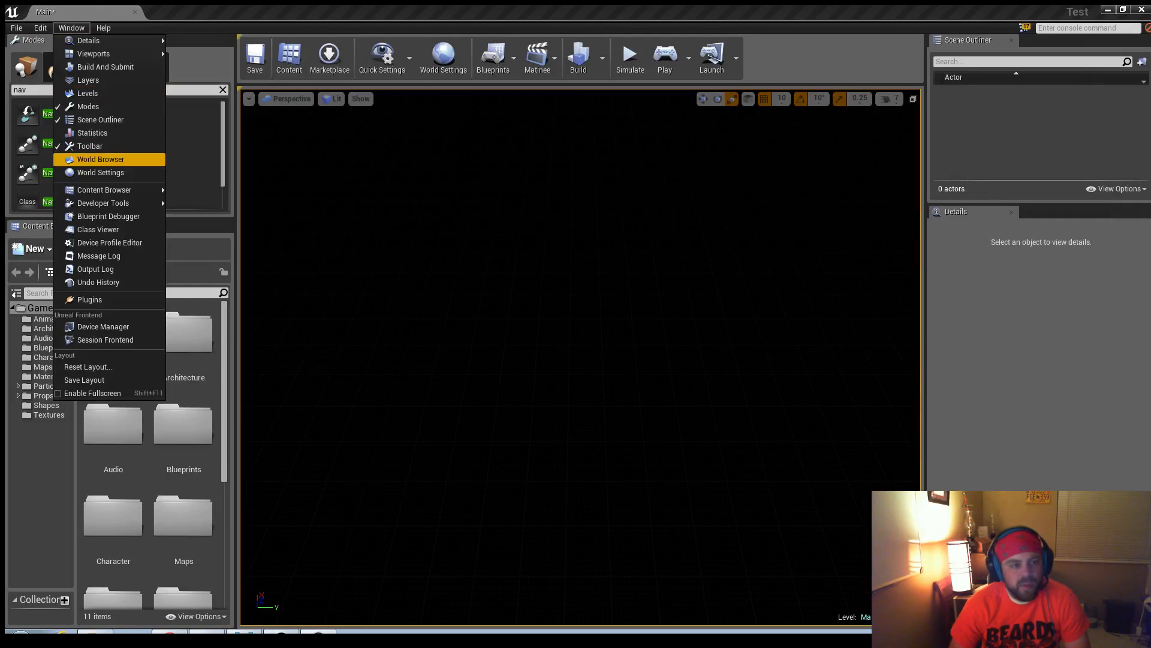
left_click(99, 160)
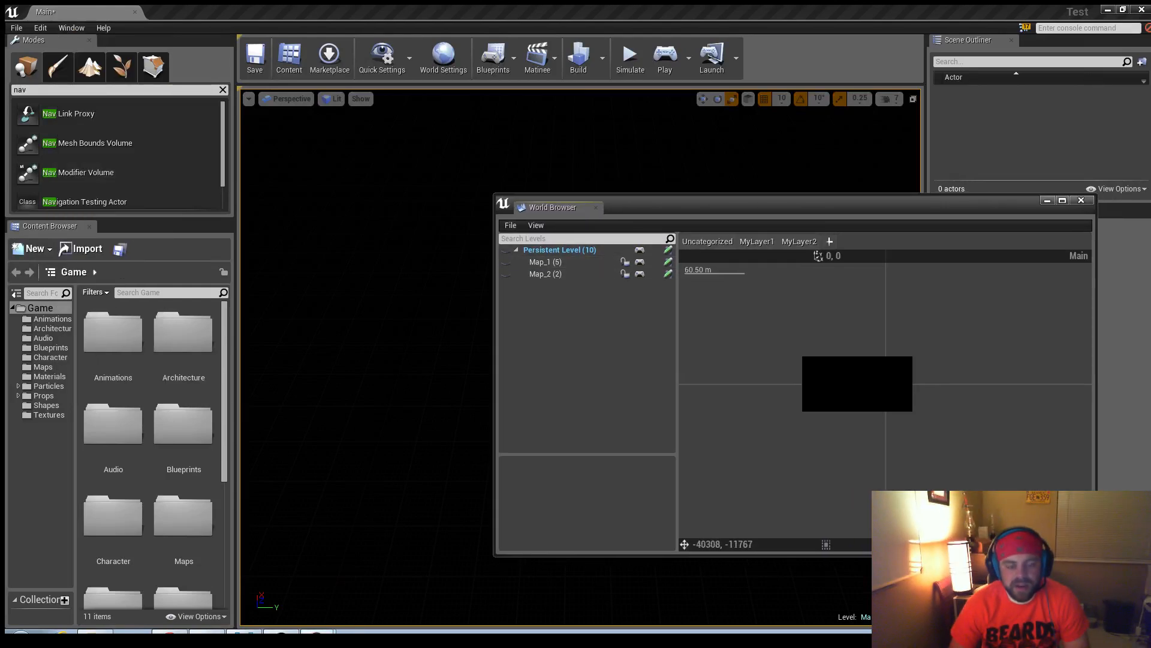
left_click(560, 249)
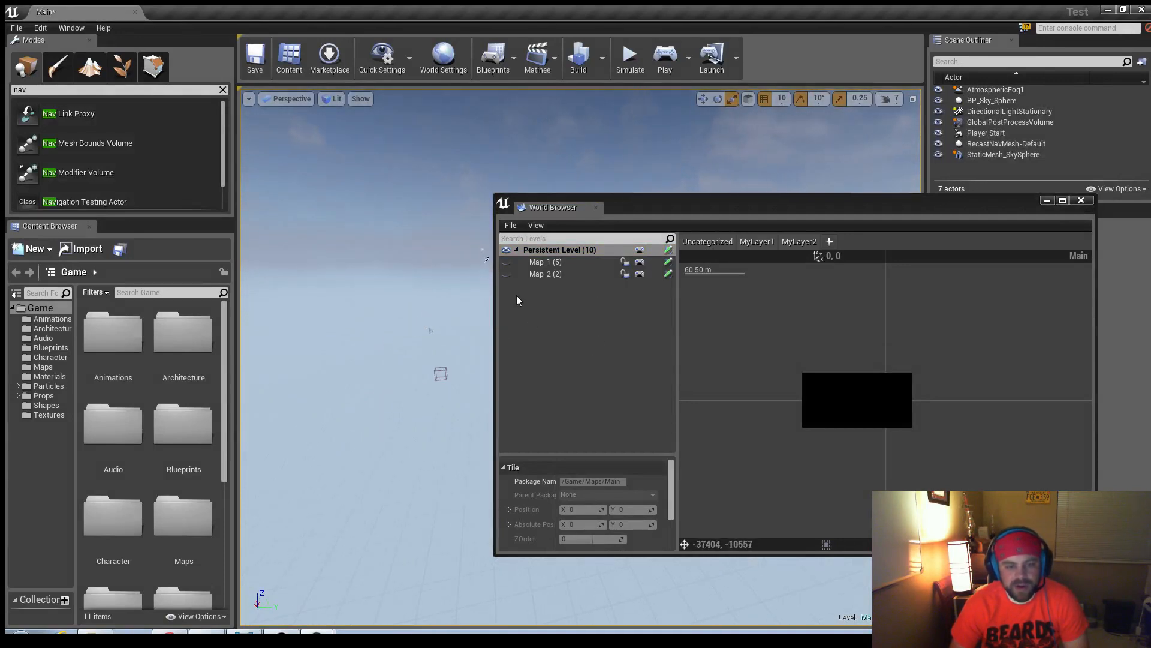
mouse_move(394, 292)
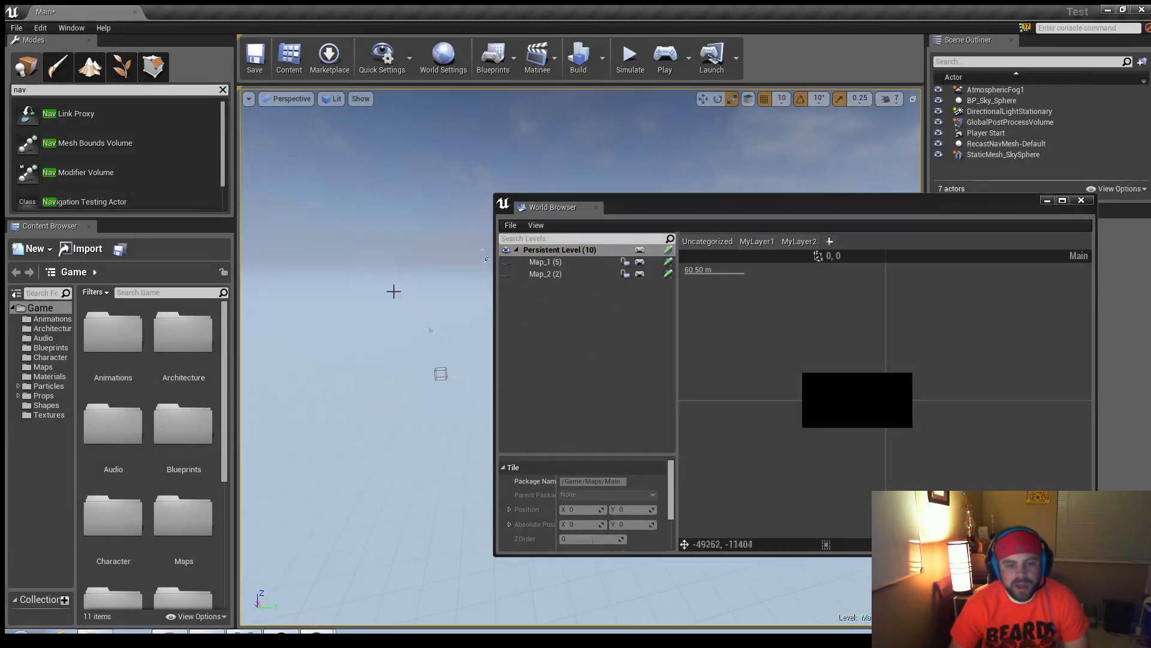
left_click(544, 261)
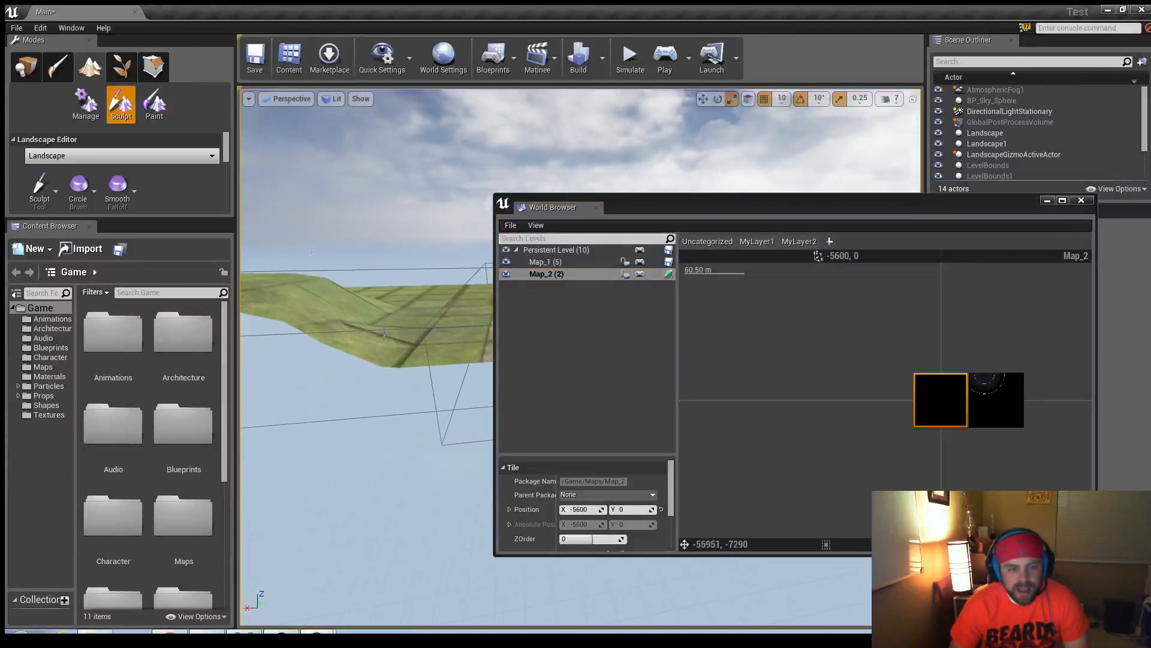
Step: Load the Map_2 tile, then load Map_1 so both landscape tiles are in the level
left_click(506, 262)
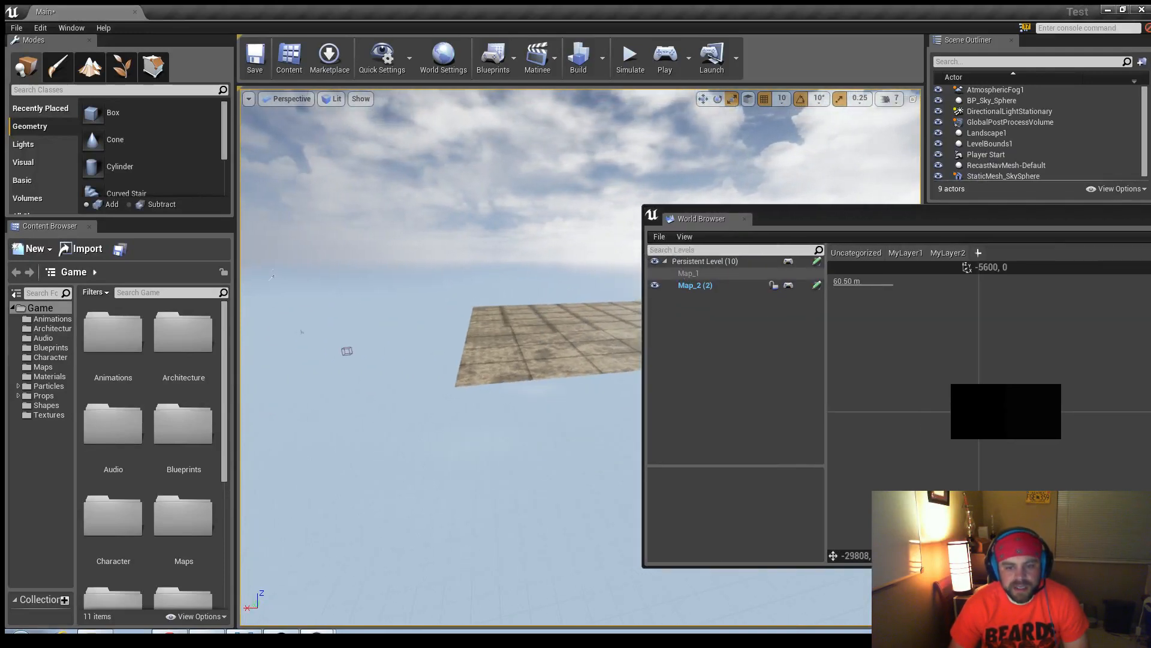
left_click(688, 272)
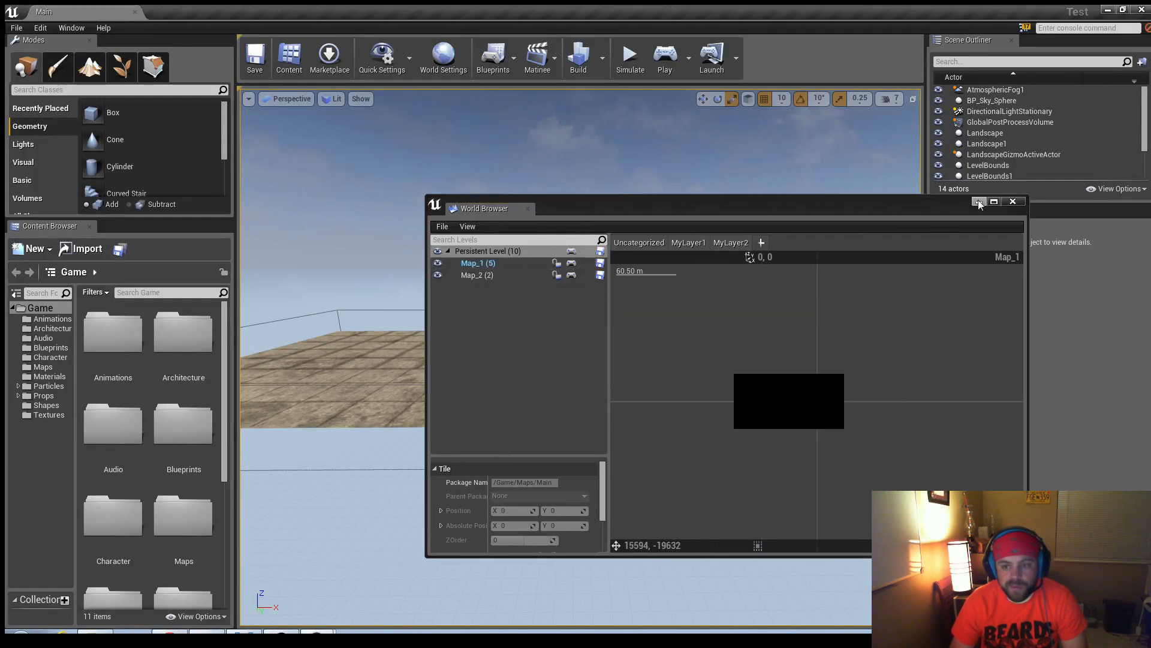
Step: Minimize the World Browser, run a brief simulation of the tiles and stop it
left_click(663, 57)
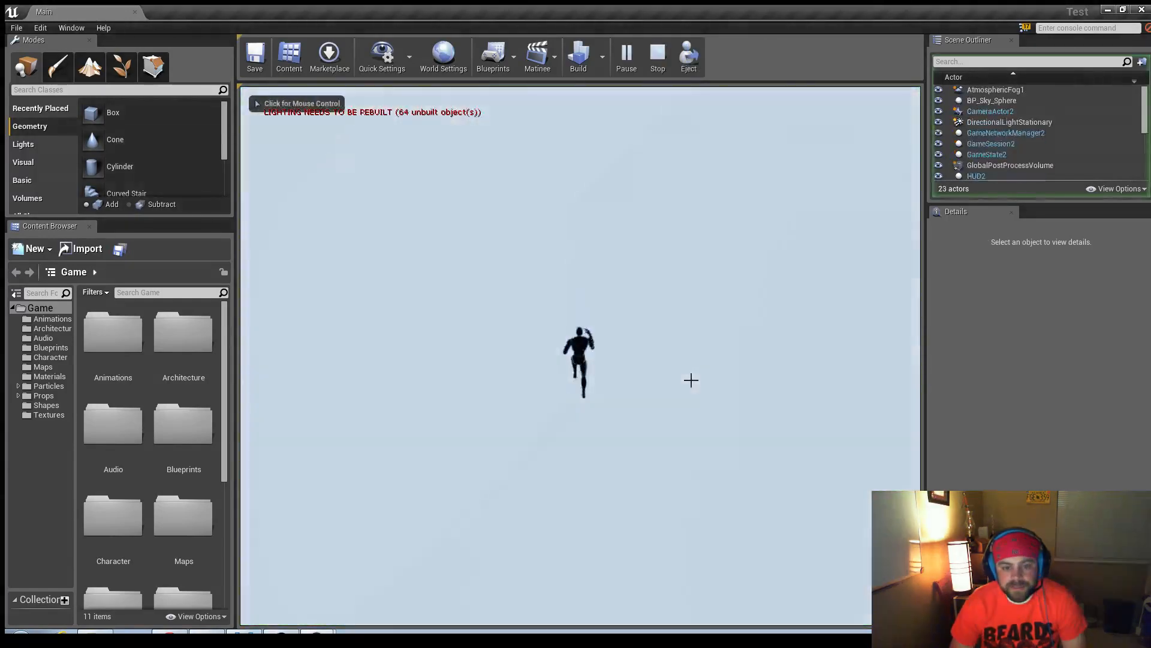
left_click(656, 57)
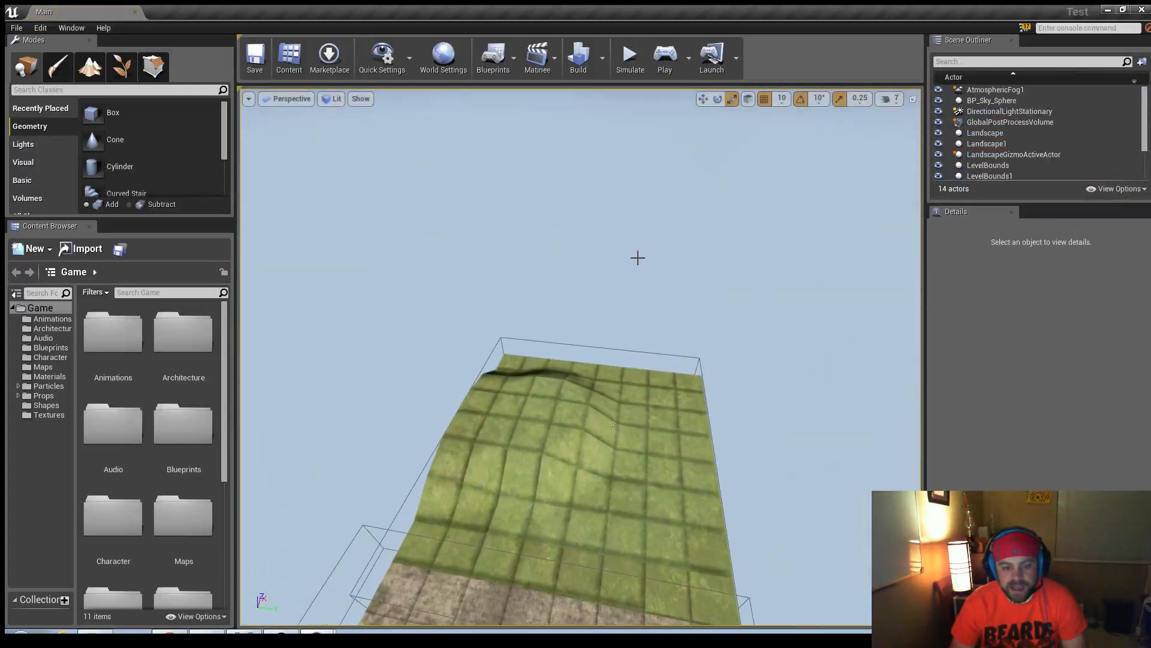
mouse_move(365, 237)
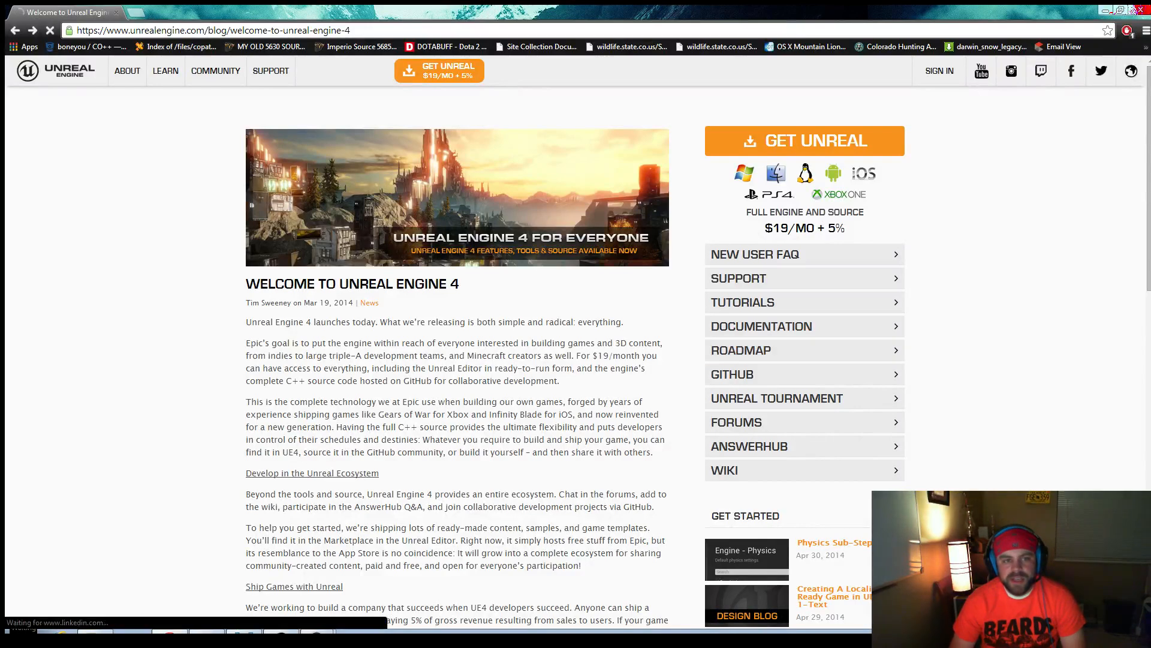
Step: View the UE4 Roadmap Trello board, then return to the Welcome to Unreal Engine 4 blog page
left_click(741, 349)
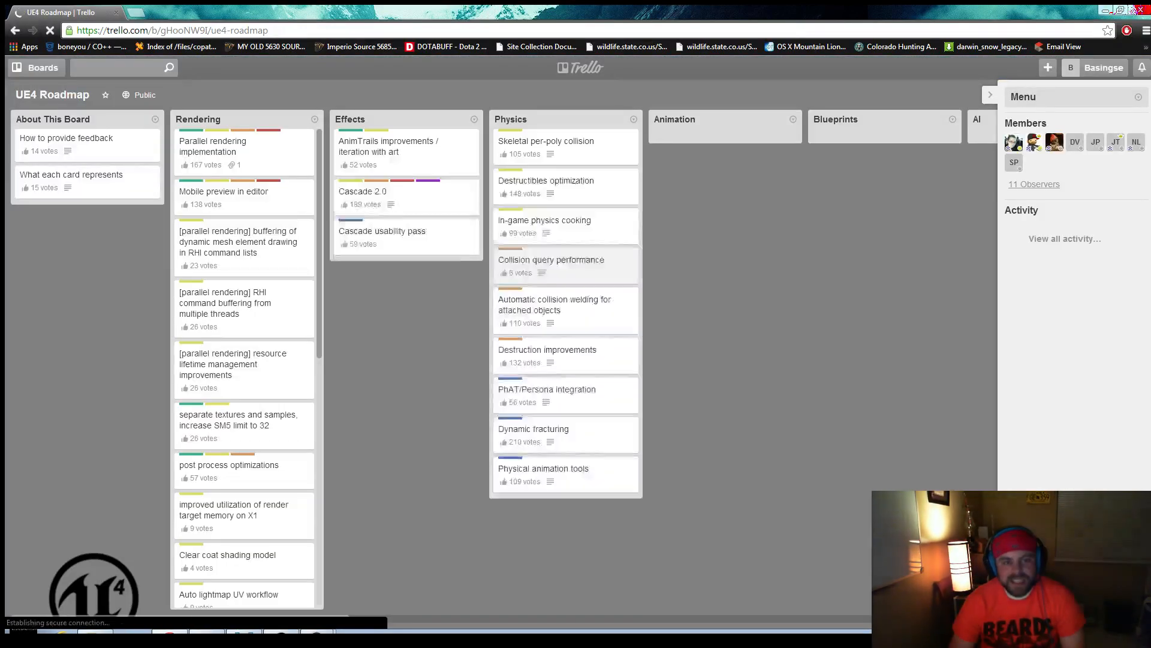
right_click(551, 259)
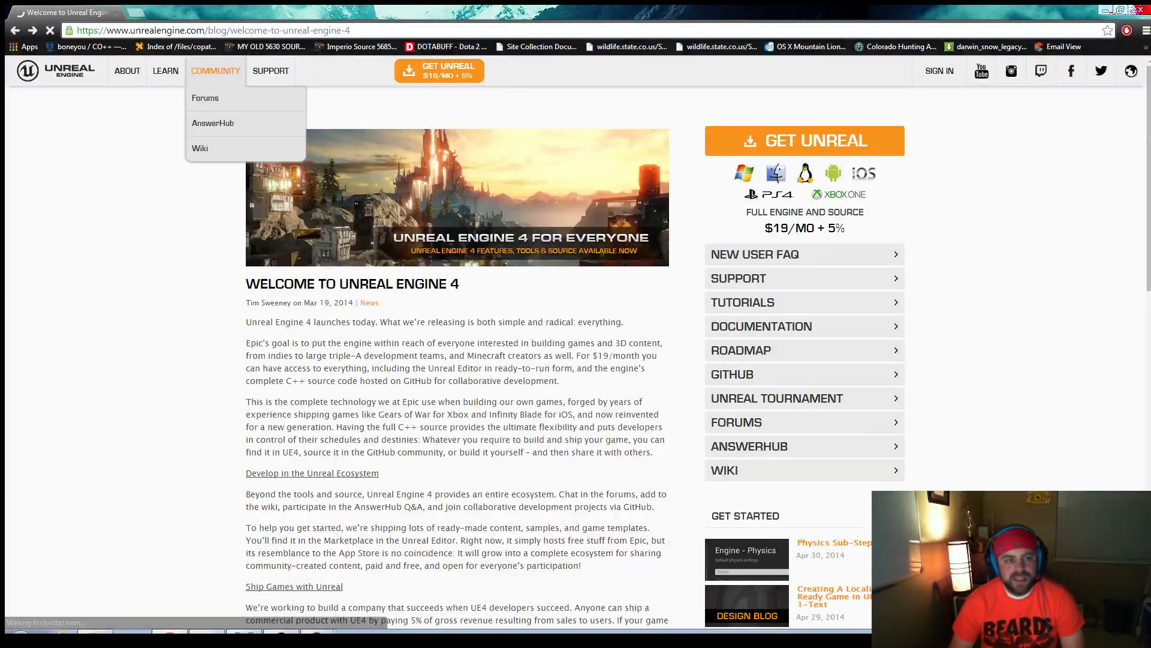
Step: Search the Unreal Engine Forums for 'World Browser'
left_click(205, 98)
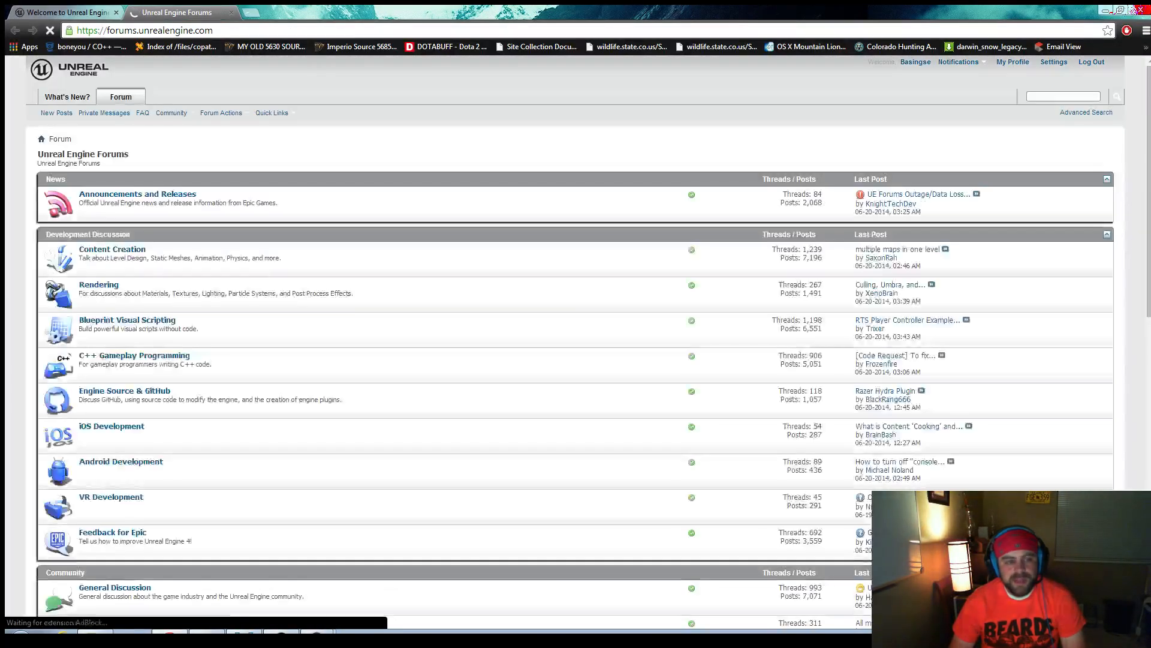
type("W")
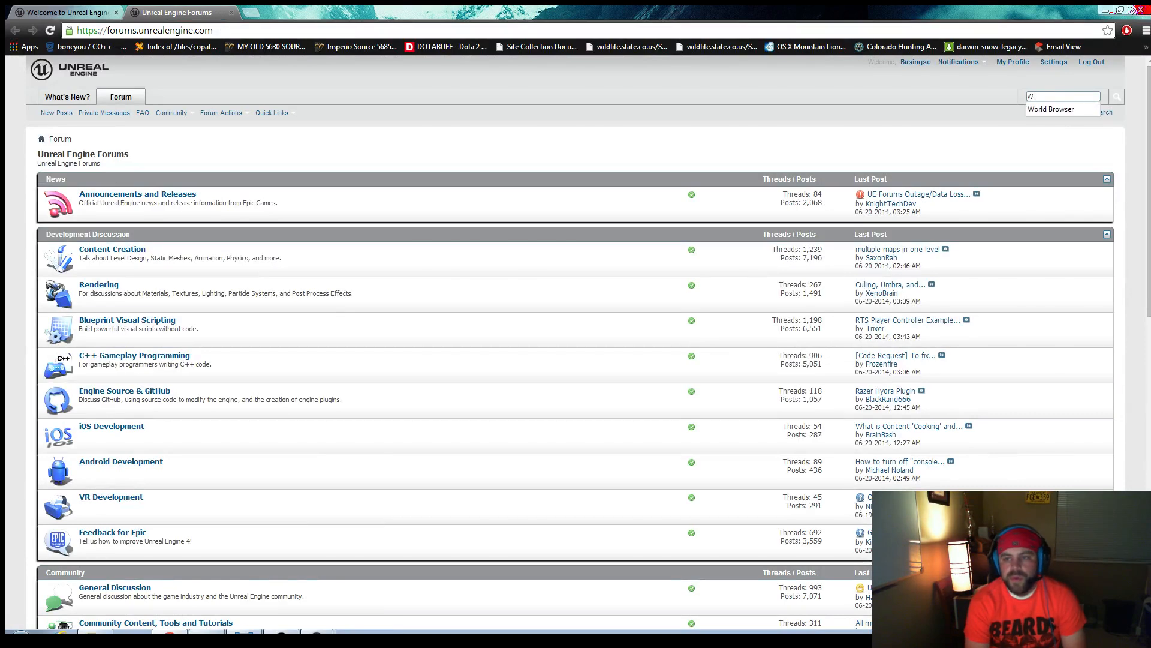
type("orld Bro")
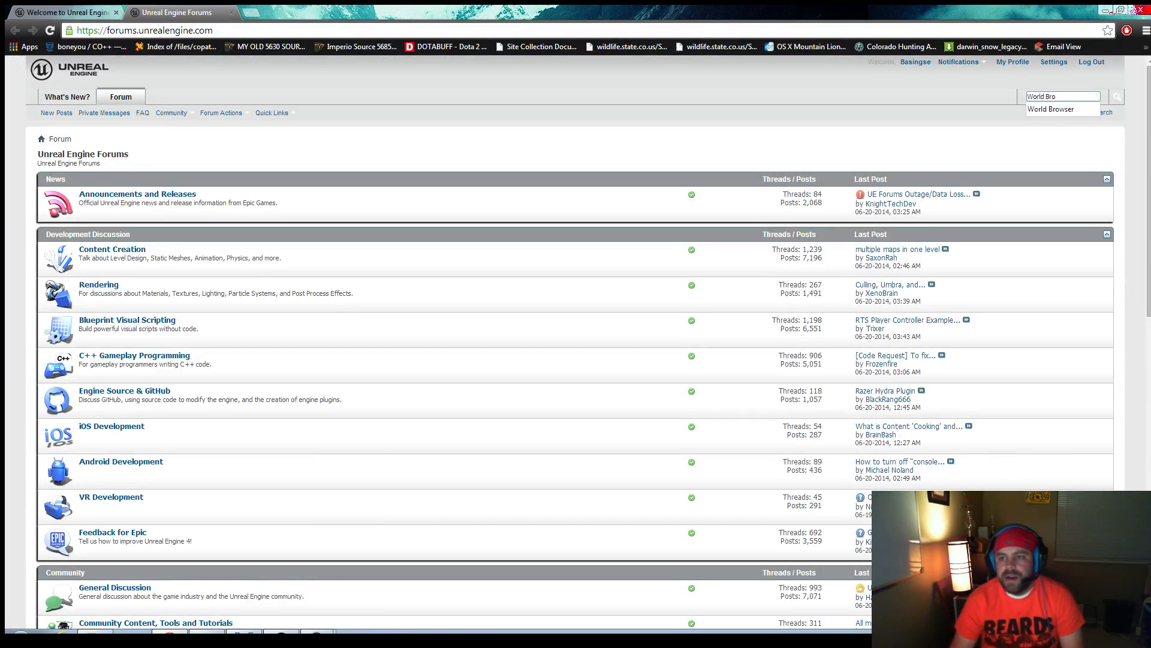
left_click(1059, 109)
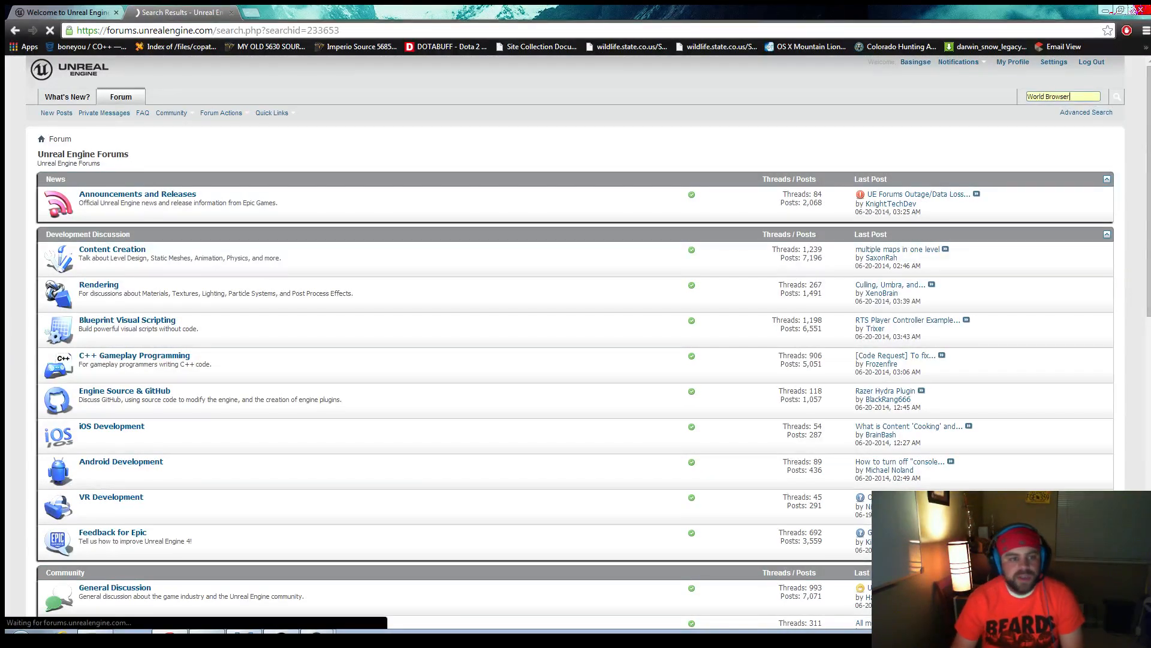
key("Return")
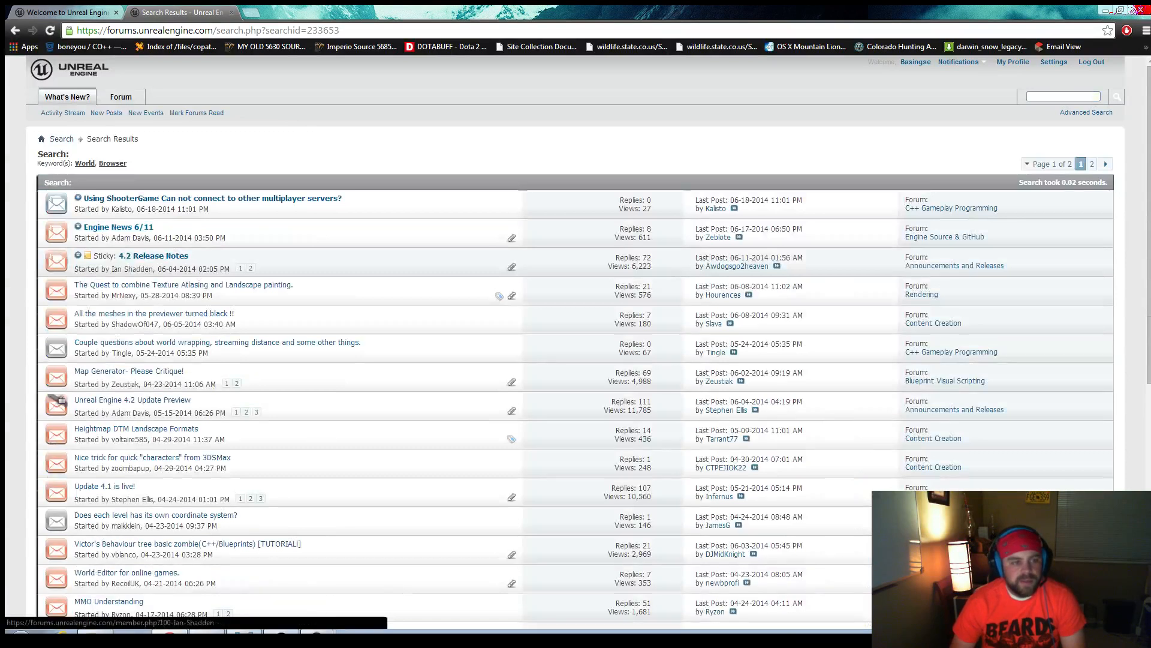
Step: Open the 4.2 Release Notes thread and find its World Browser section on the page
left_click(152, 255)
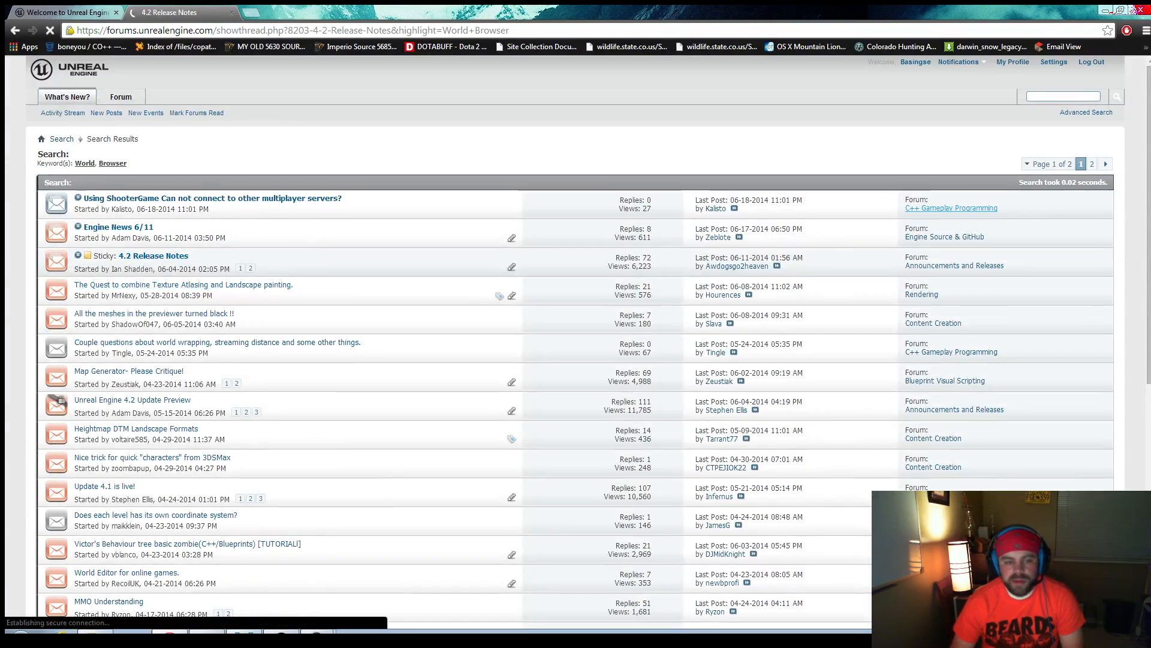
left_click(152, 255)
type("World Br")
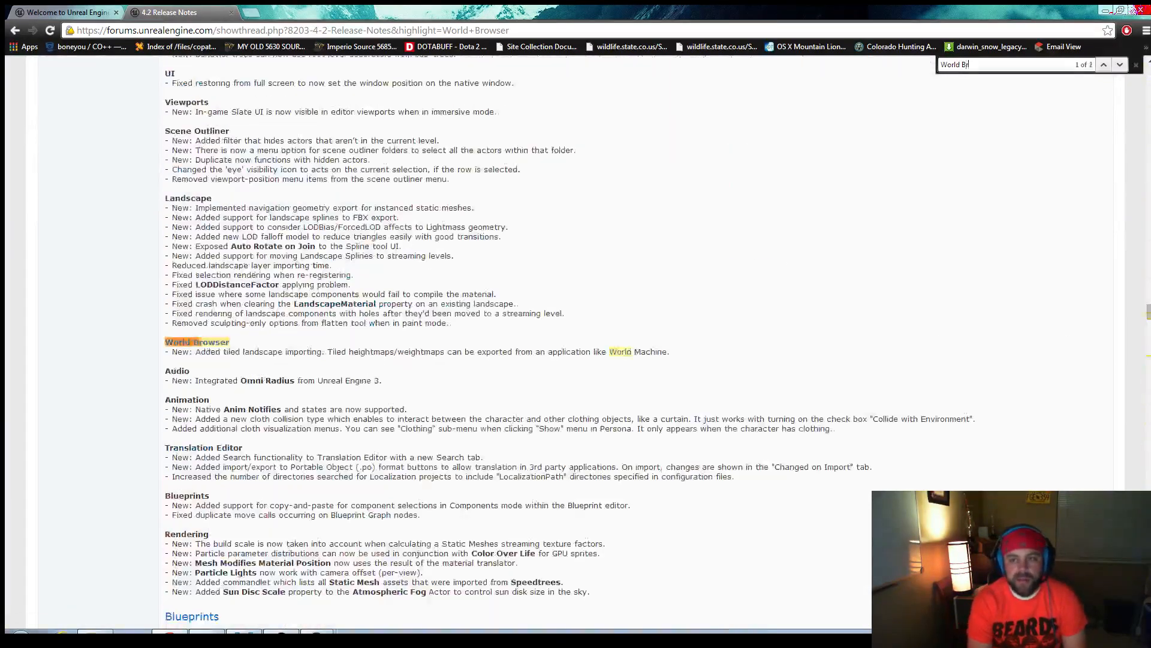
type("o")
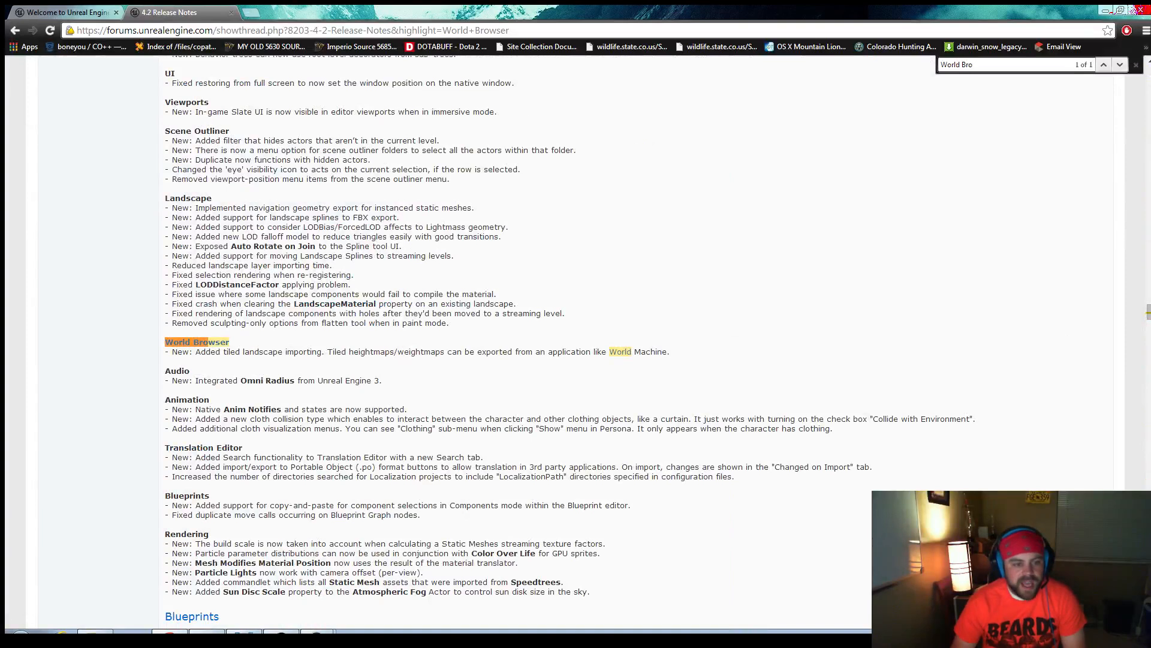